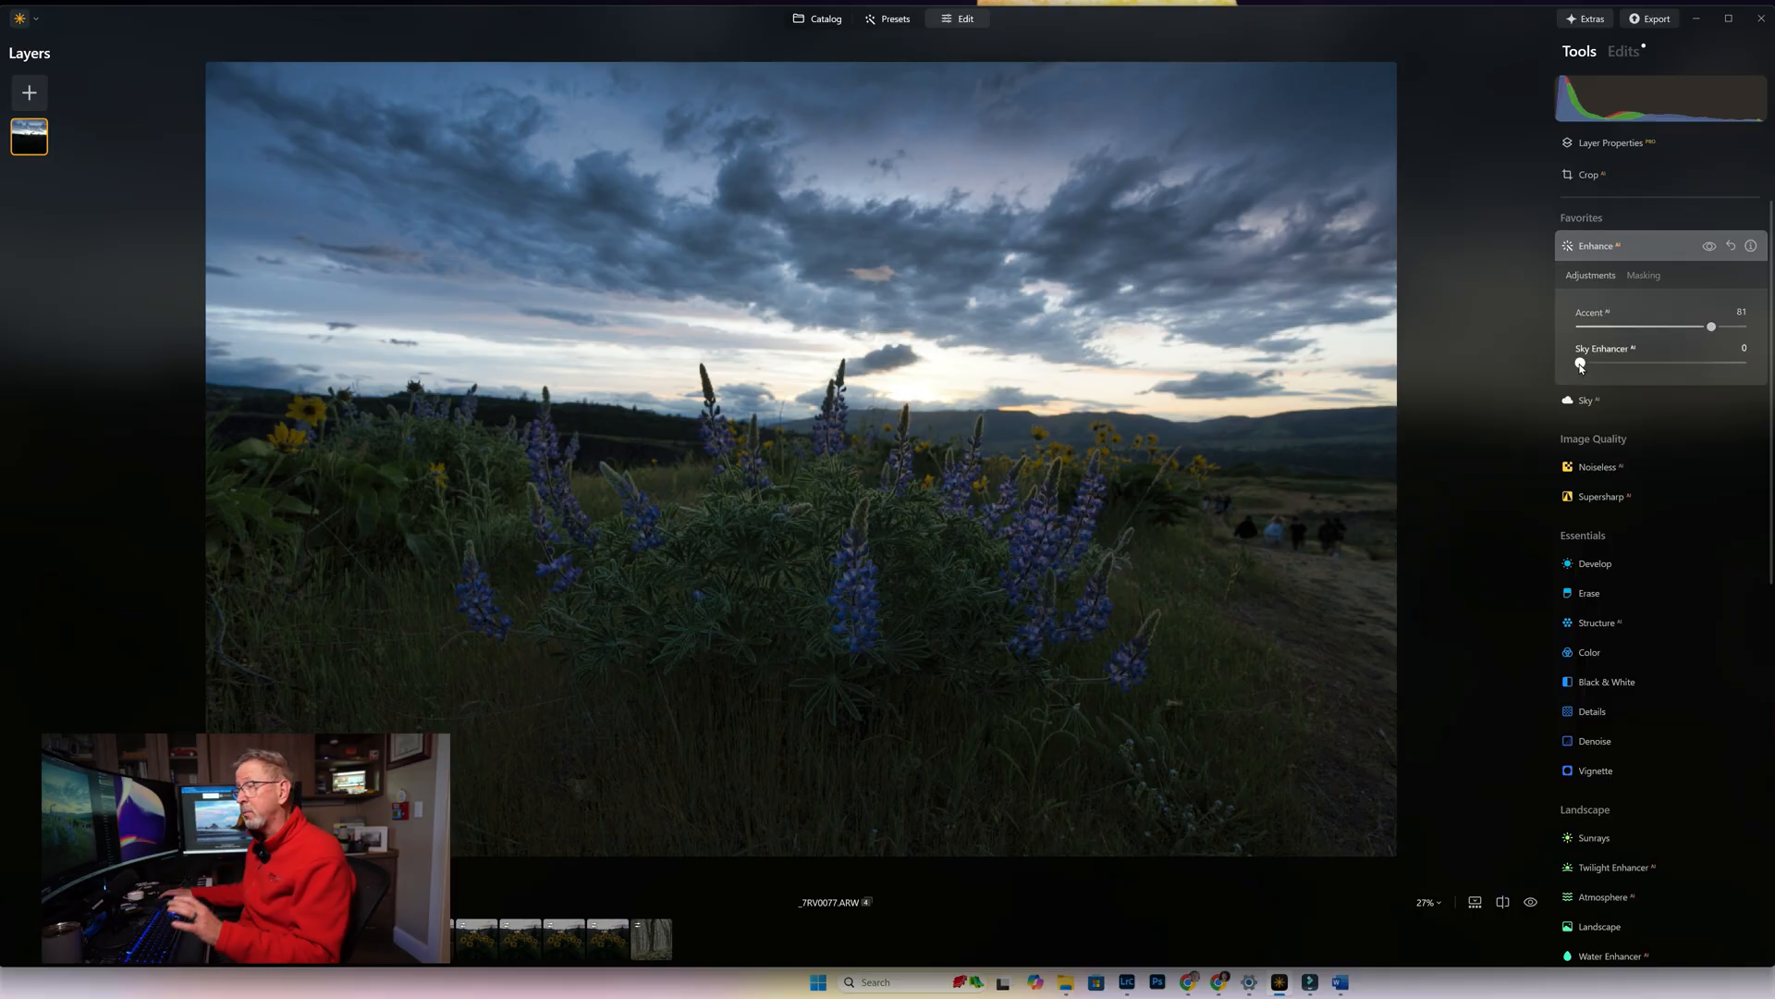
pyautogui.moveTo(1540, 364)
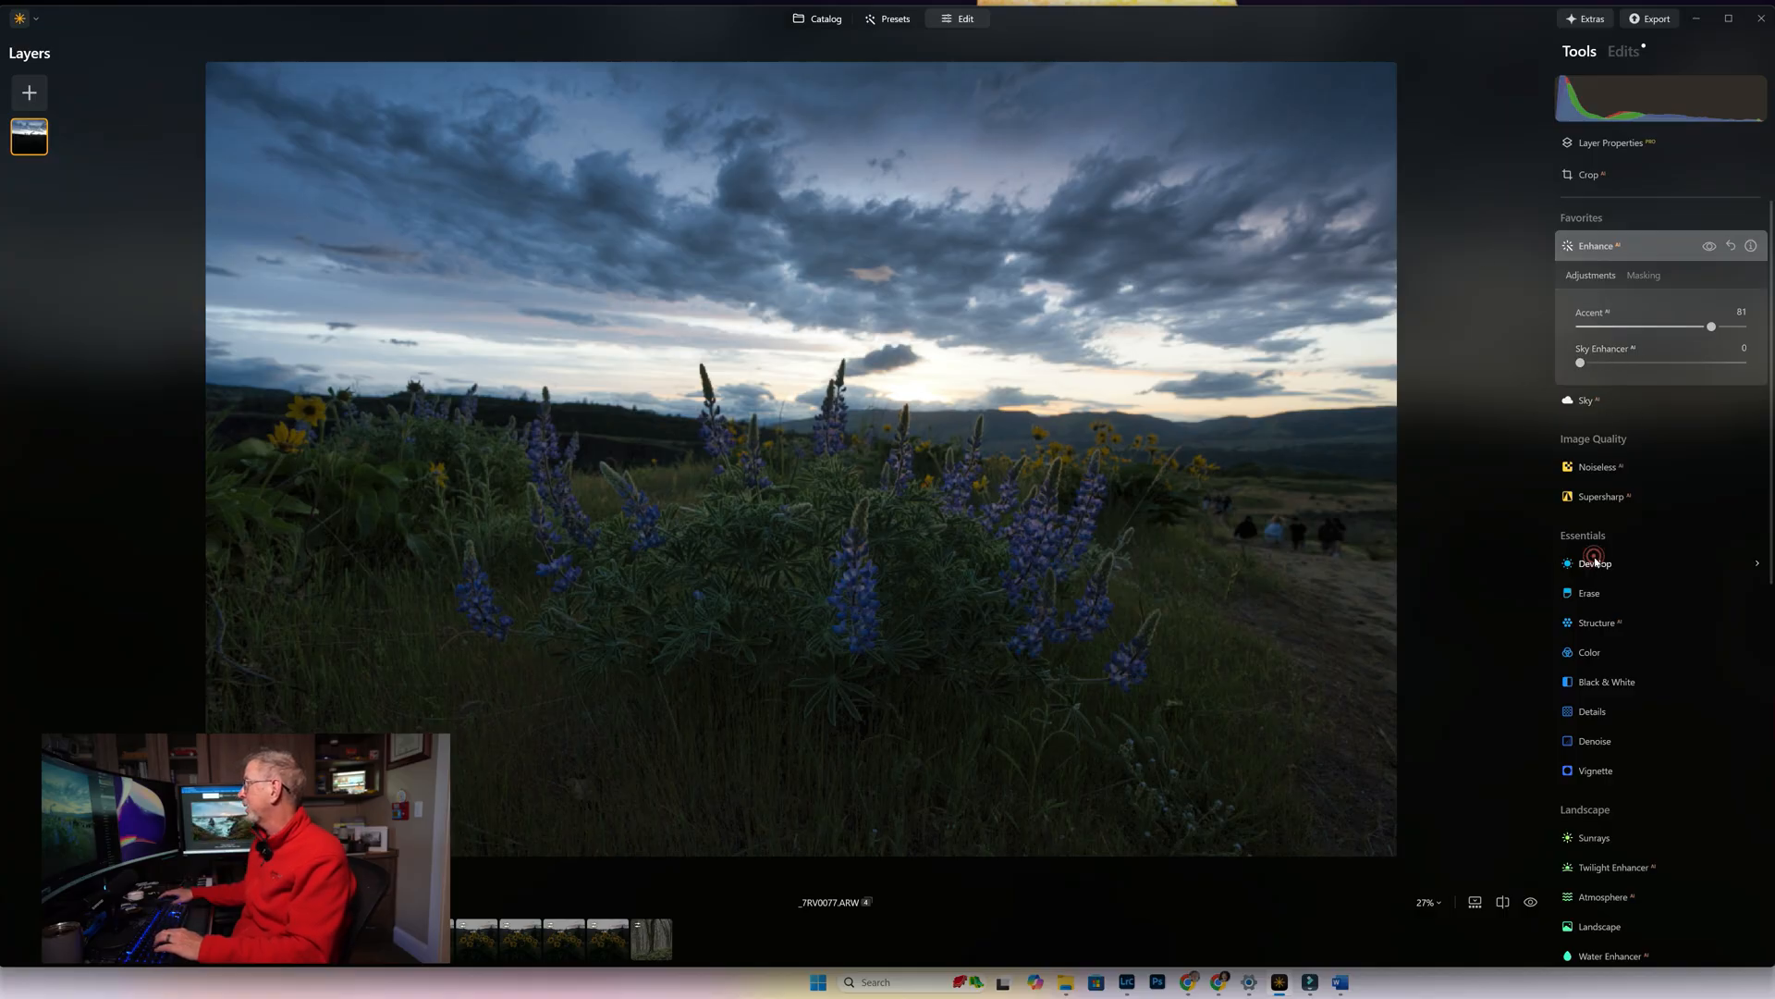
# Auto-adjust Develop to Exposure 0.48, Smart Contrast 8, Highlights -49, Shadows -5
pyautogui.click(1596, 562)
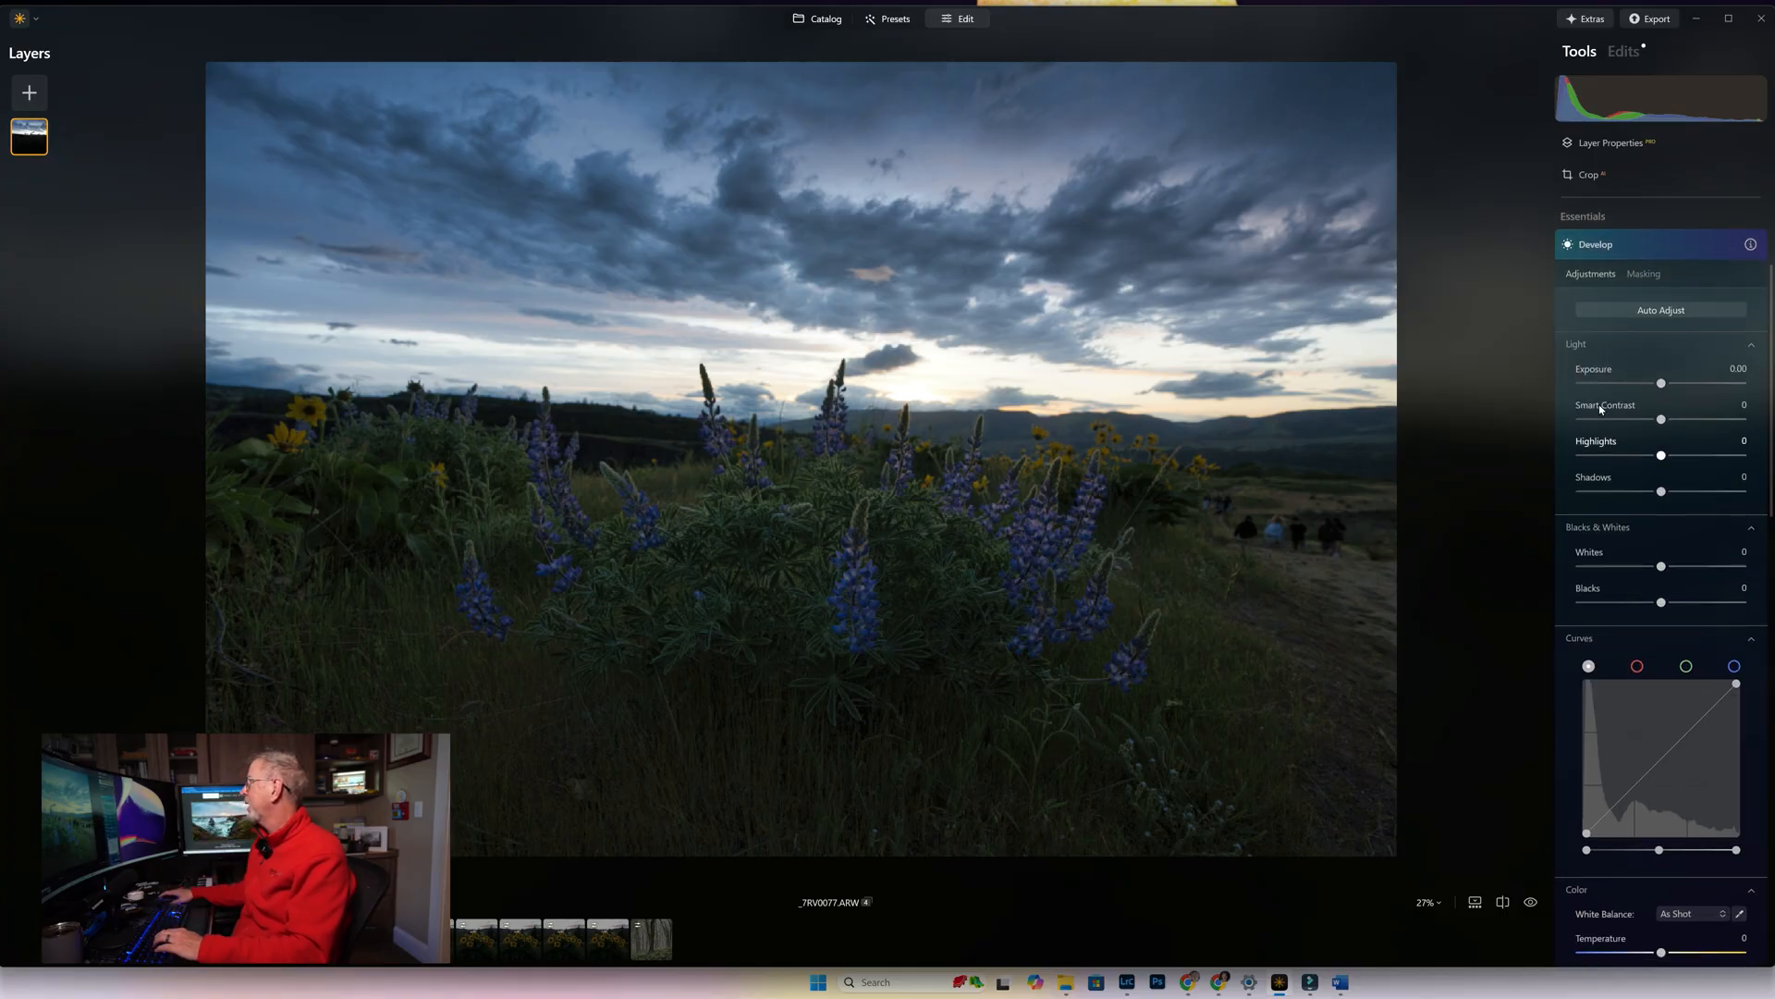
pyautogui.click(1659, 309)
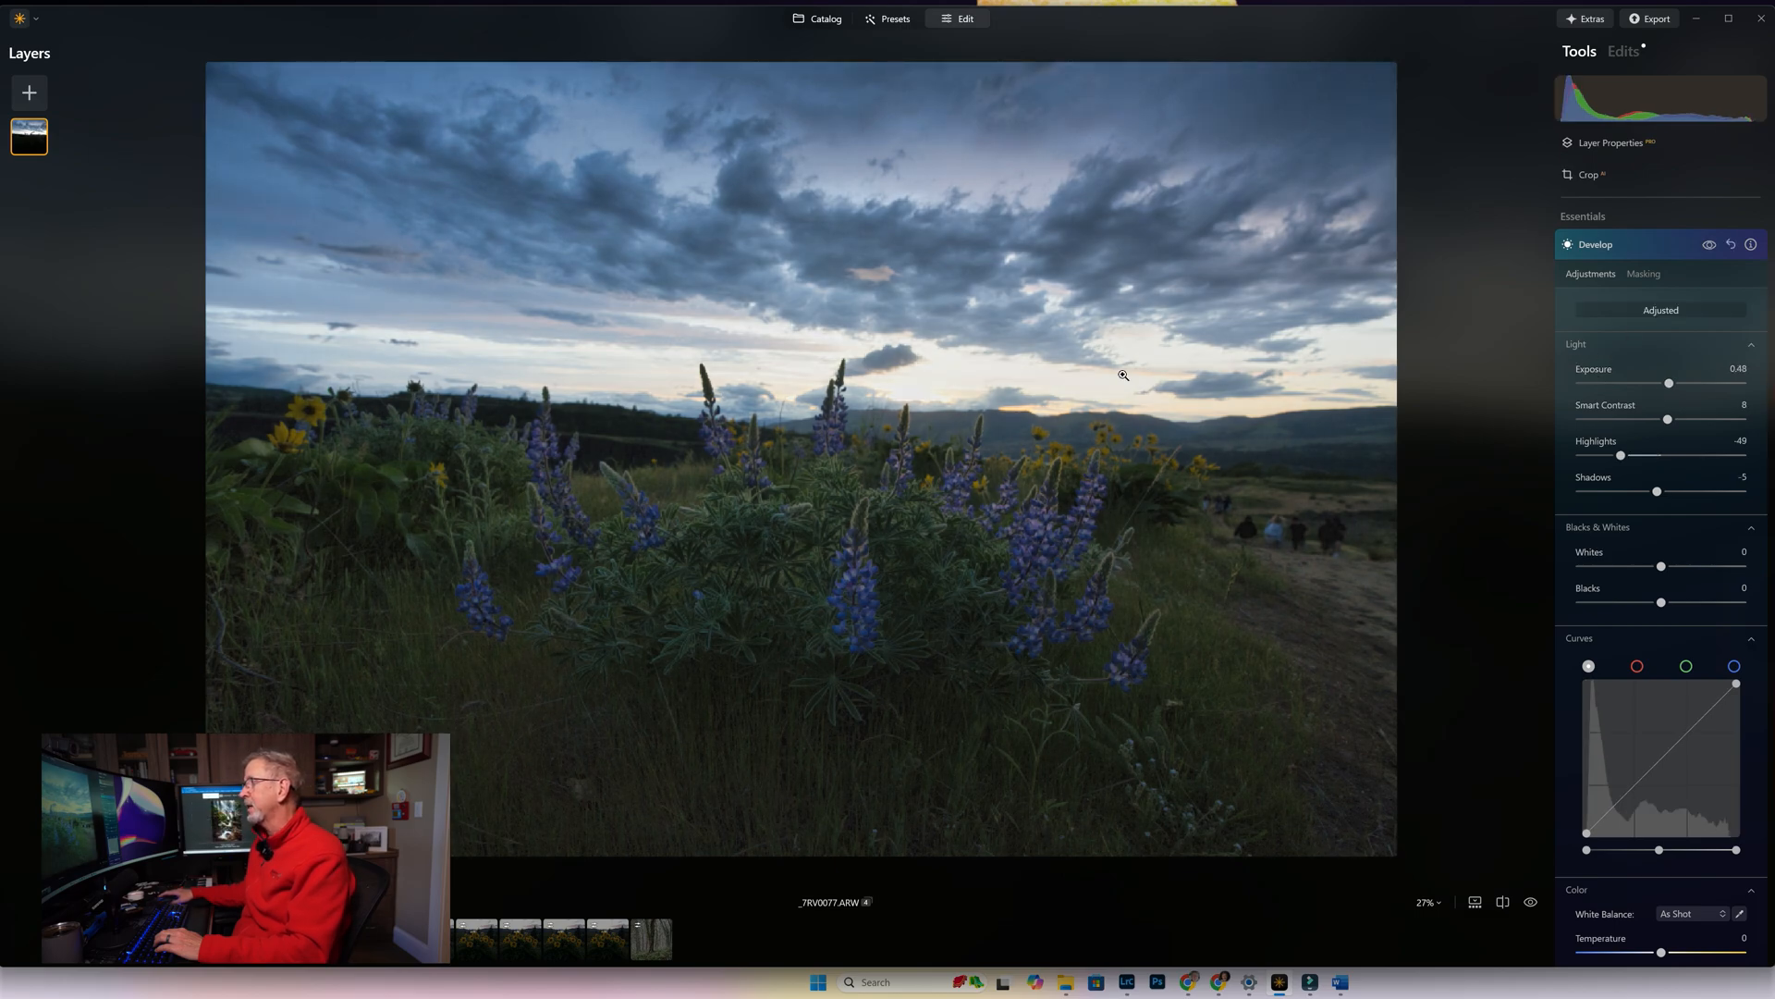
pyautogui.moveTo(1280, 647)
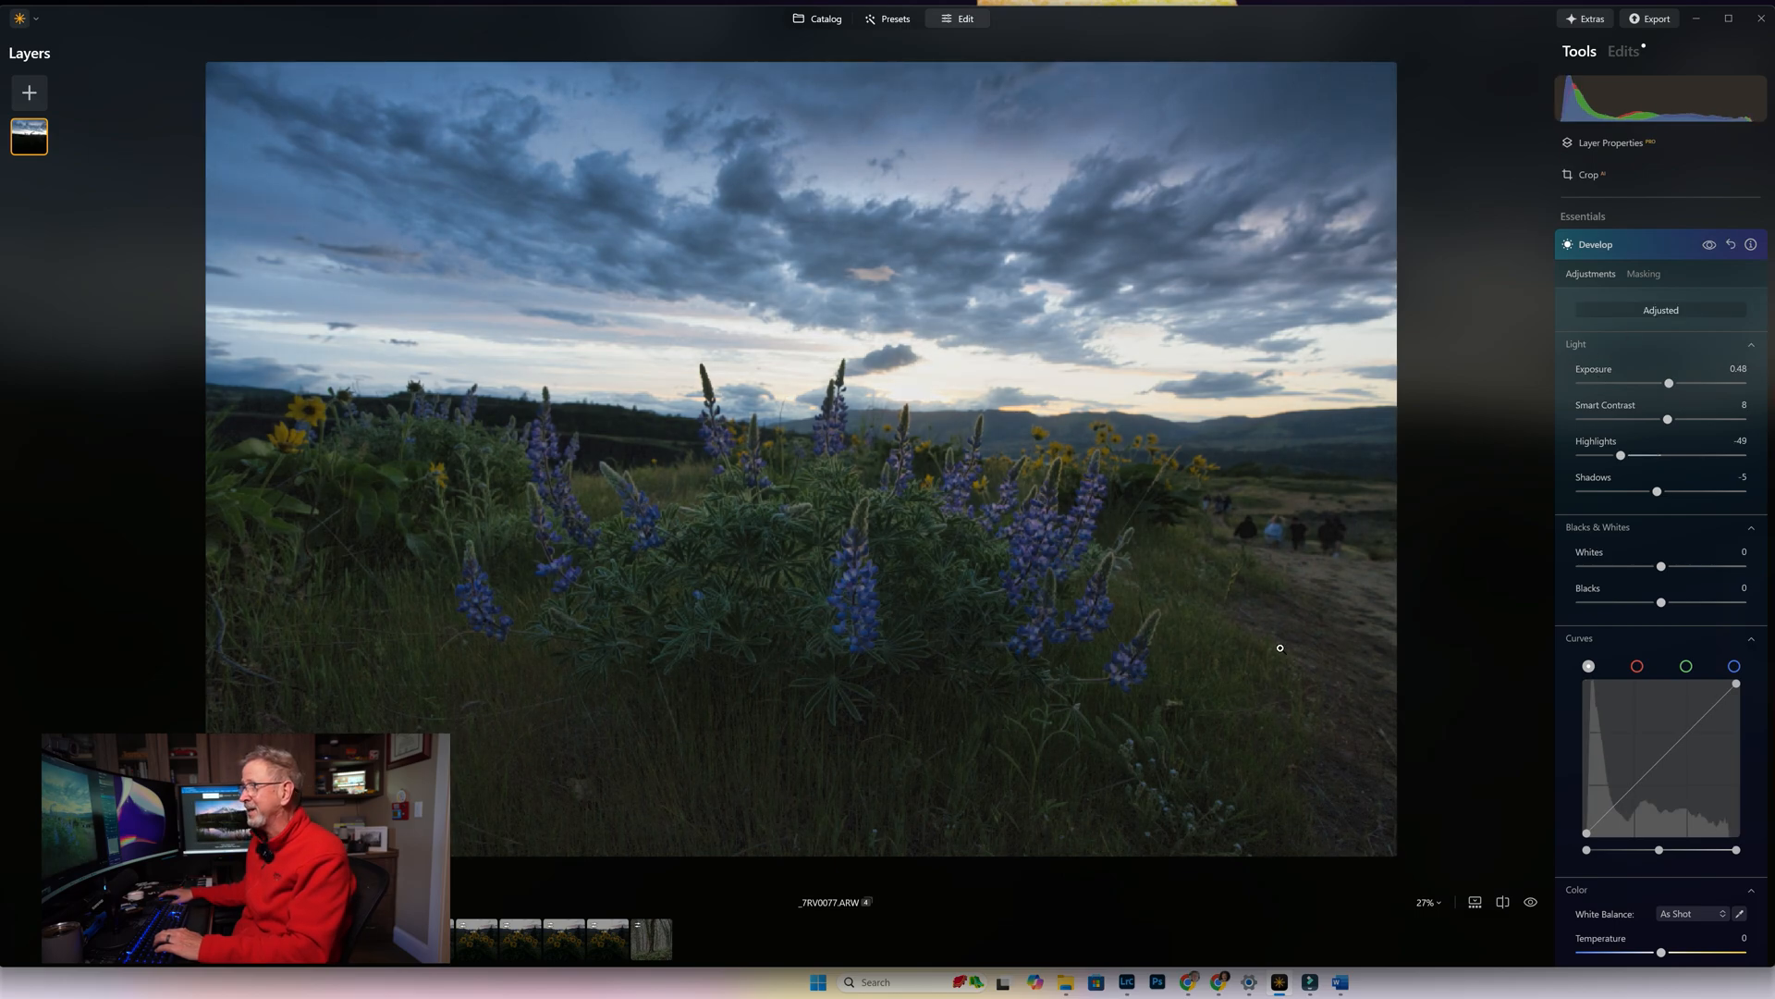
pyautogui.moveTo(850, 616)
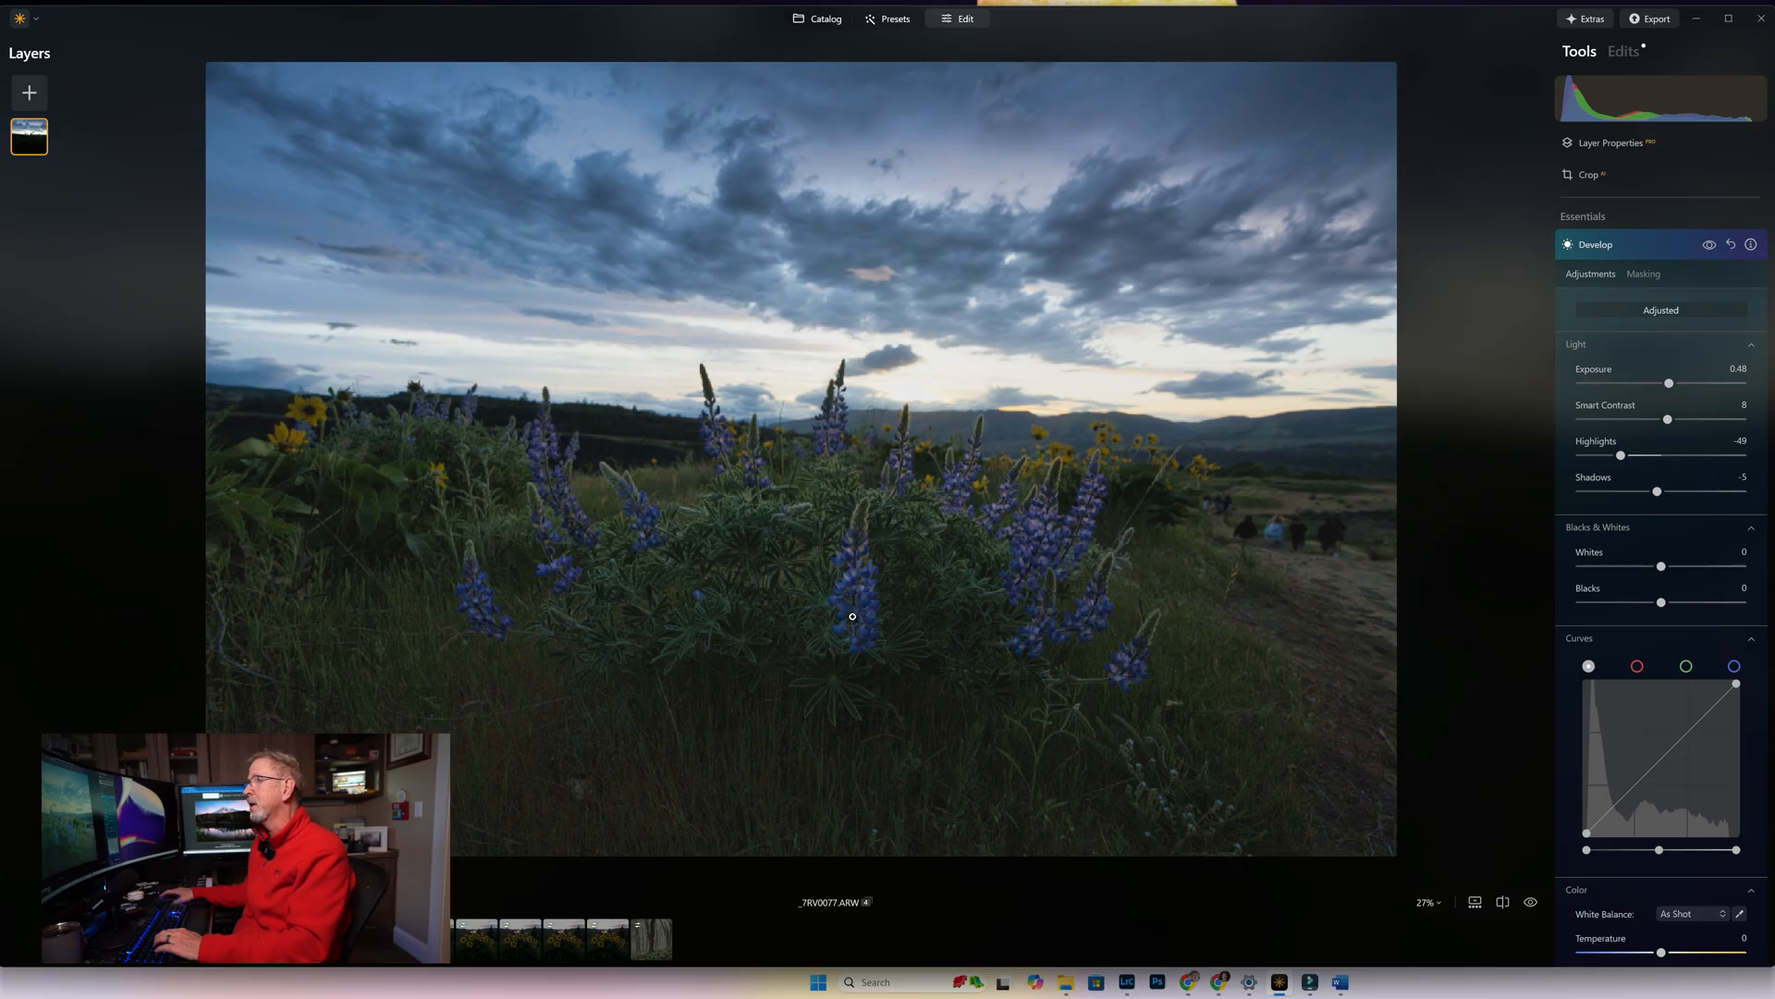
pyautogui.moveTo(1050, 523)
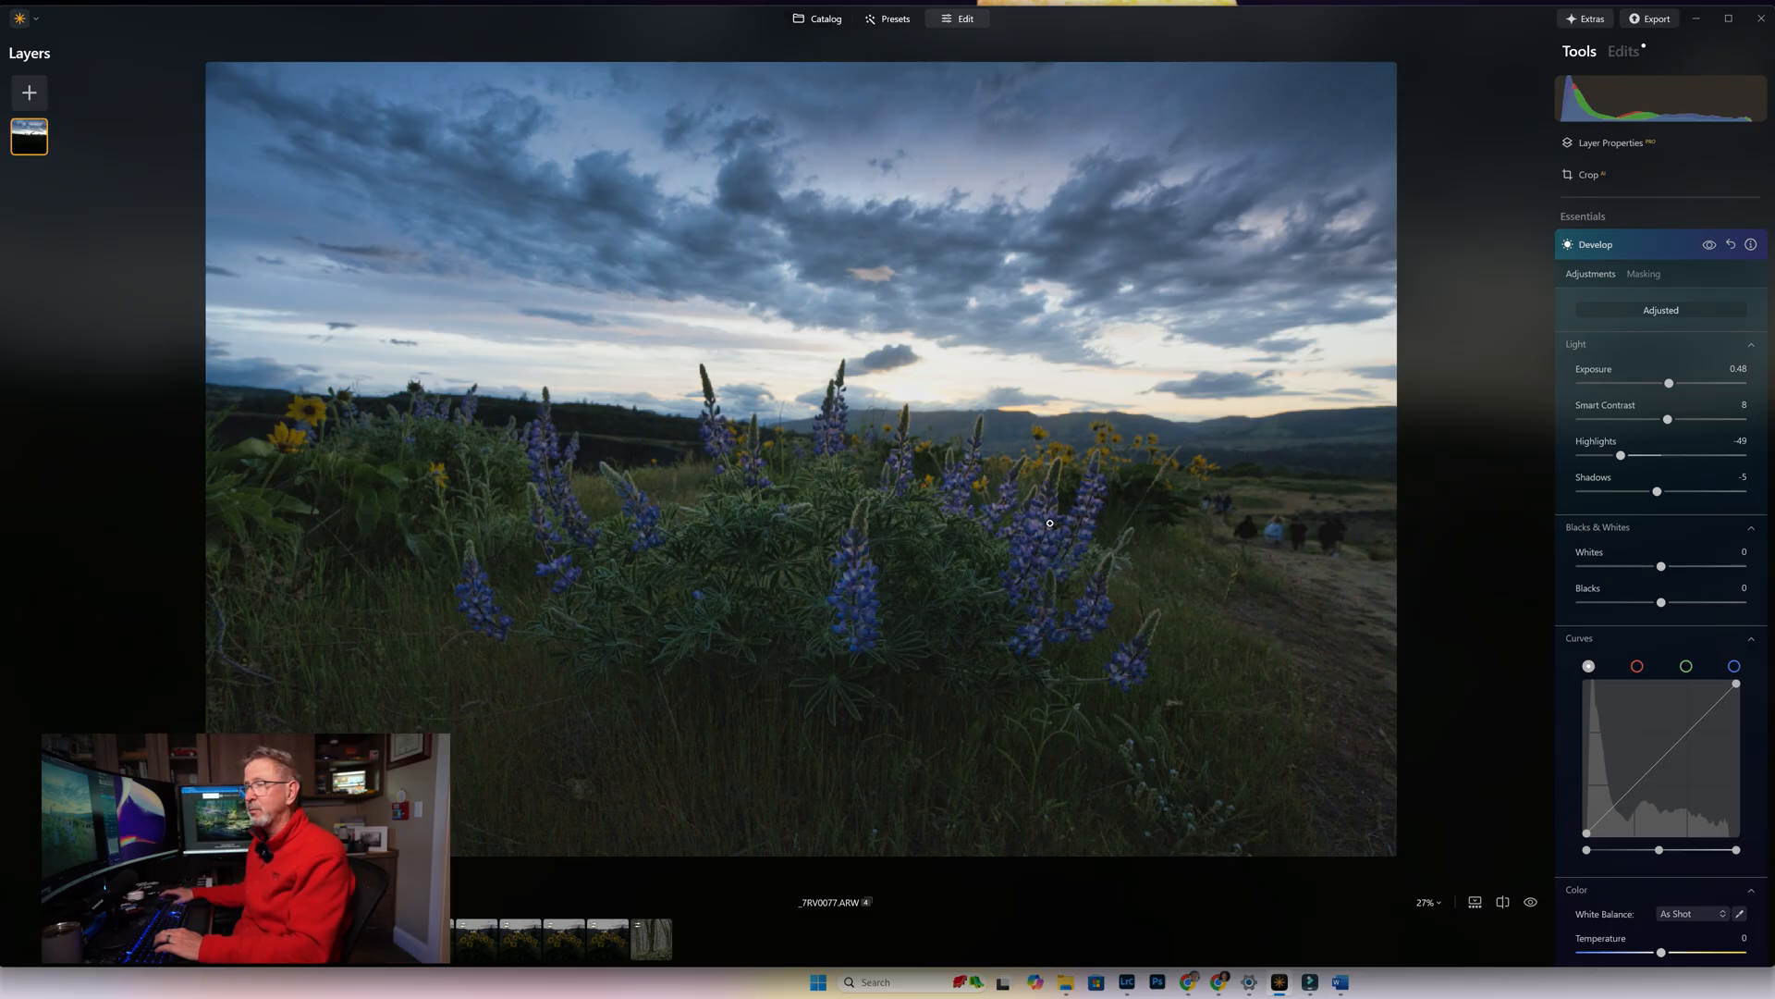
pyautogui.moveTo(991, 570)
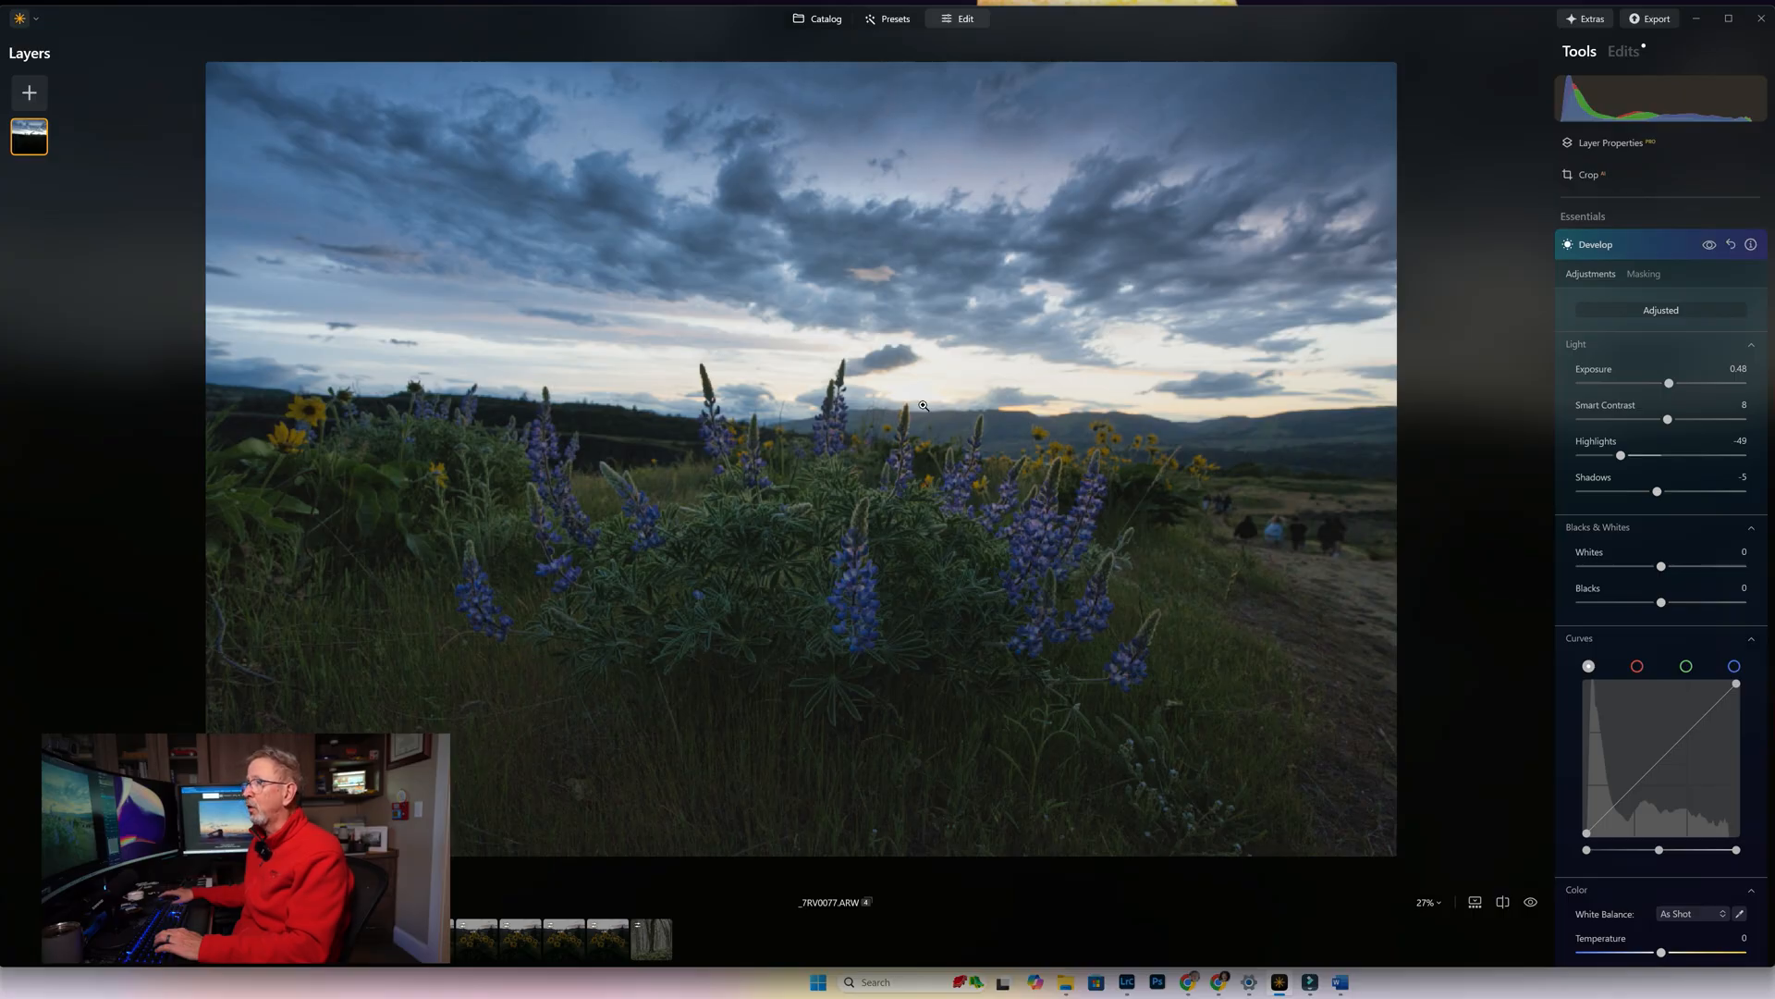
pyautogui.moveTo(476, 320)
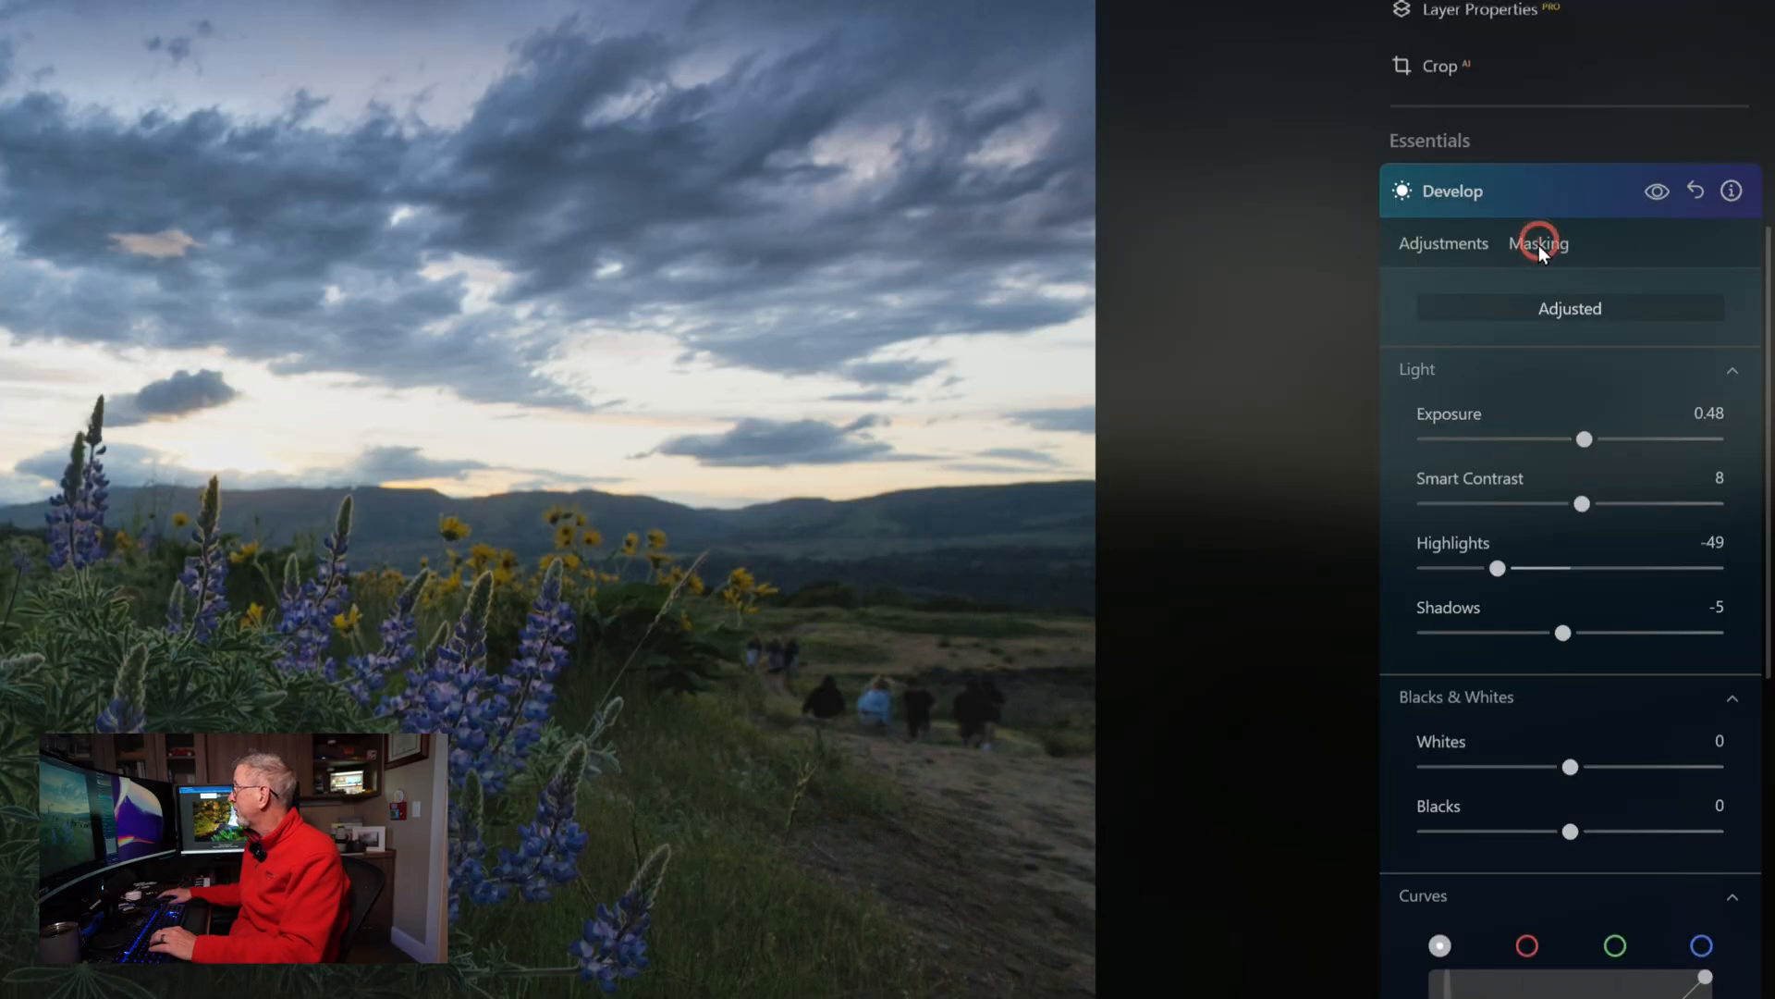
# Show Develop's Masking view with the Mask AI choices Sky, Flora and Natural Ground
pyautogui.click(1537, 243)
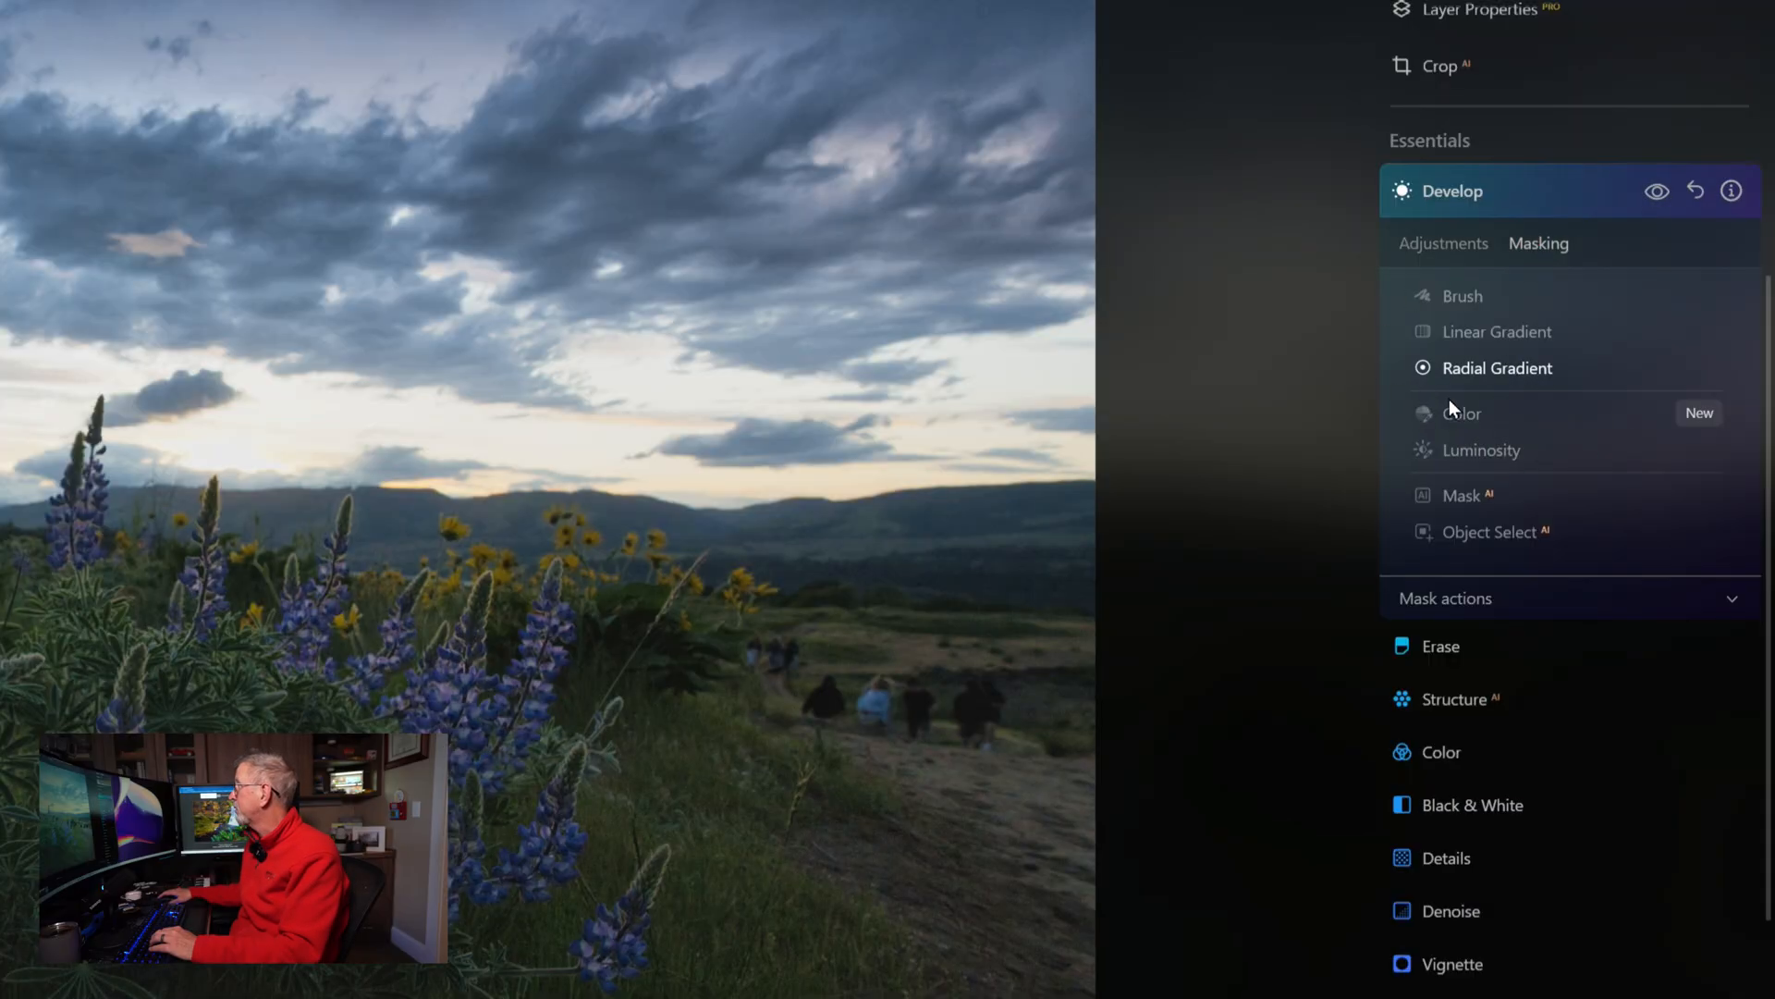
pyautogui.click(1461, 496)
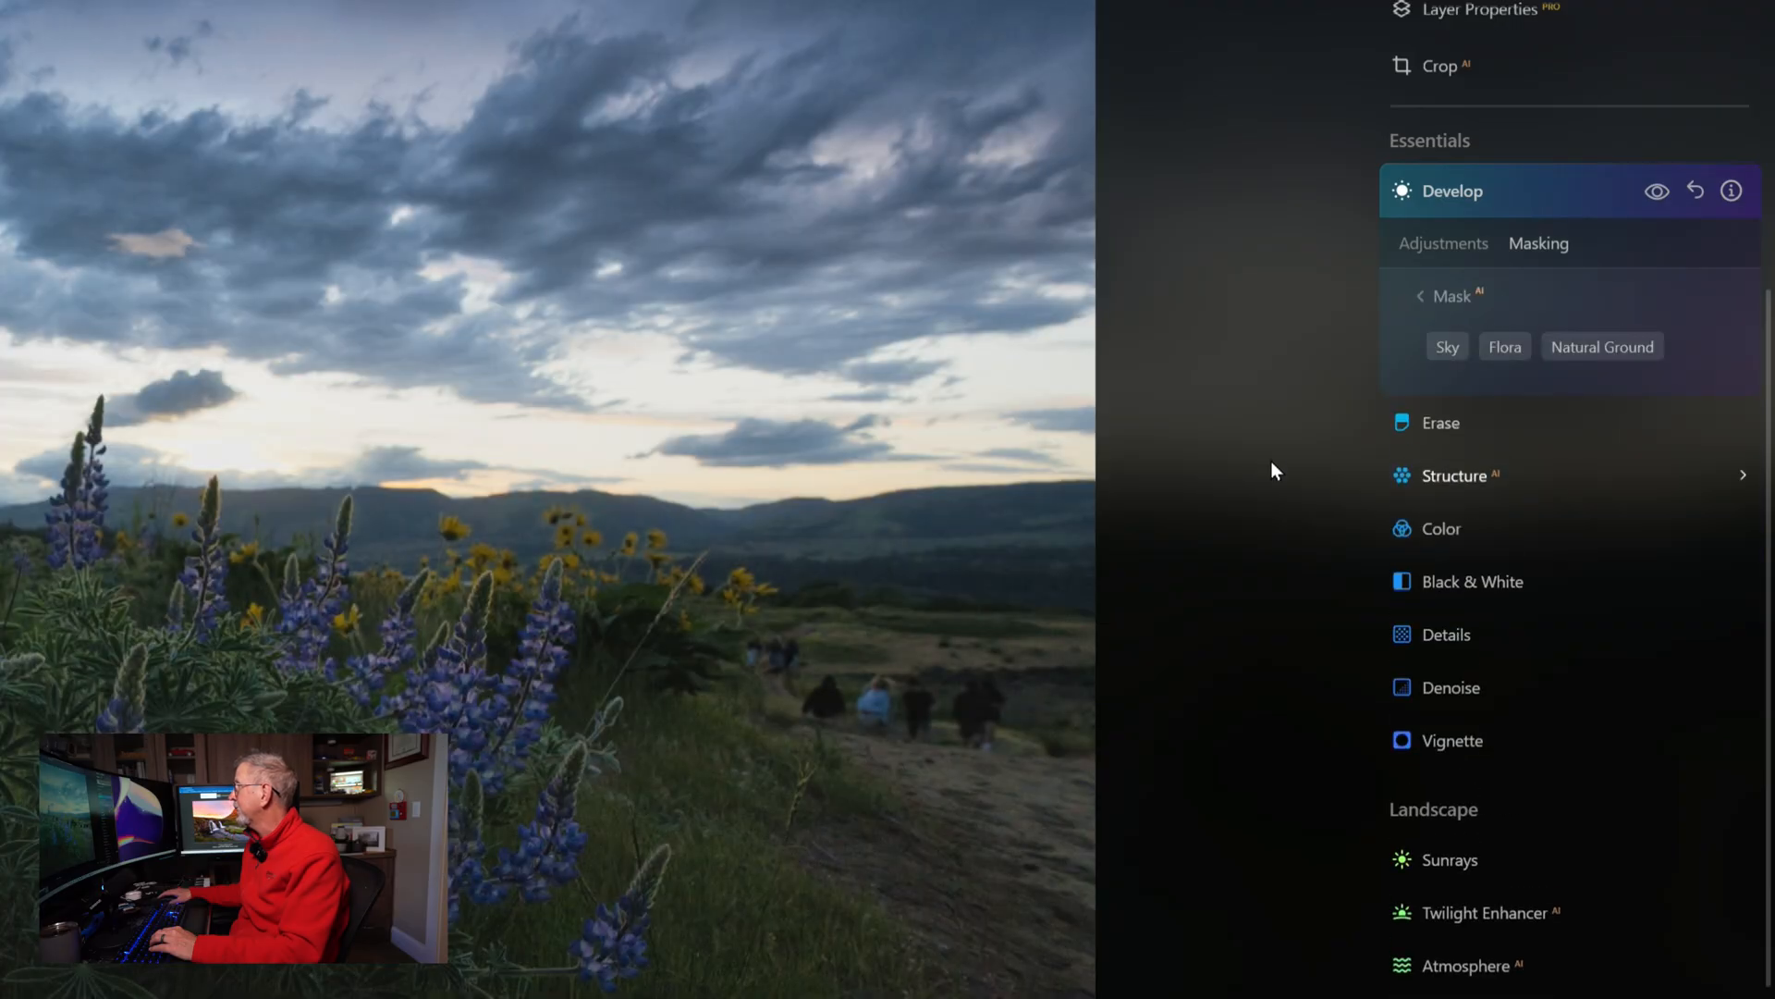
pyautogui.moveTo(1628, 215)
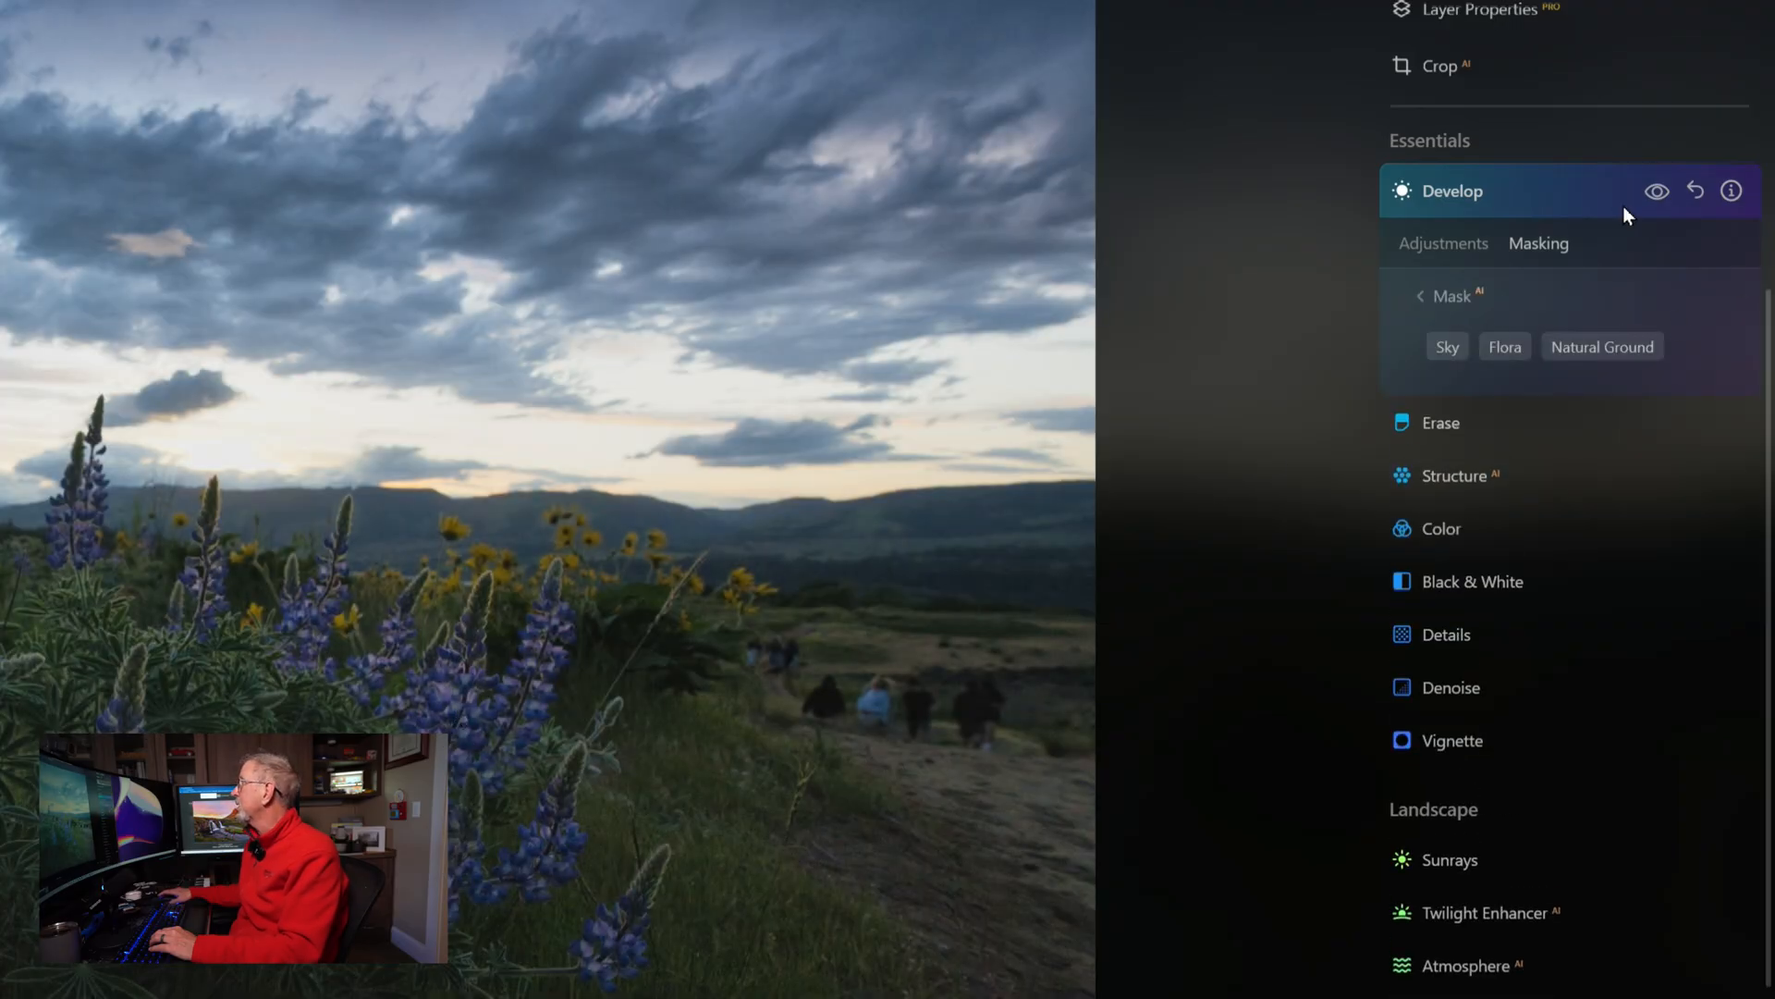
pyautogui.moveTo(153, 470)
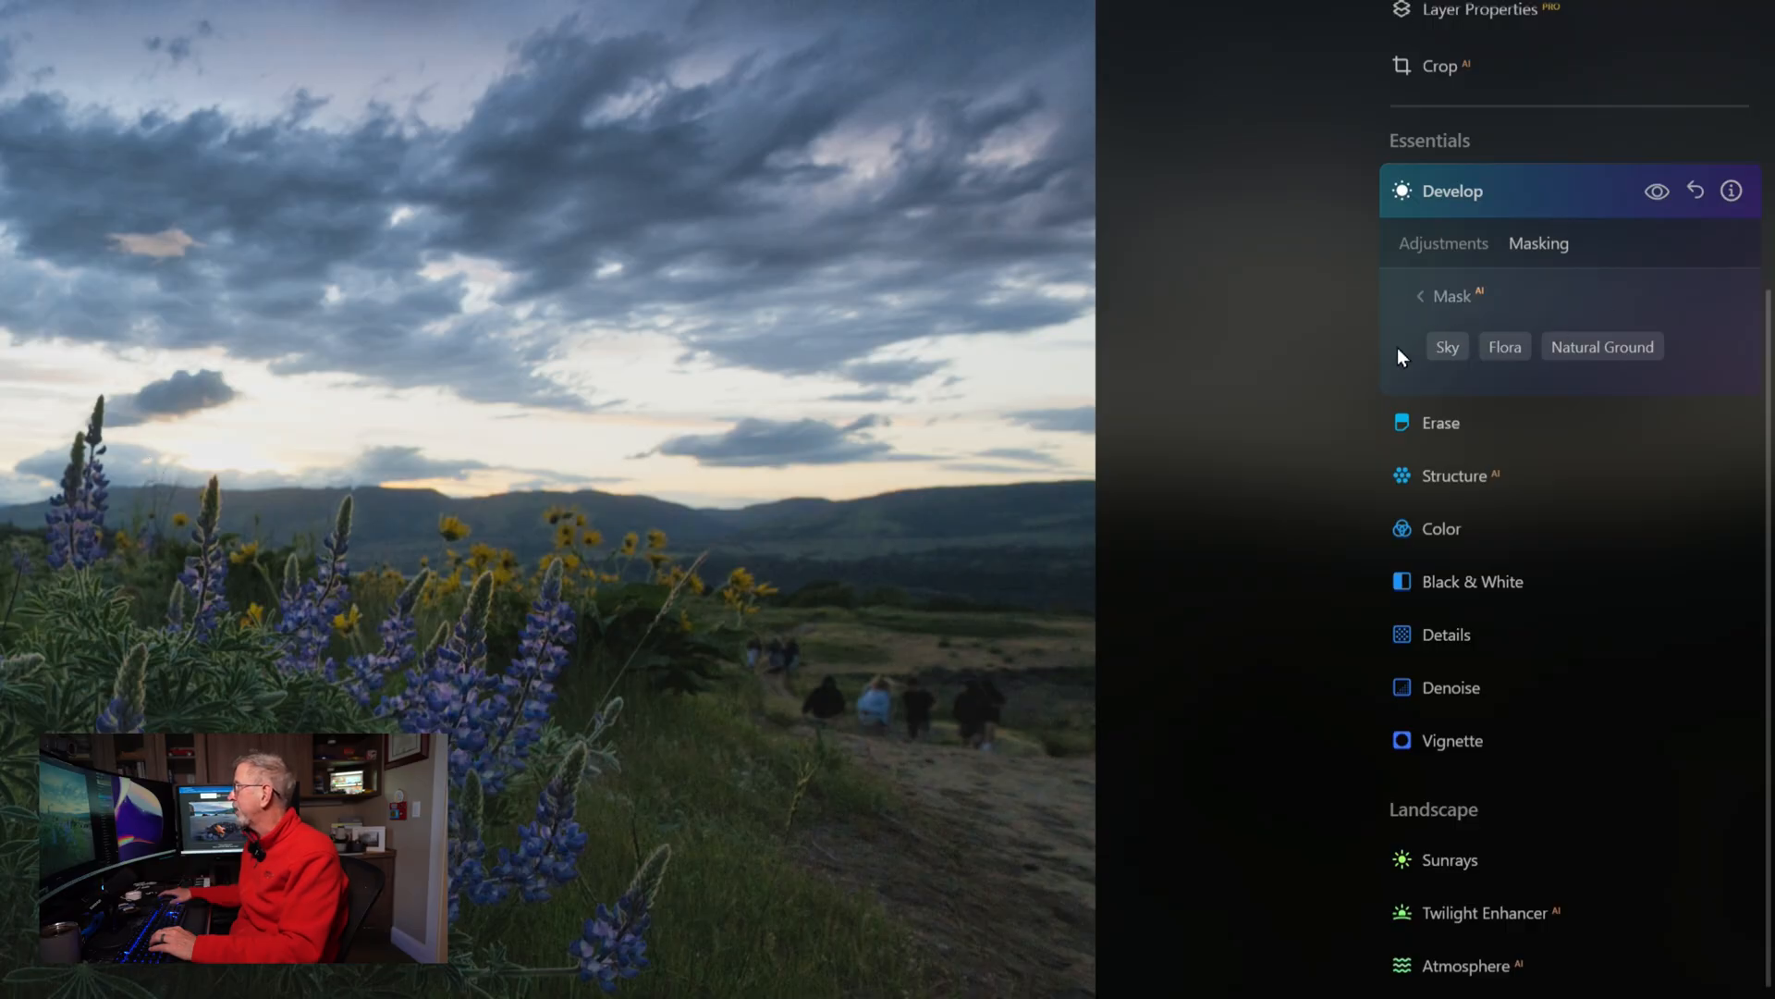
pyautogui.moveTo(1581, 392)
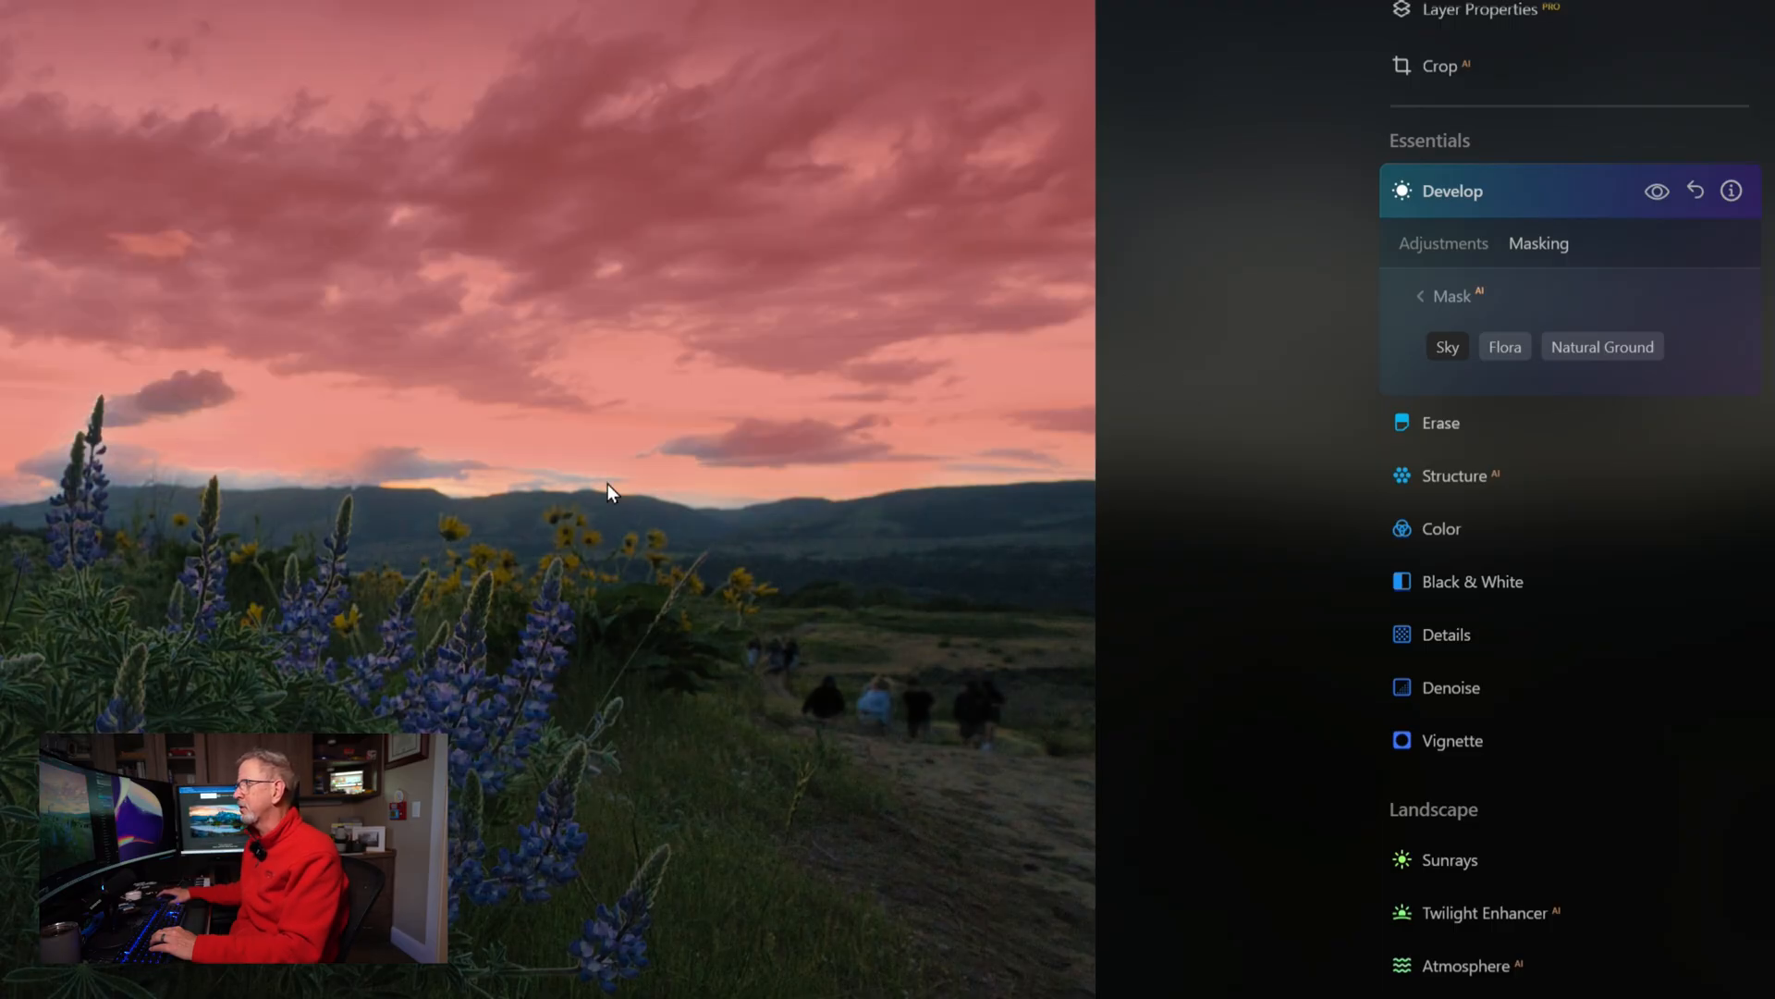
pyautogui.moveTo(1041, 412)
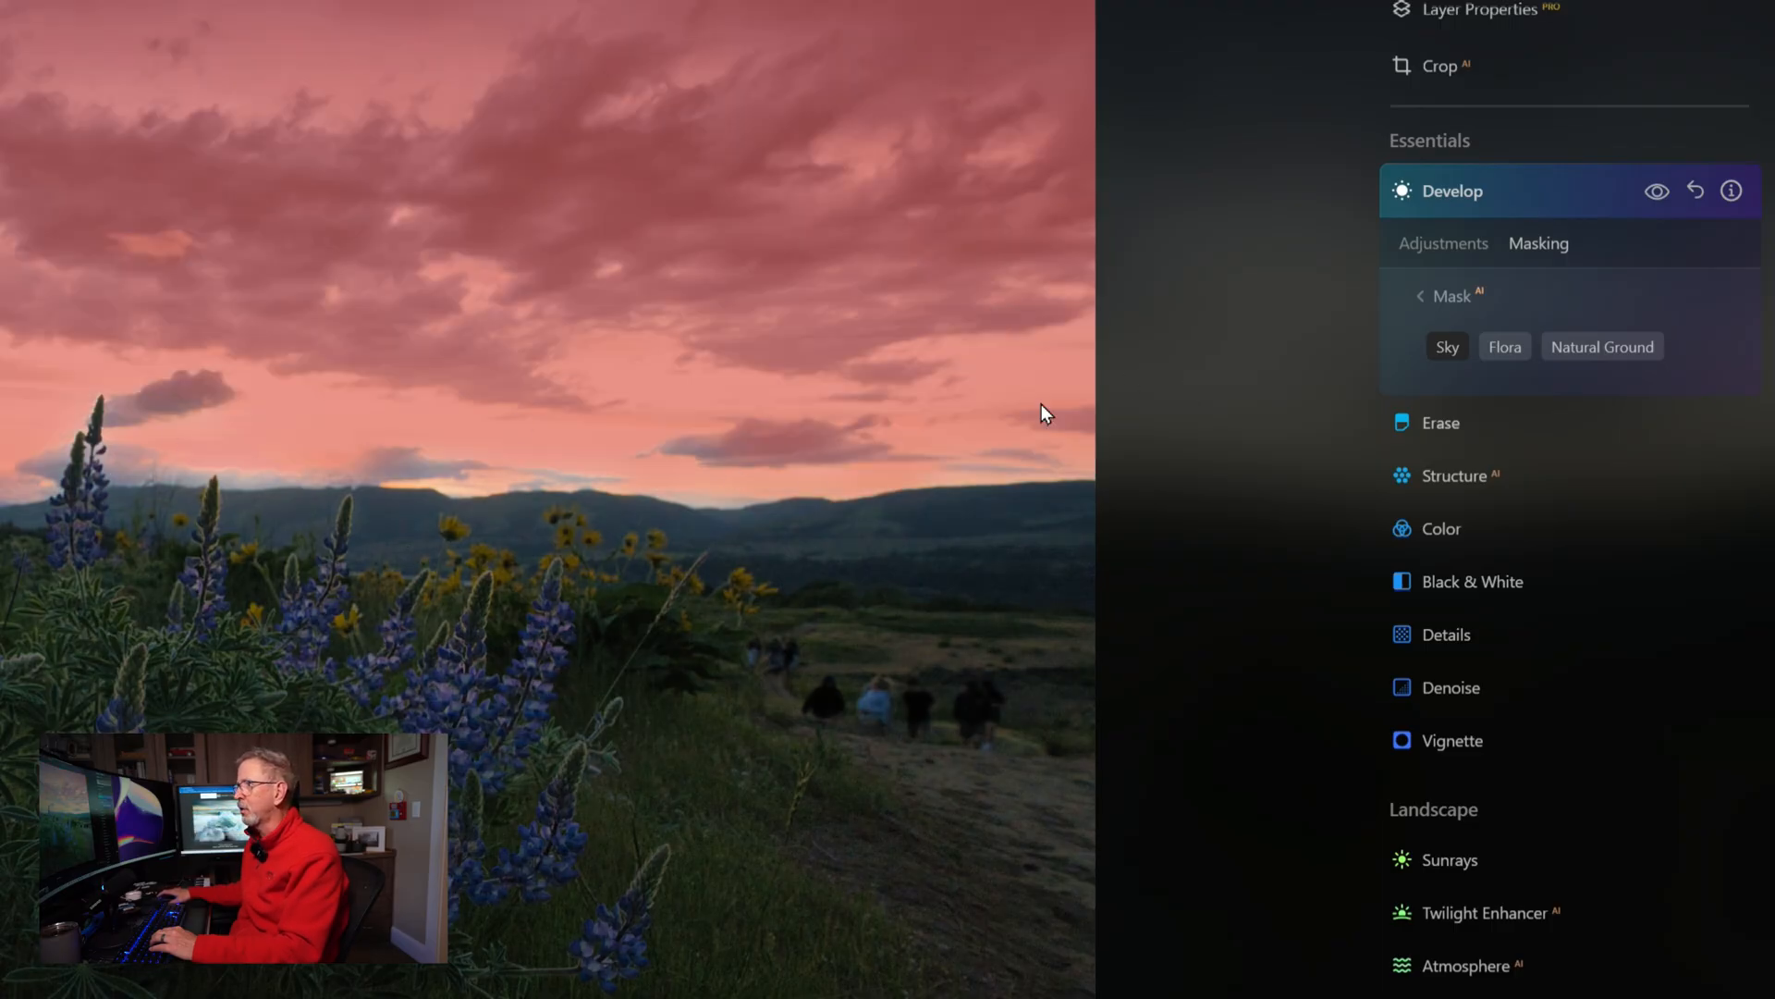
pyautogui.moveTo(1337, 384)
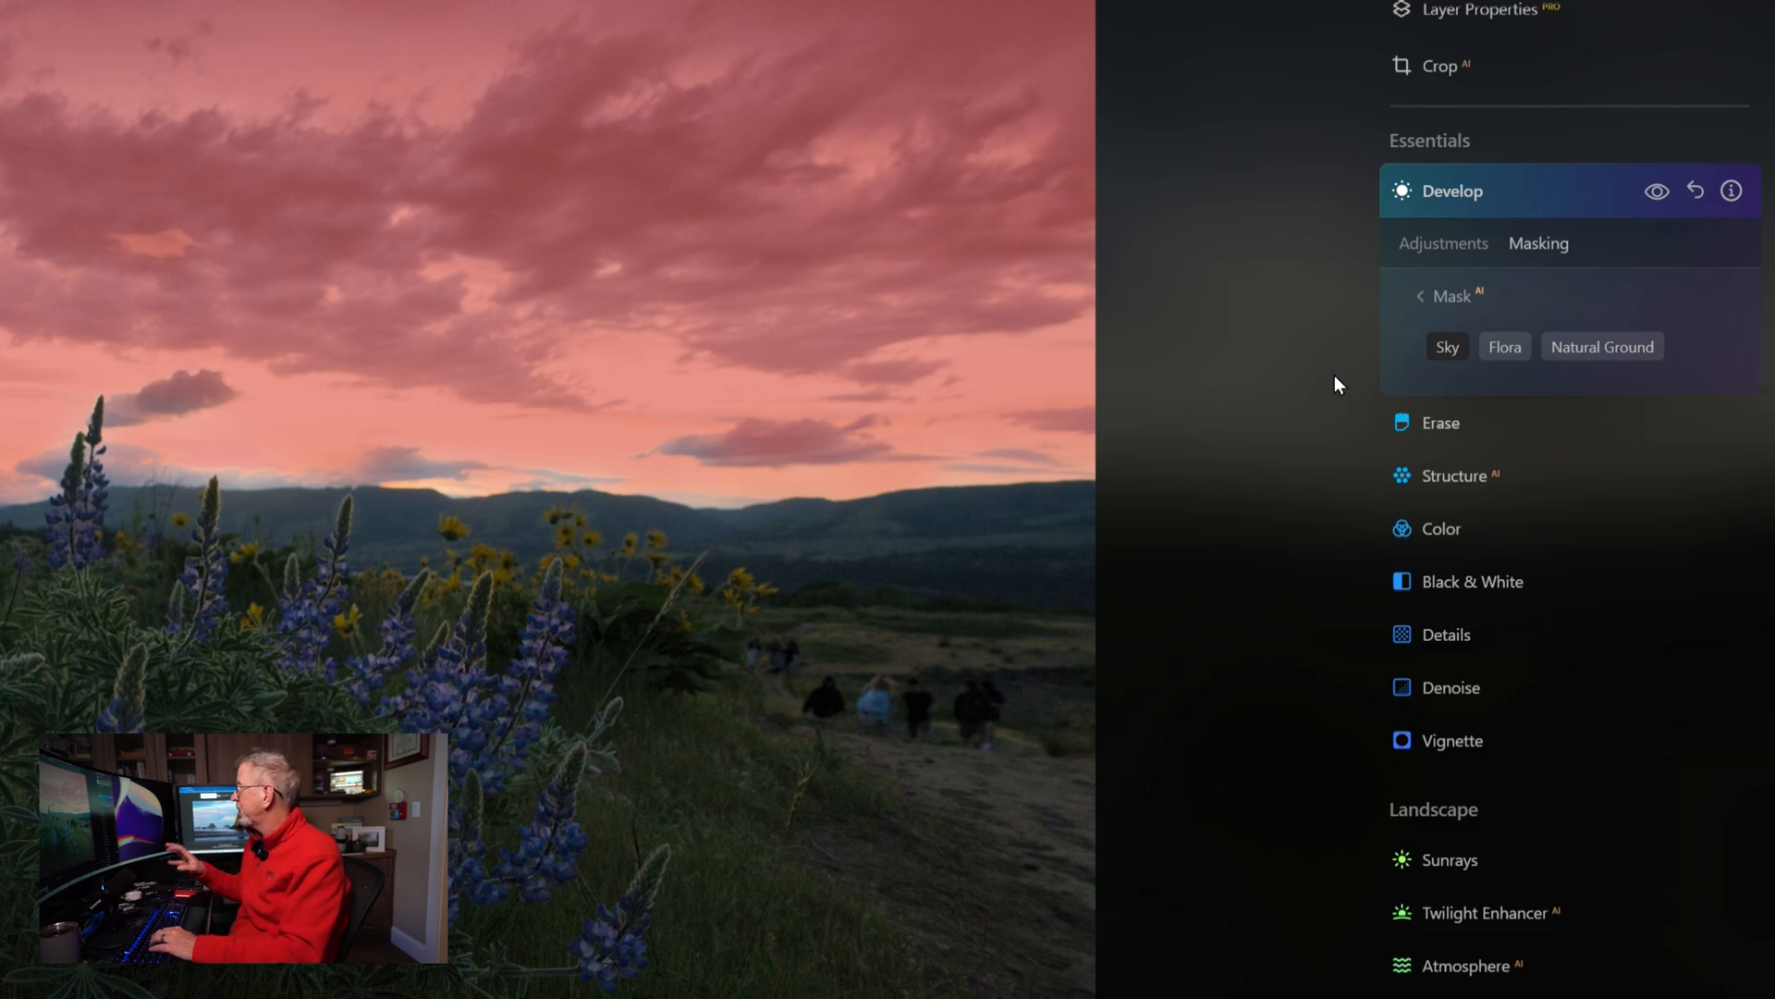
# Return to the Develop adjustment sliders with the sky AI mask in place
pyautogui.click(1443, 243)
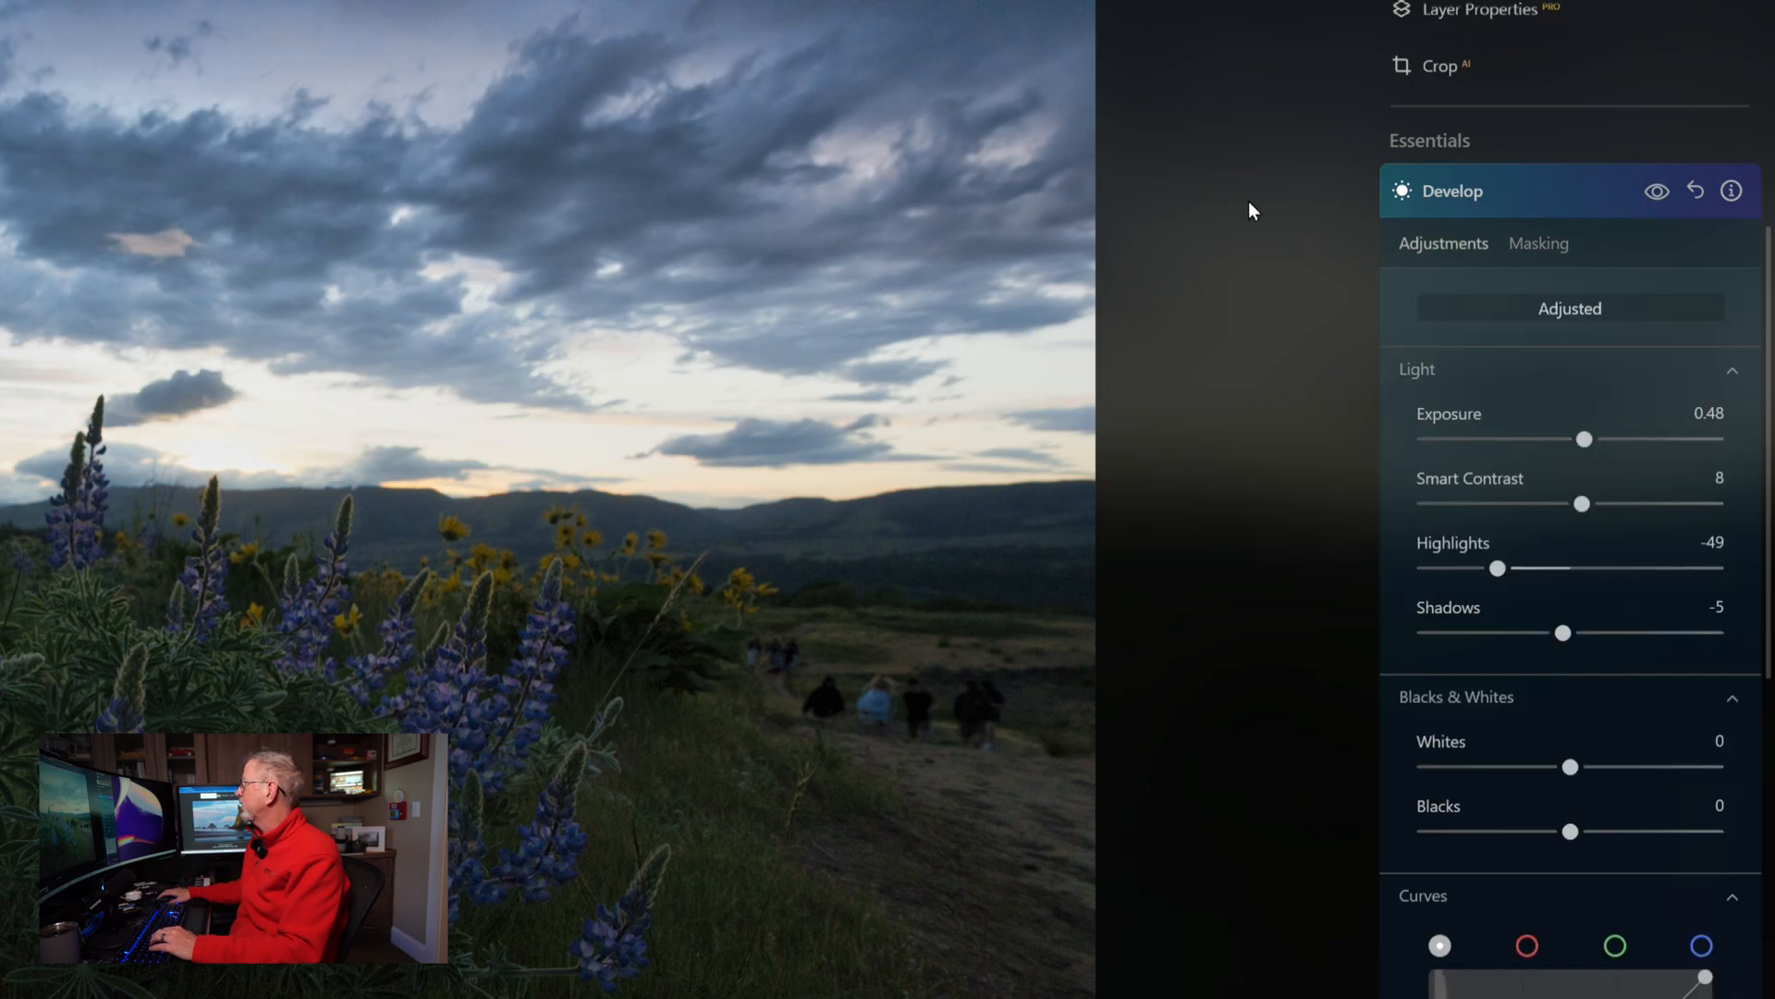
pyautogui.moveTo(1616, 464)
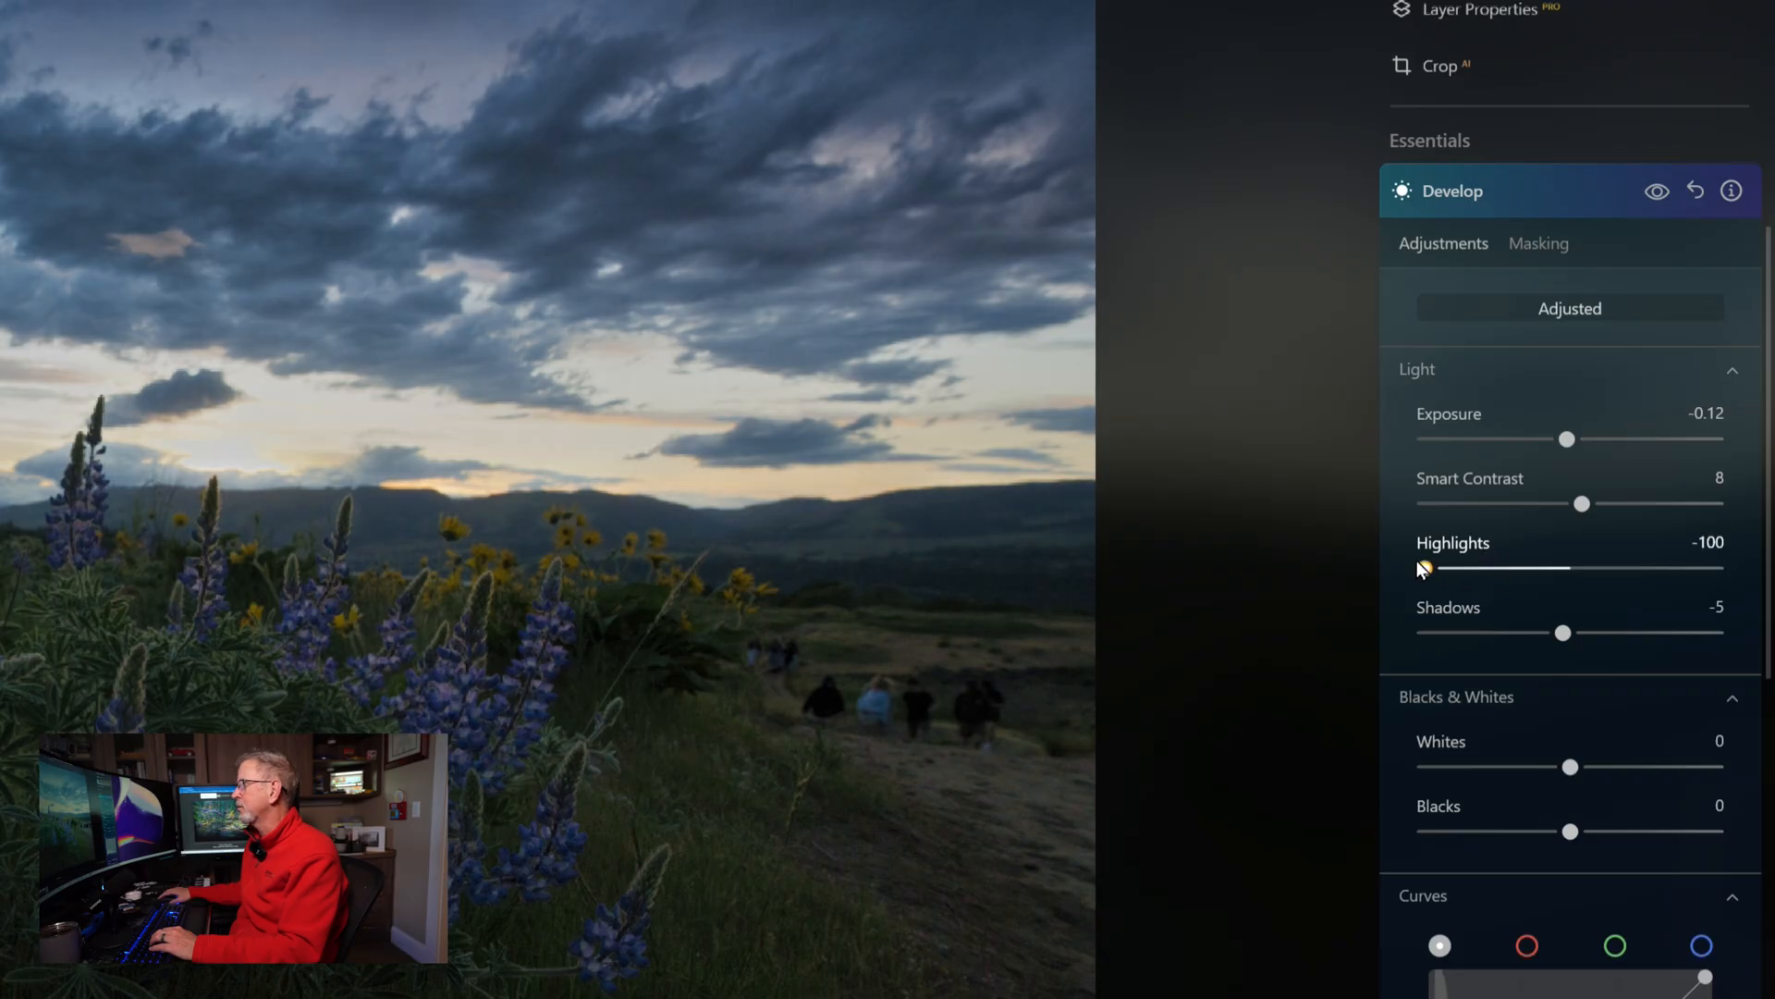
pyautogui.moveTo(1319, 586)
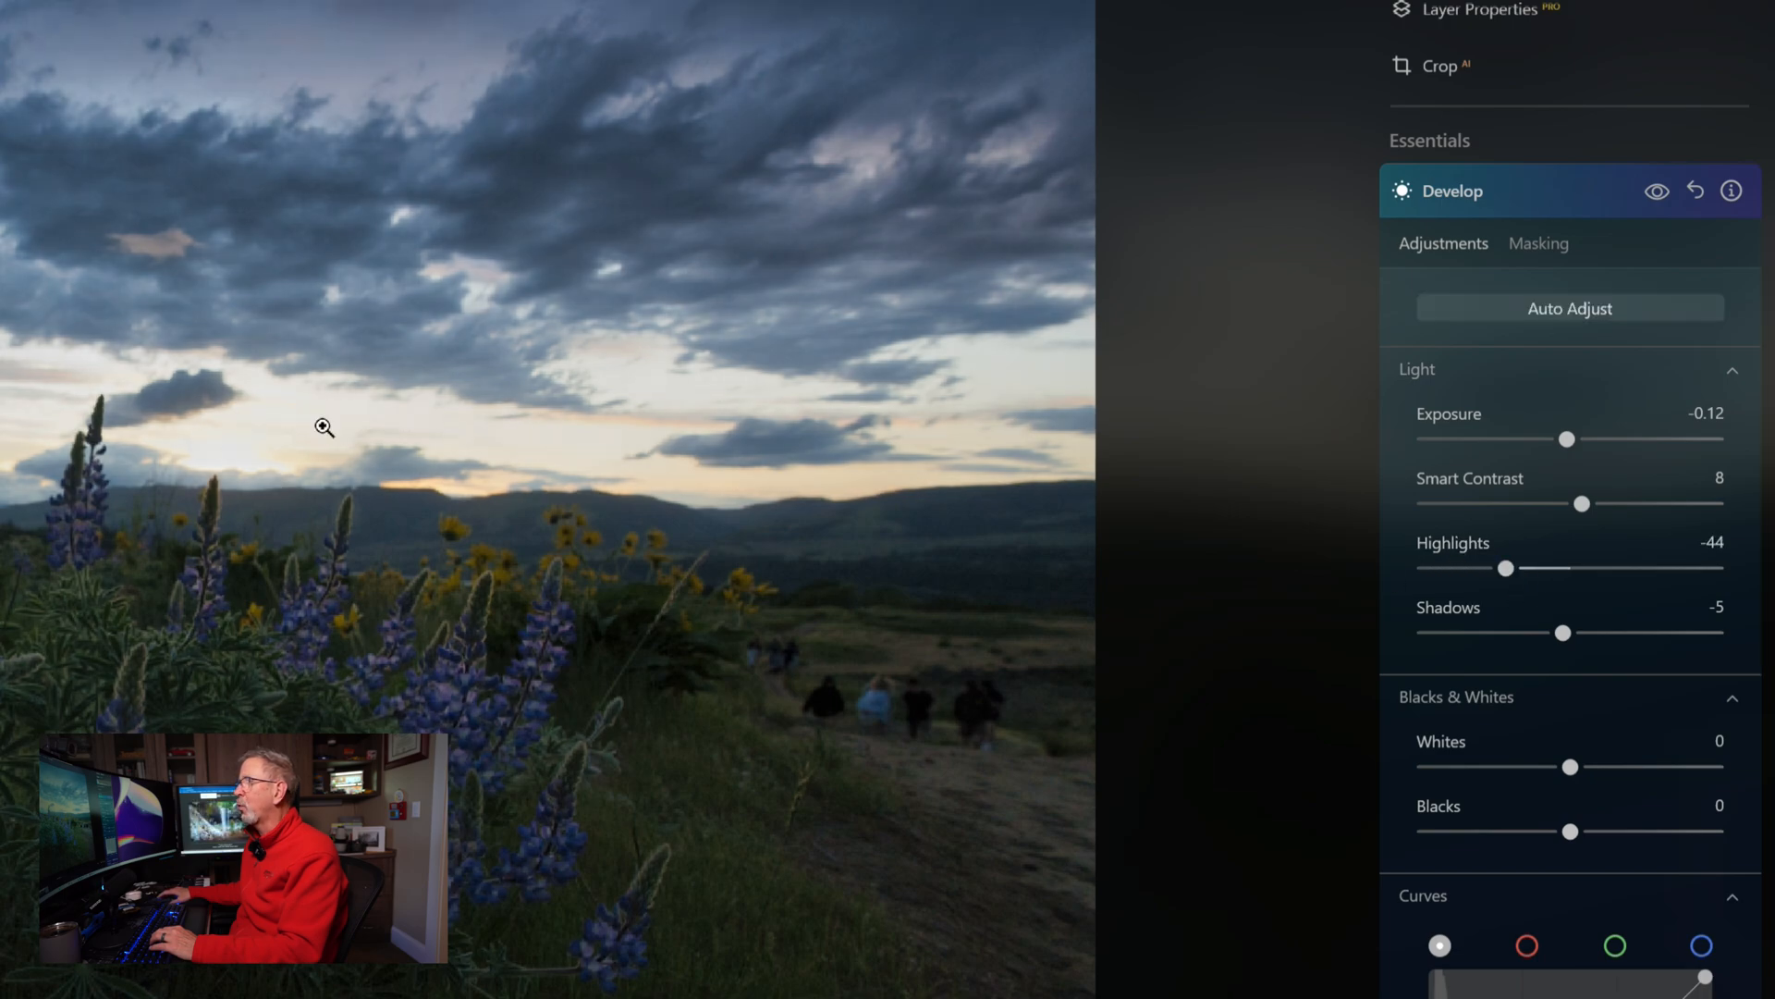
pyautogui.moveTo(259, 451)
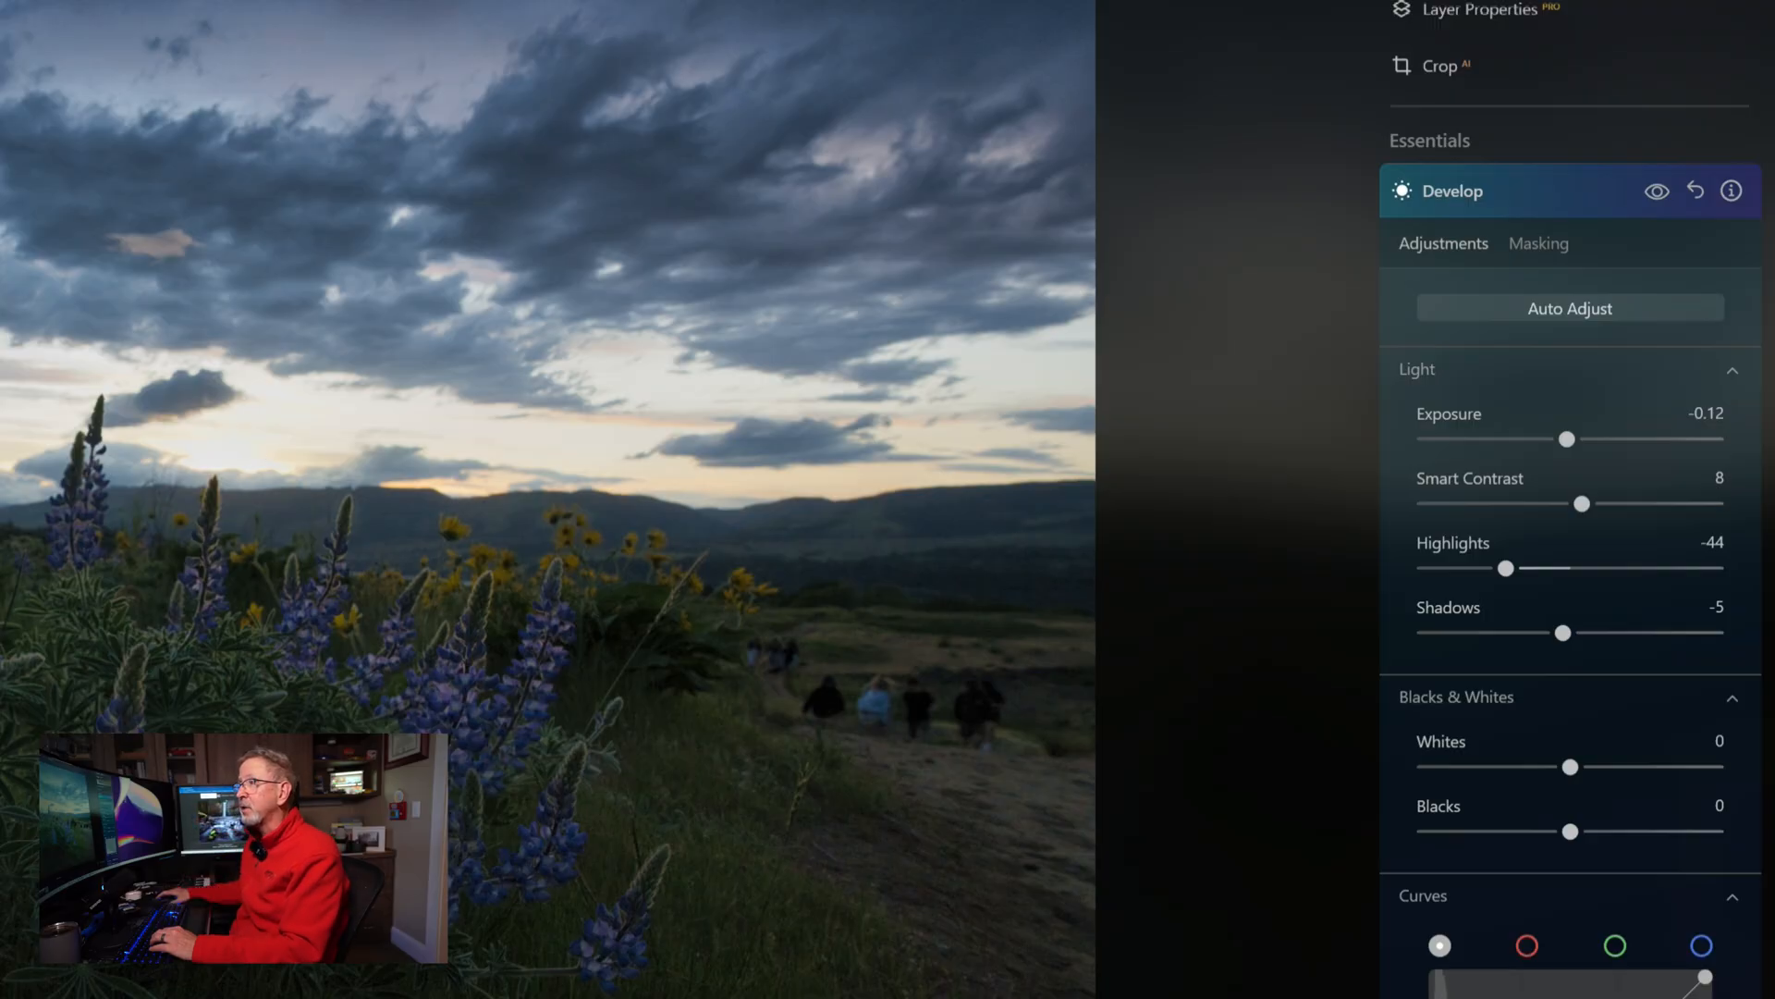
pyautogui.moveTo(1124, 416)
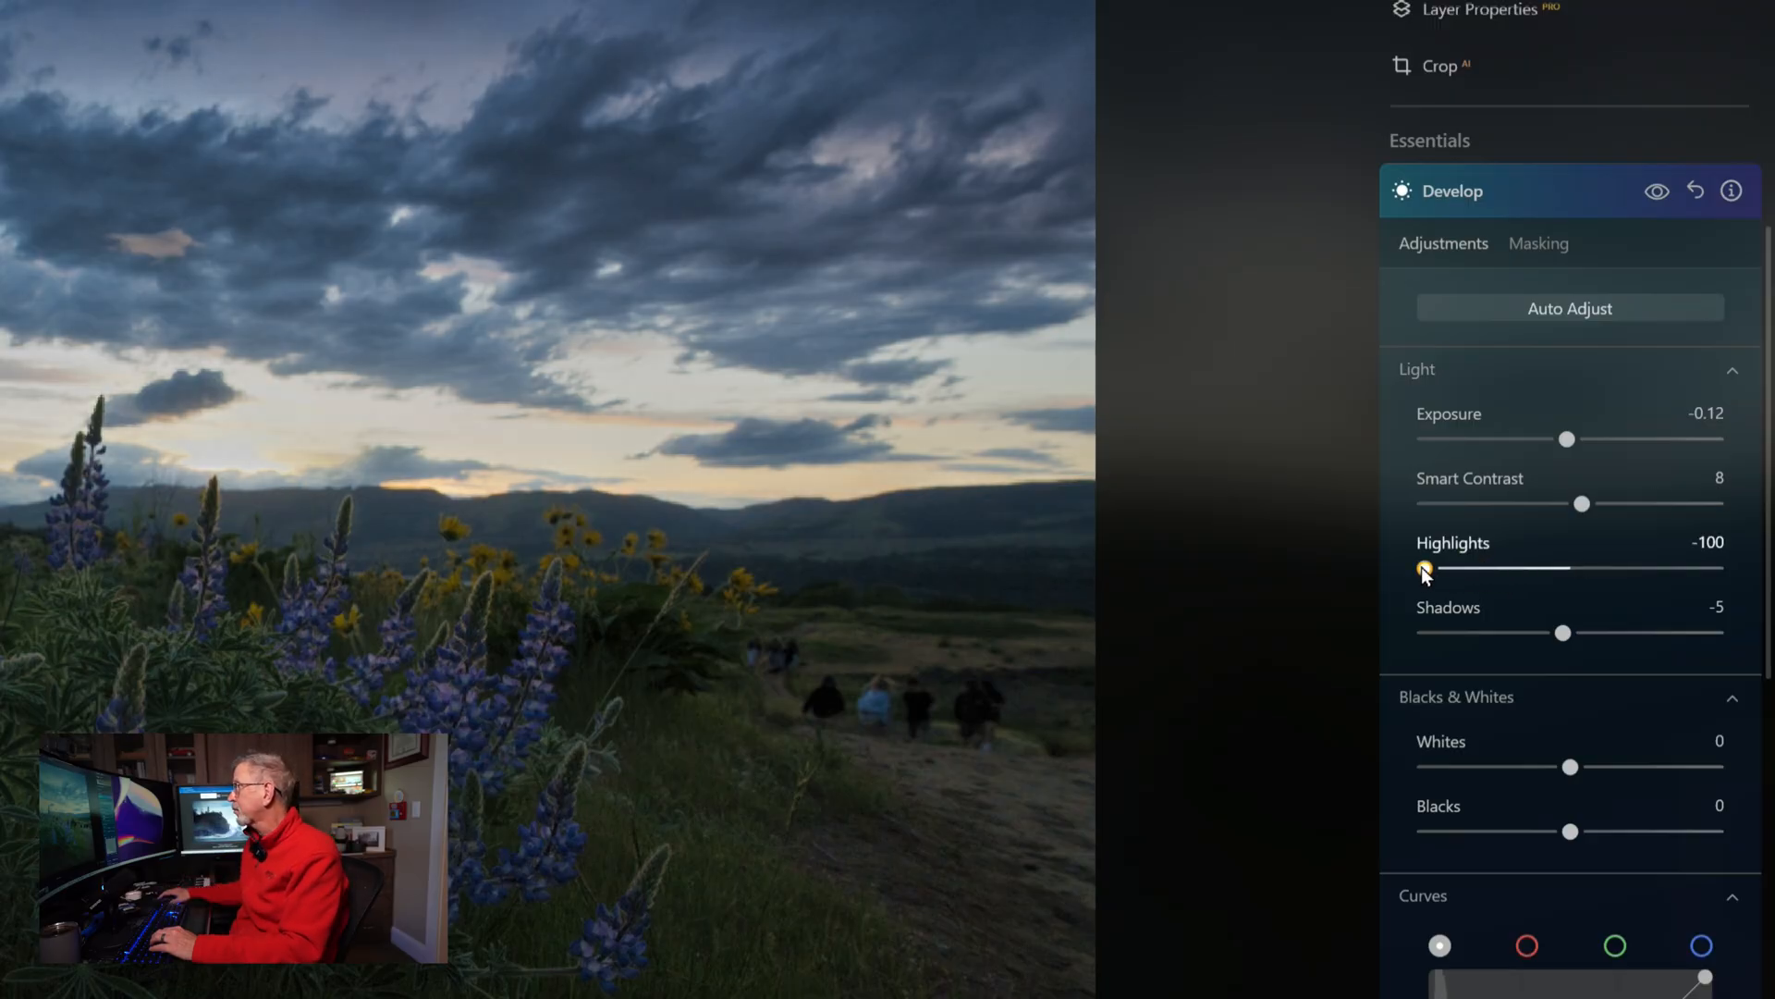
pyautogui.moveTo(1343, 571)
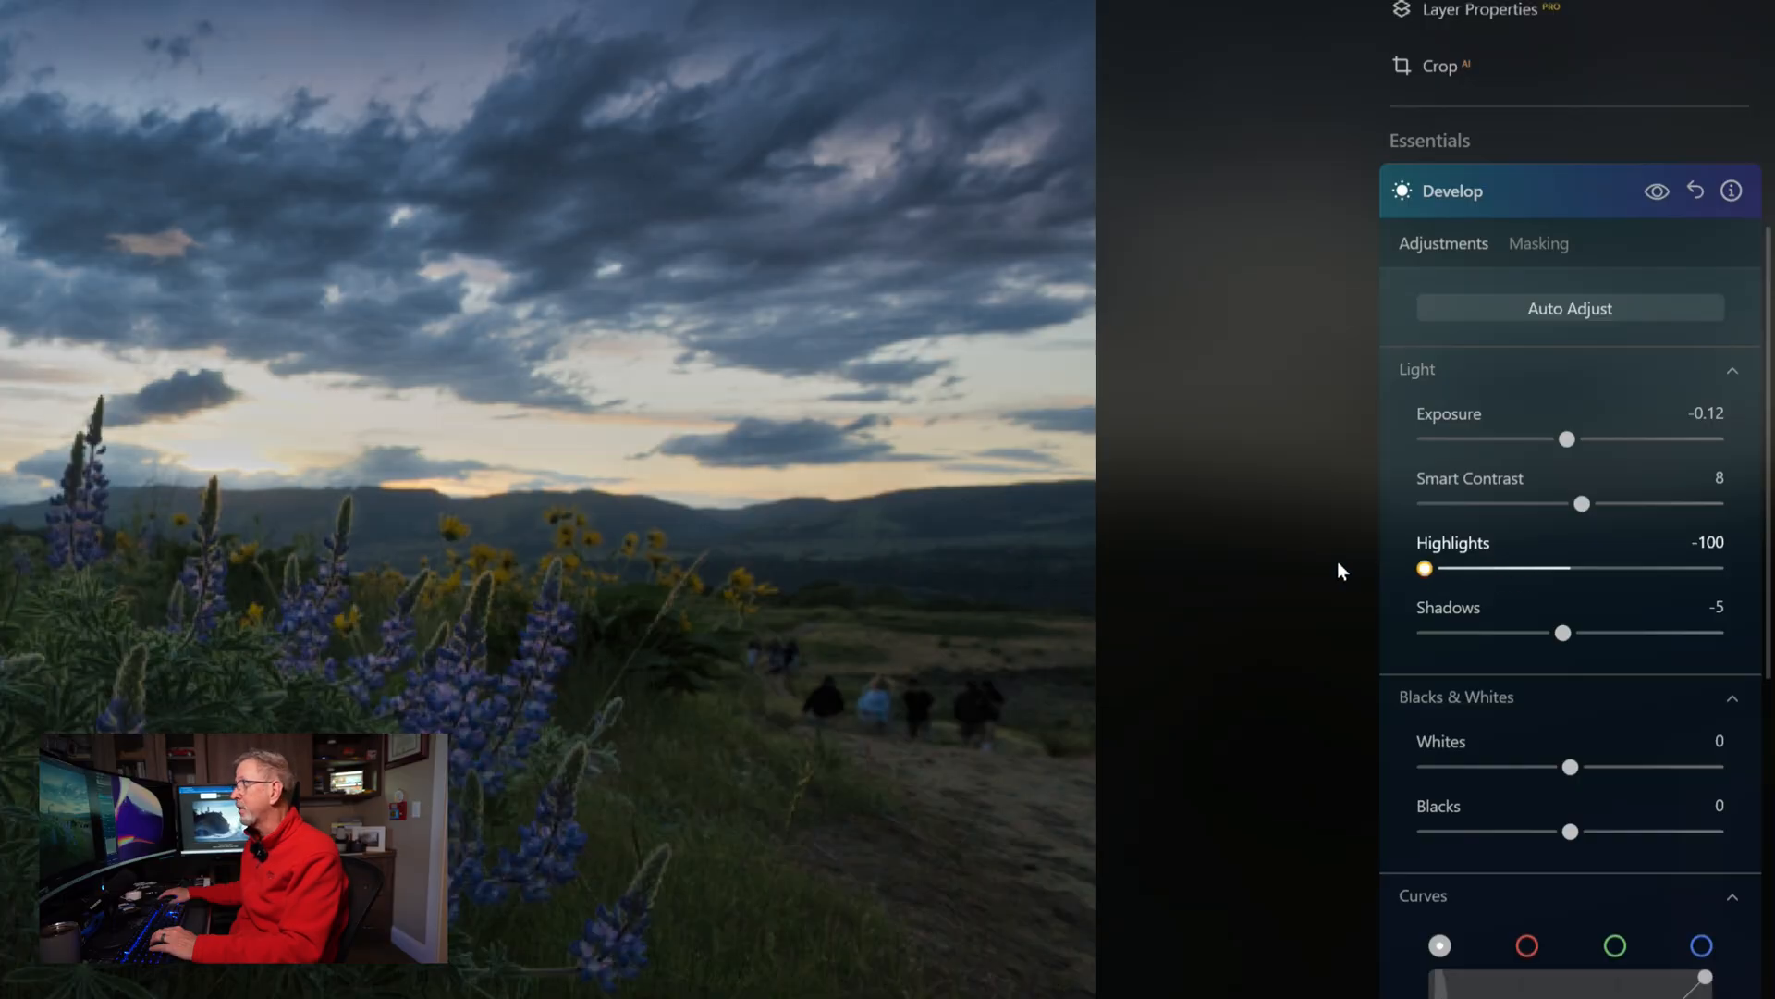
pyautogui.moveTo(305, 492)
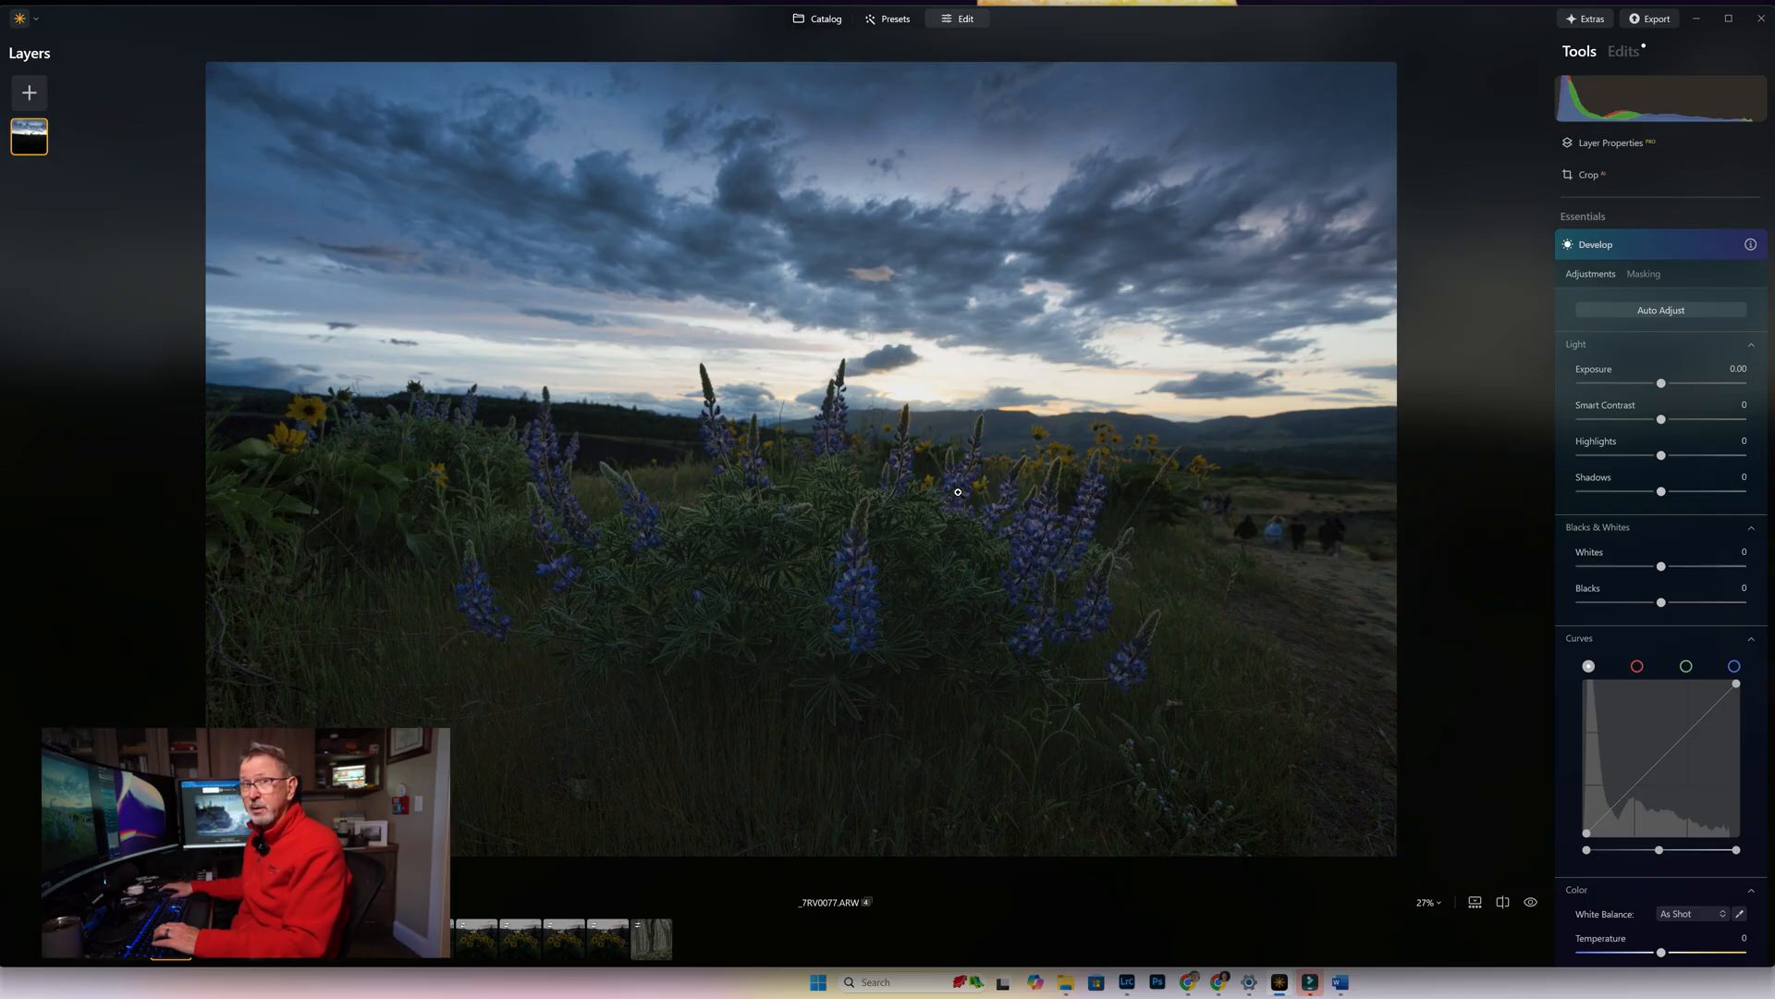
pyautogui.moveTo(1653, 261)
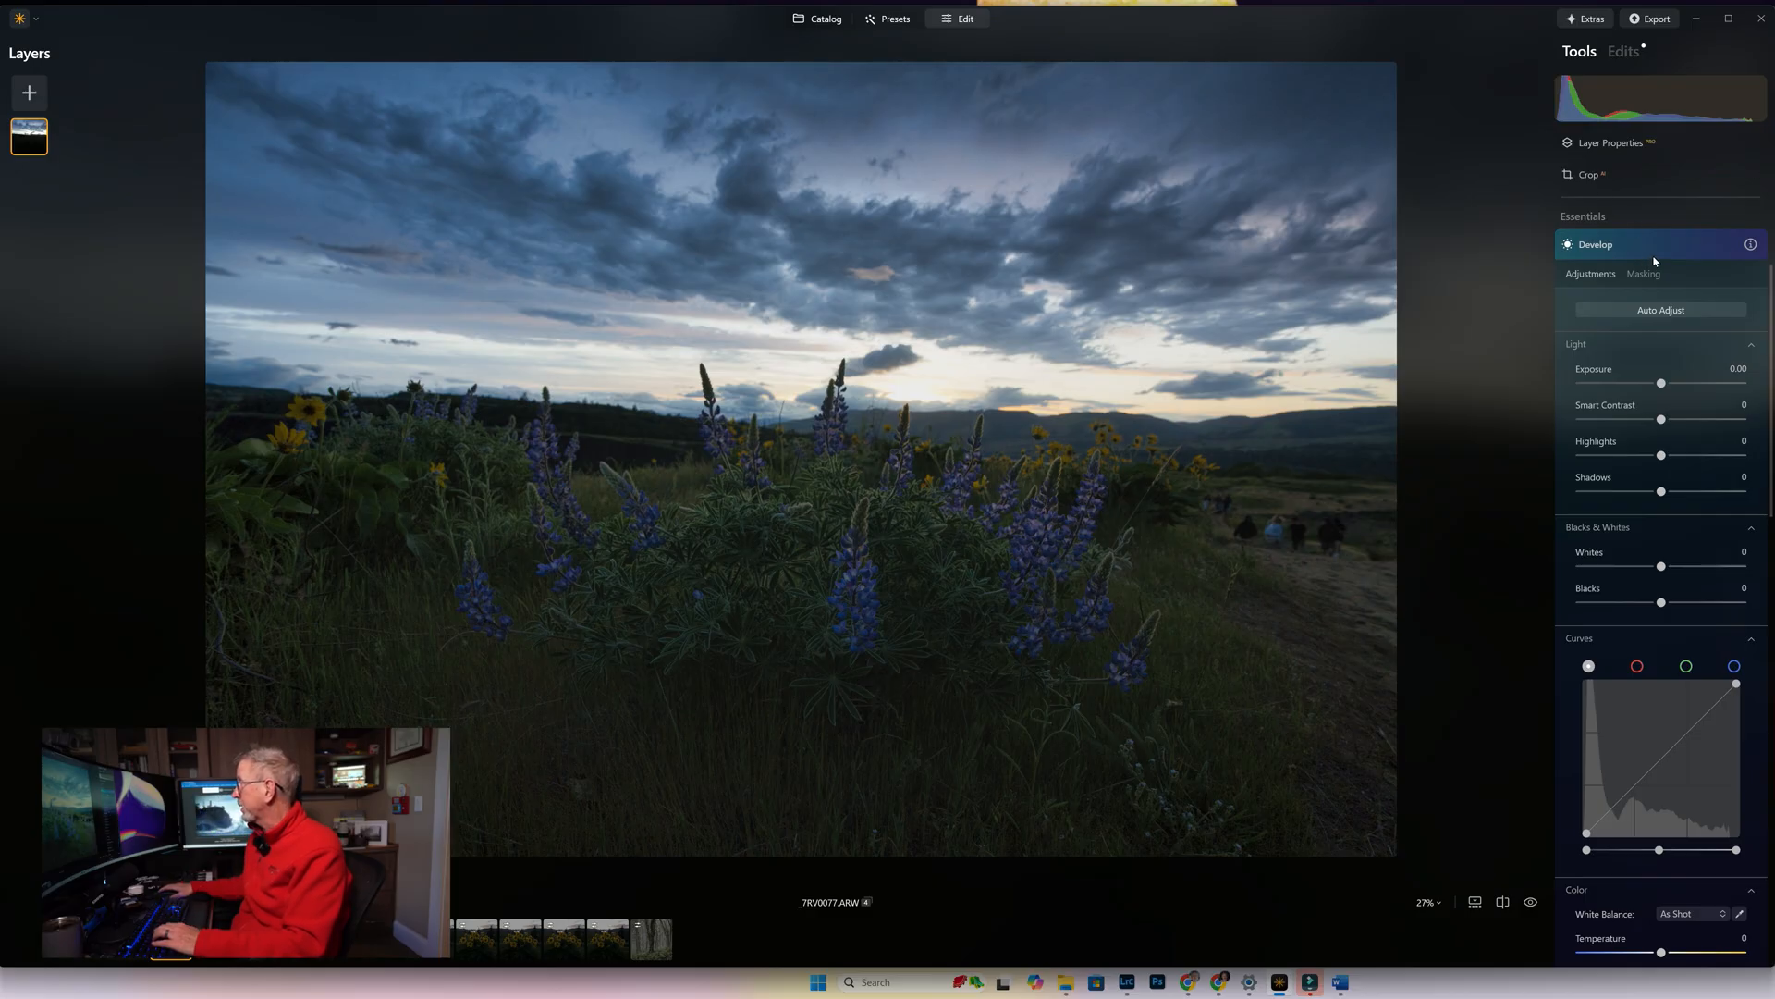
# Review the Develop mask choices, then return to the adjustment sliders from the radial gradient mask
pyautogui.click(1643, 273)
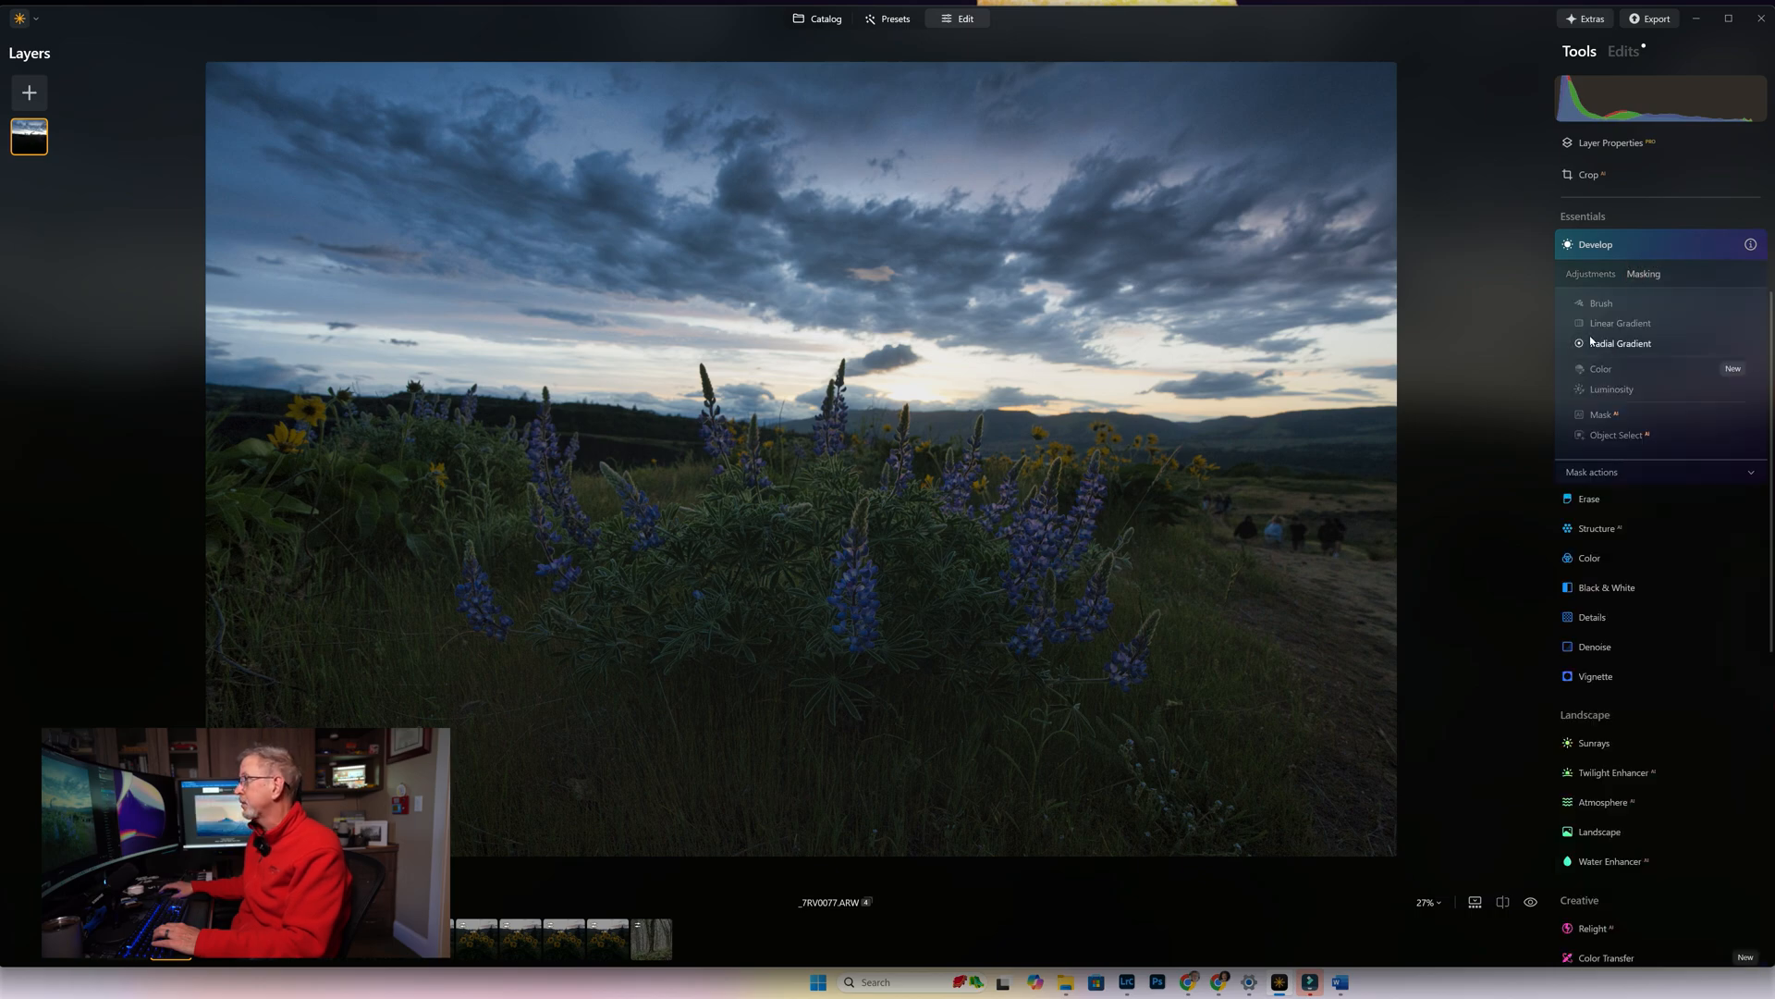
pyautogui.click(1622, 344)
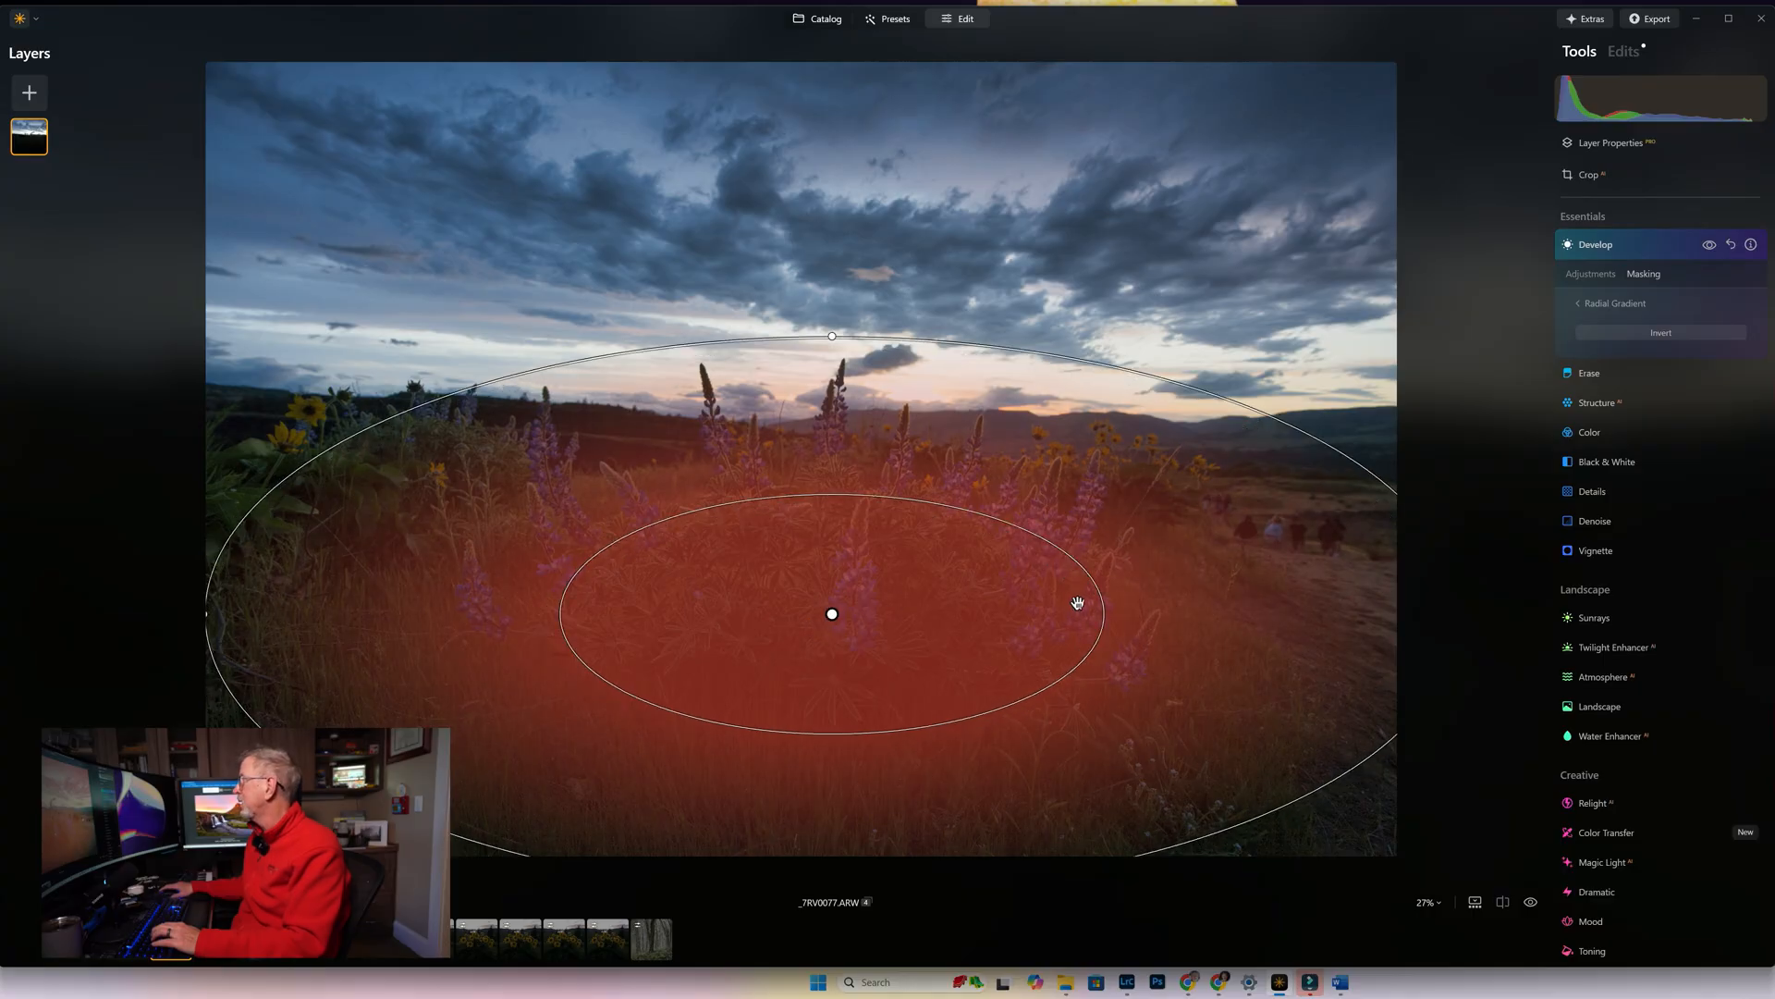
pyautogui.moveTo(1592, 281)
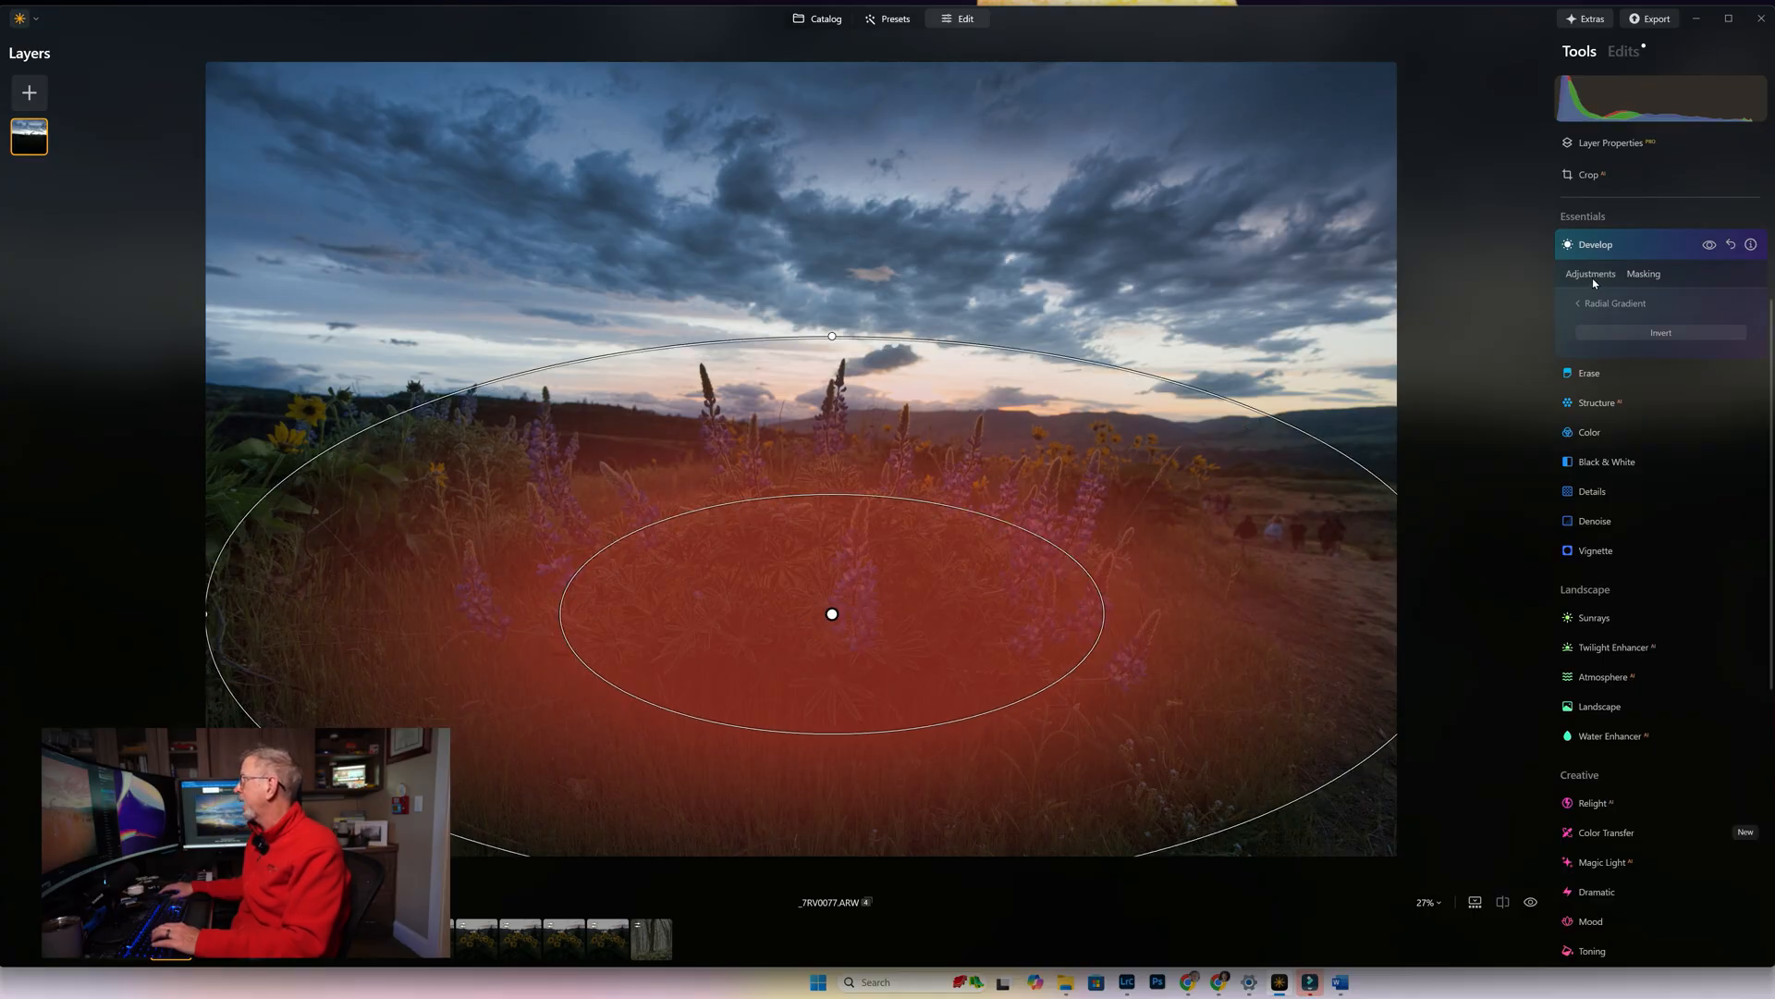
pyautogui.click(1591, 273)
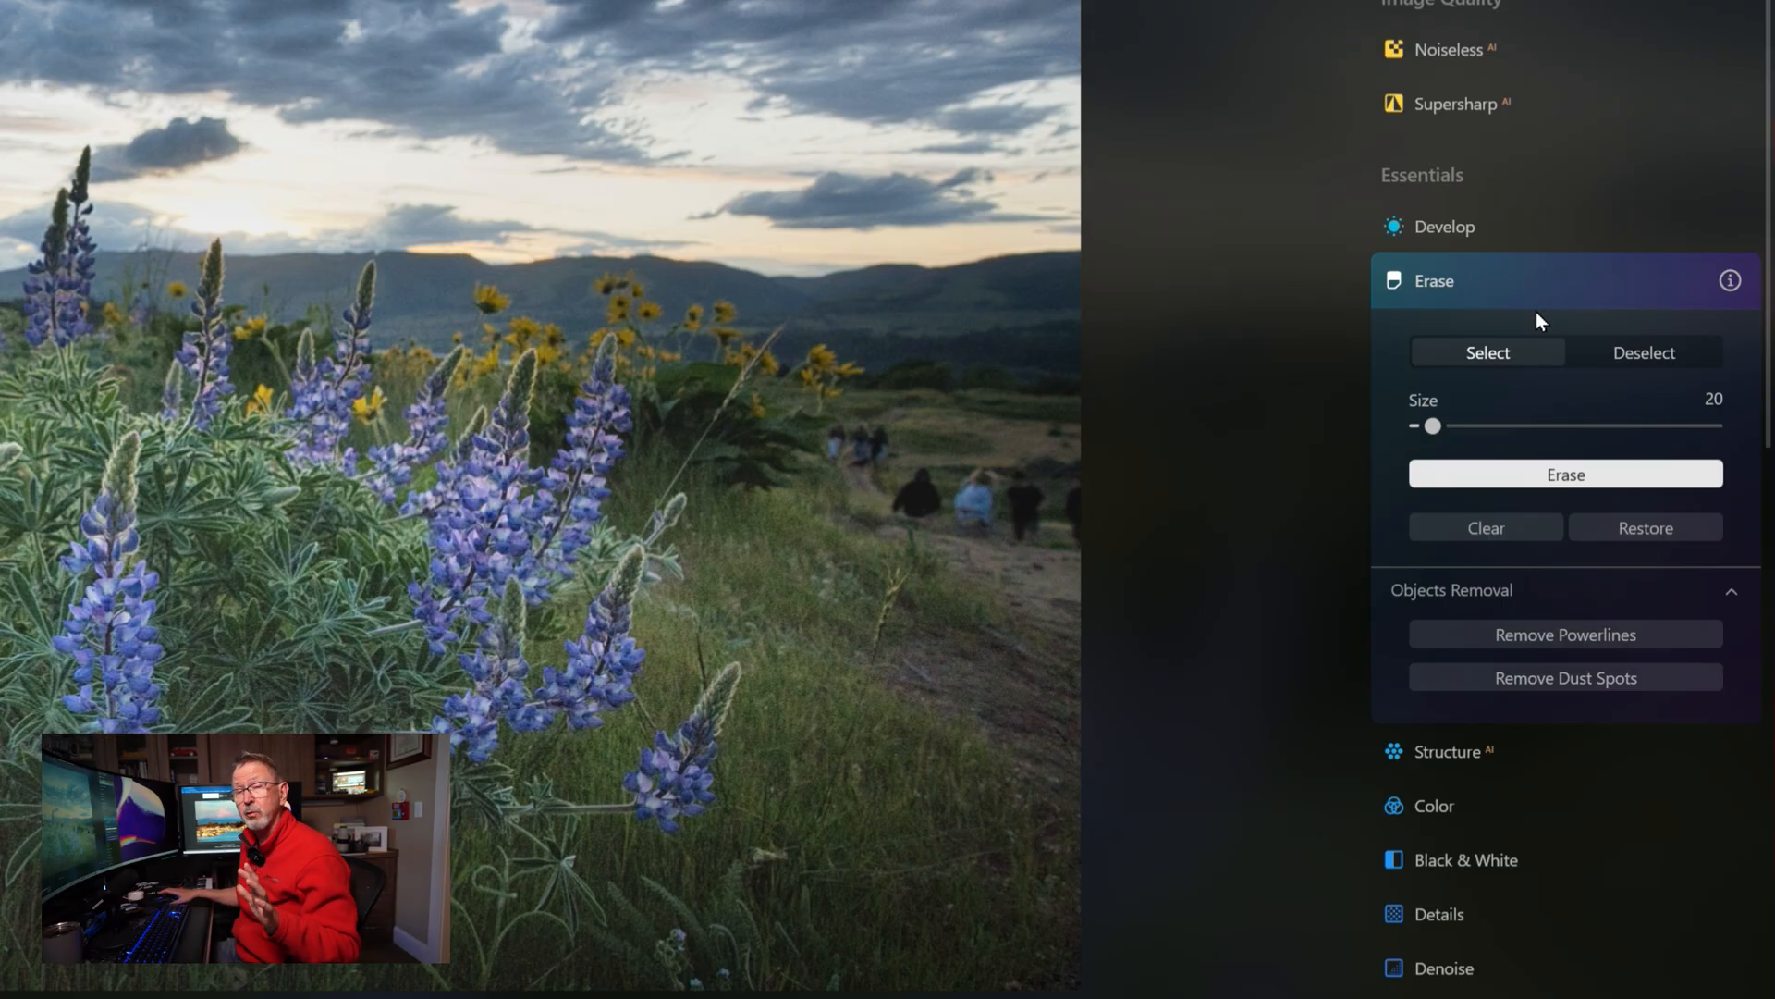
pyautogui.moveTo(1371, 215)
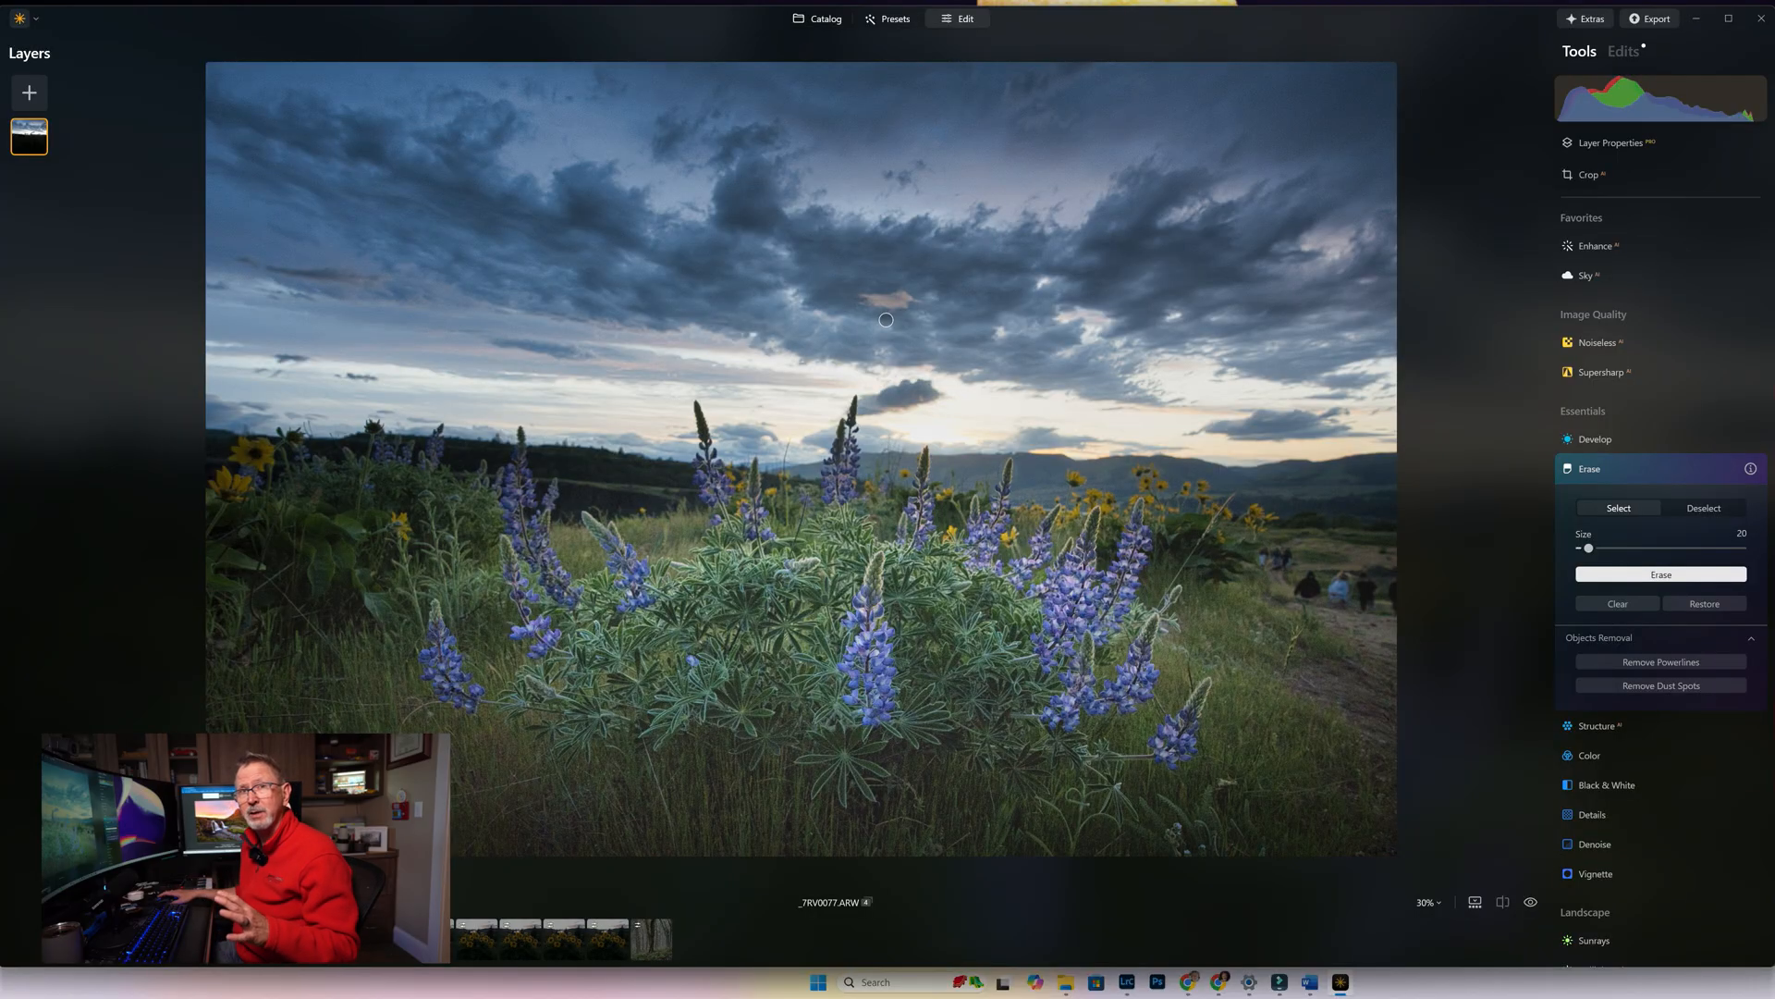
pyautogui.moveTo(875, 331)
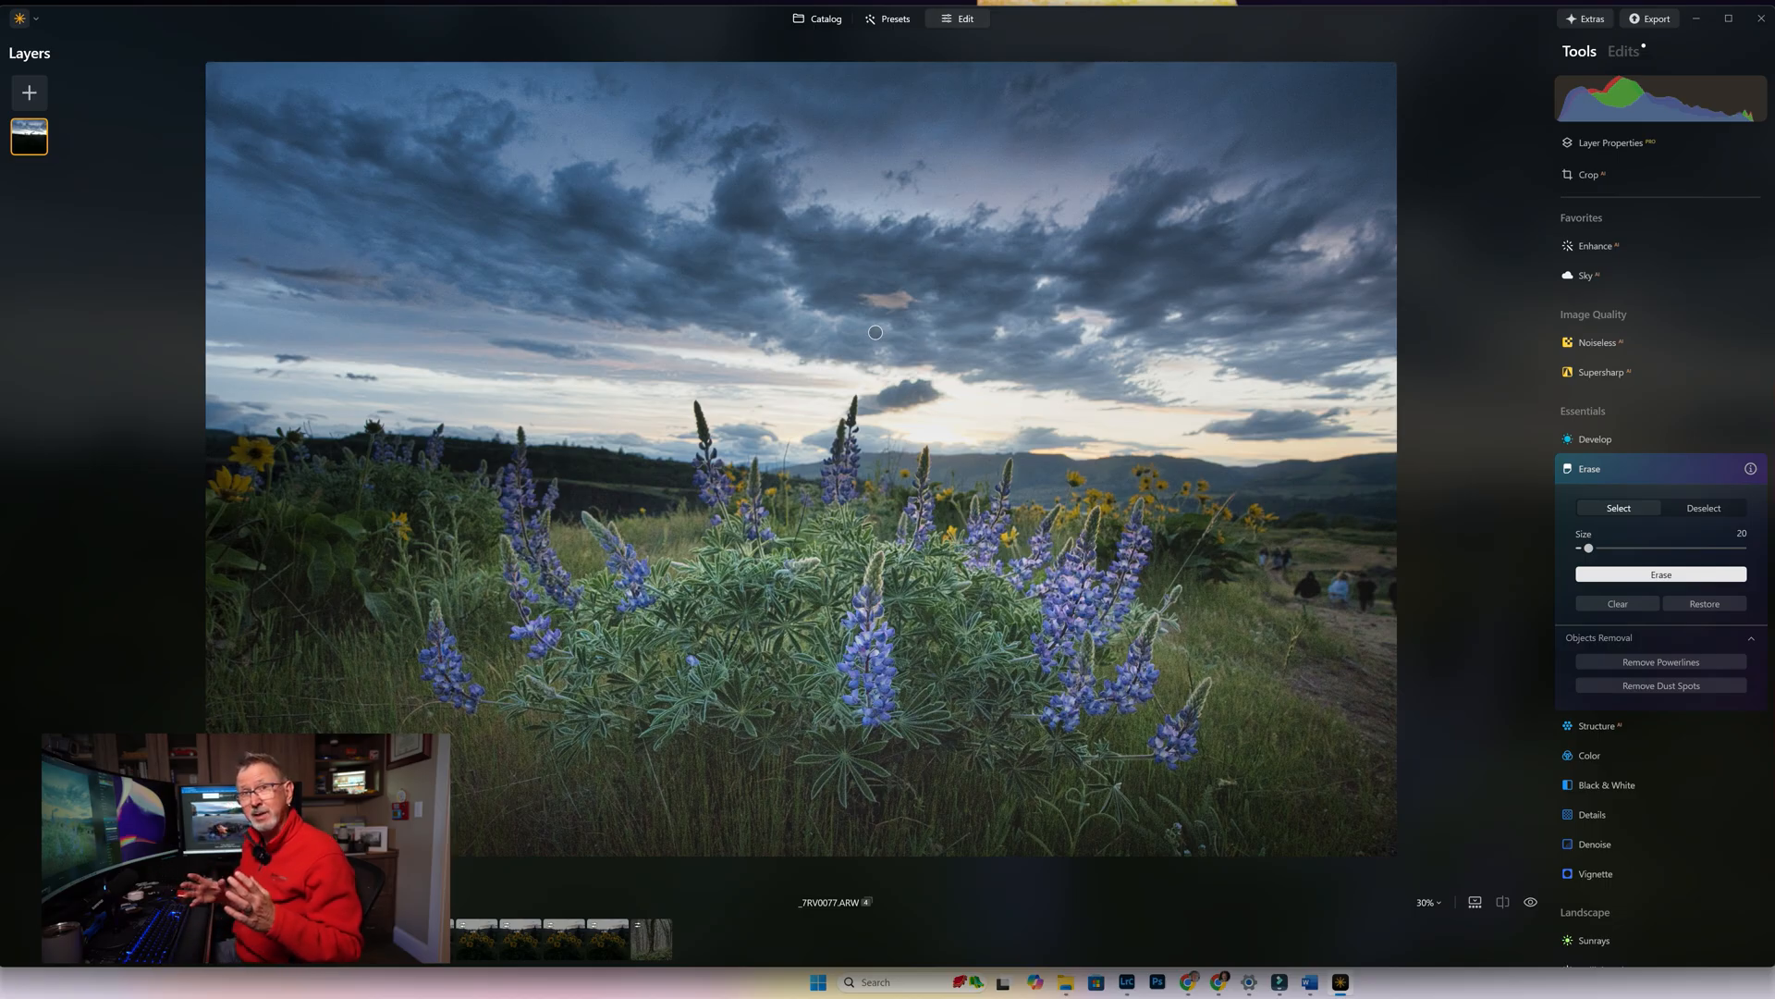
pyautogui.moveTo(1196, 280)
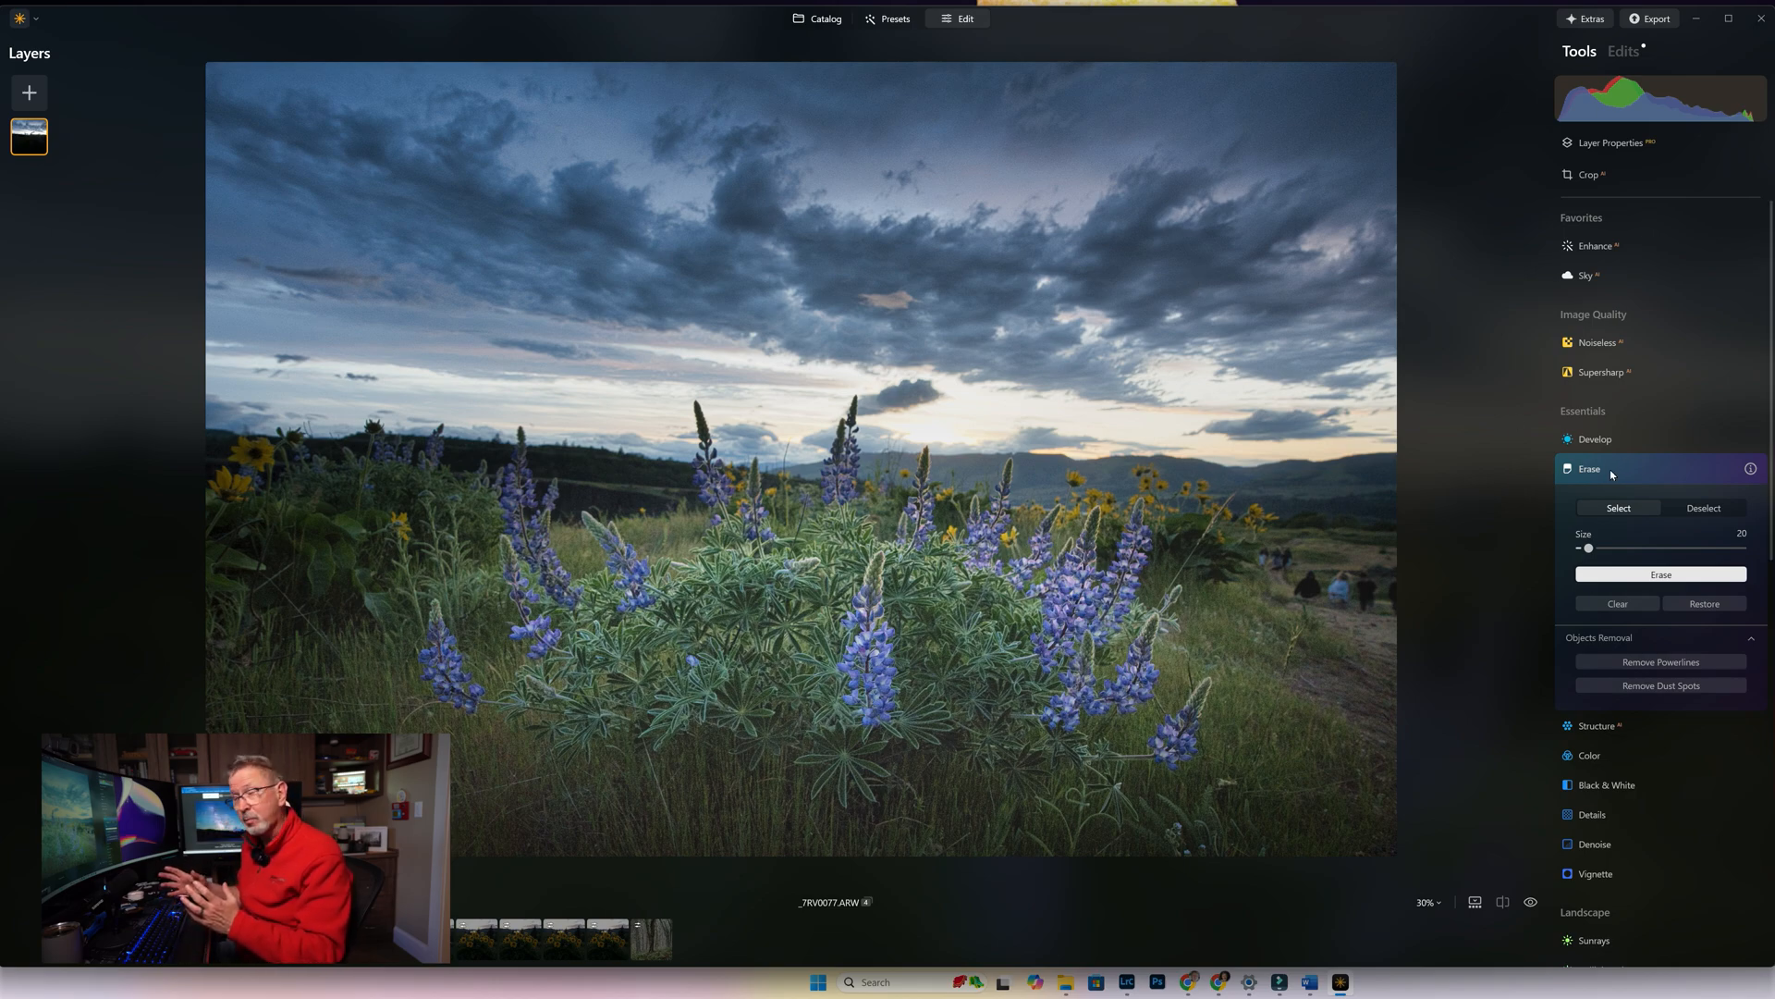
pyautogui.moveTo(1627, 476)
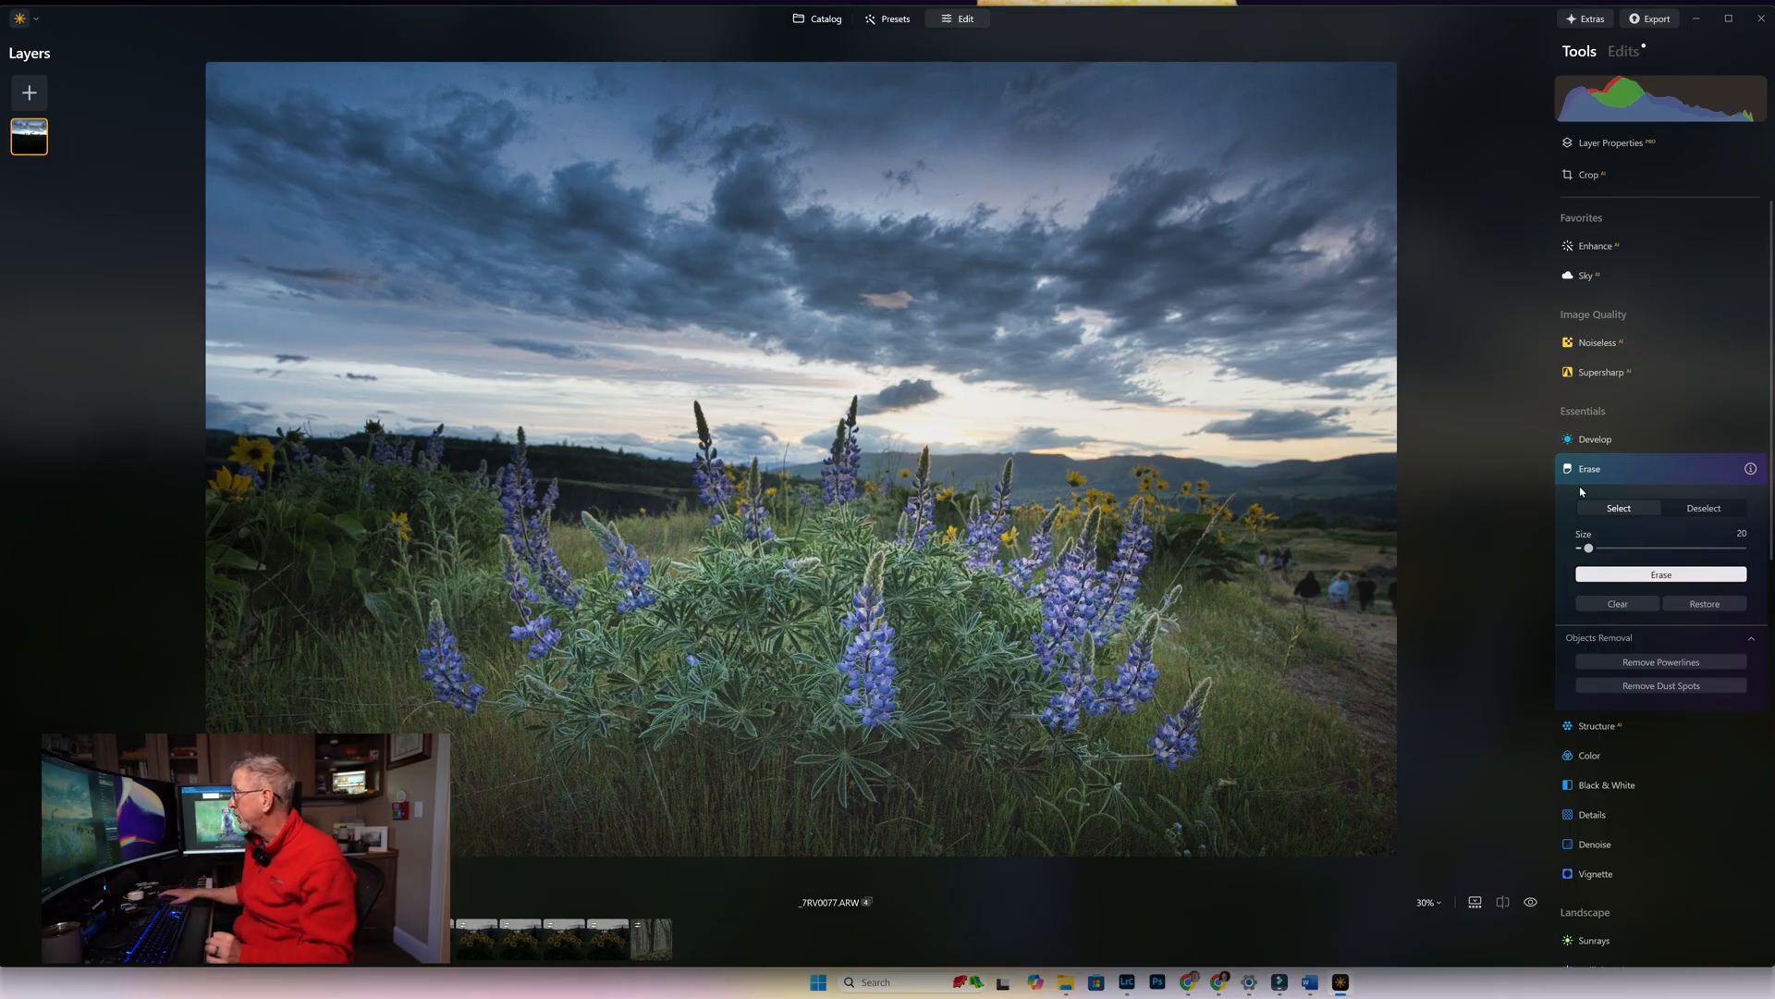
pyautogui.moveTo(1598, 468)
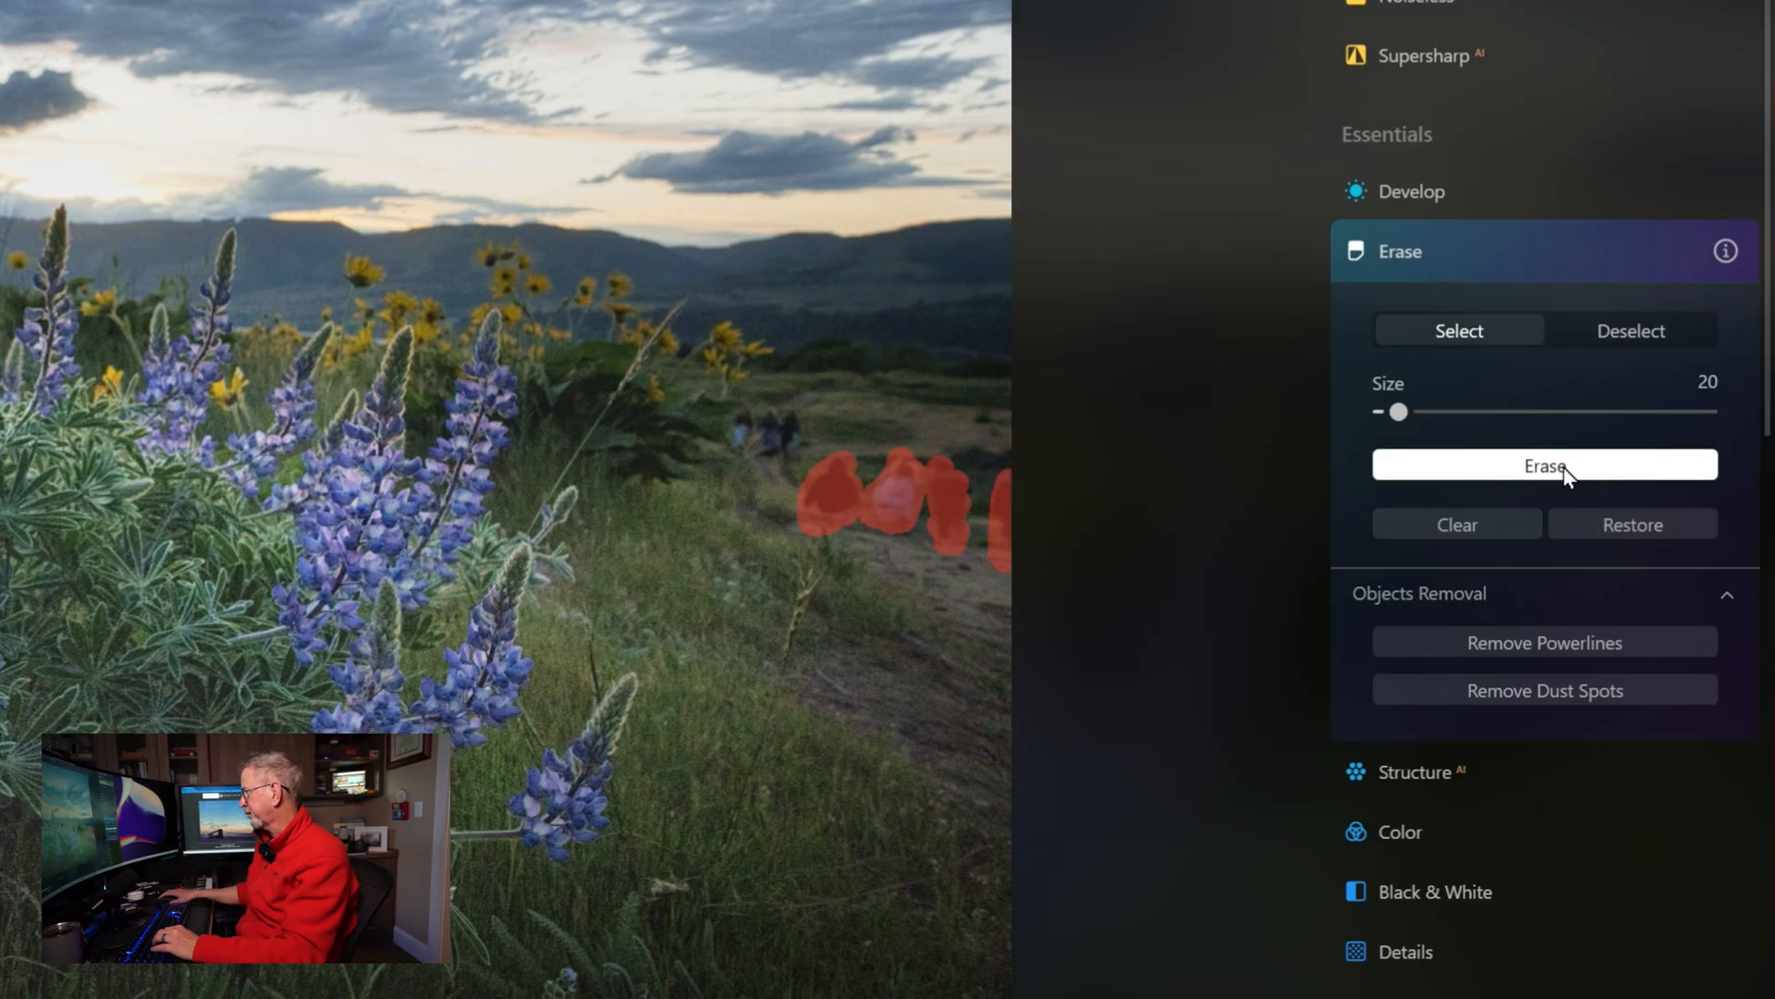
# Erase the painted distant hikers from the trail, leaving faint smudges
pyautogui.click(1543, 464)
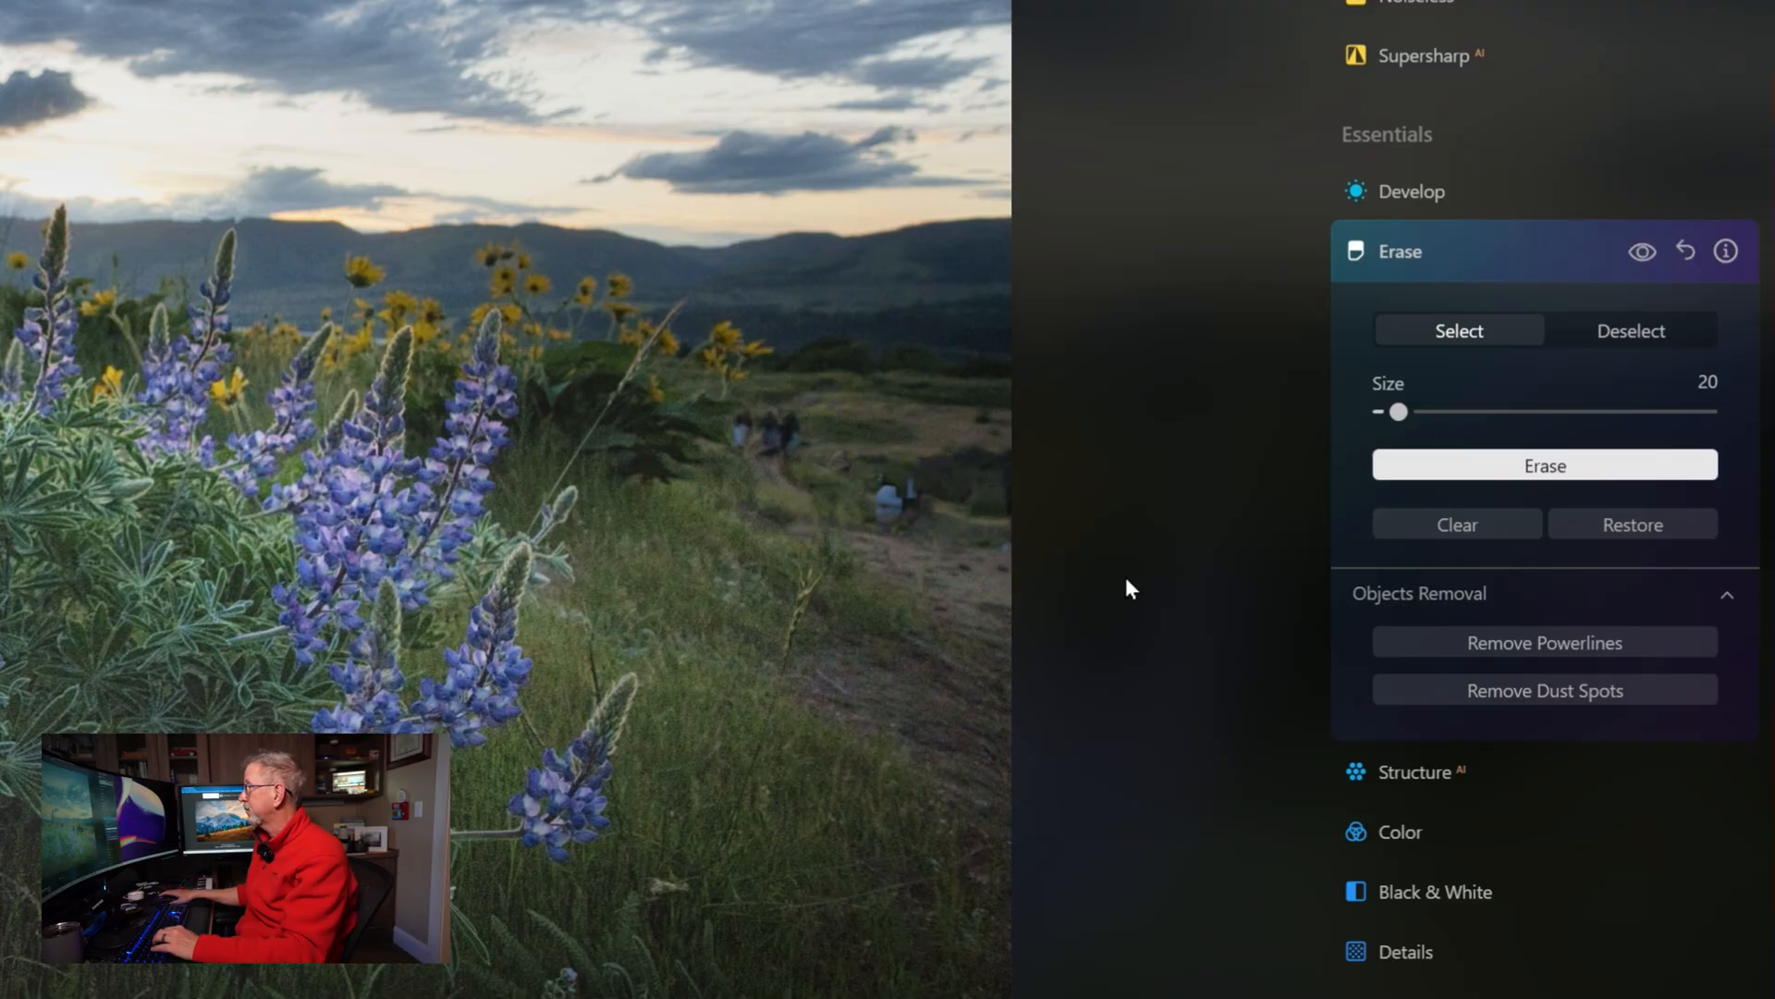
pyautogui.moveTo(938, 617)
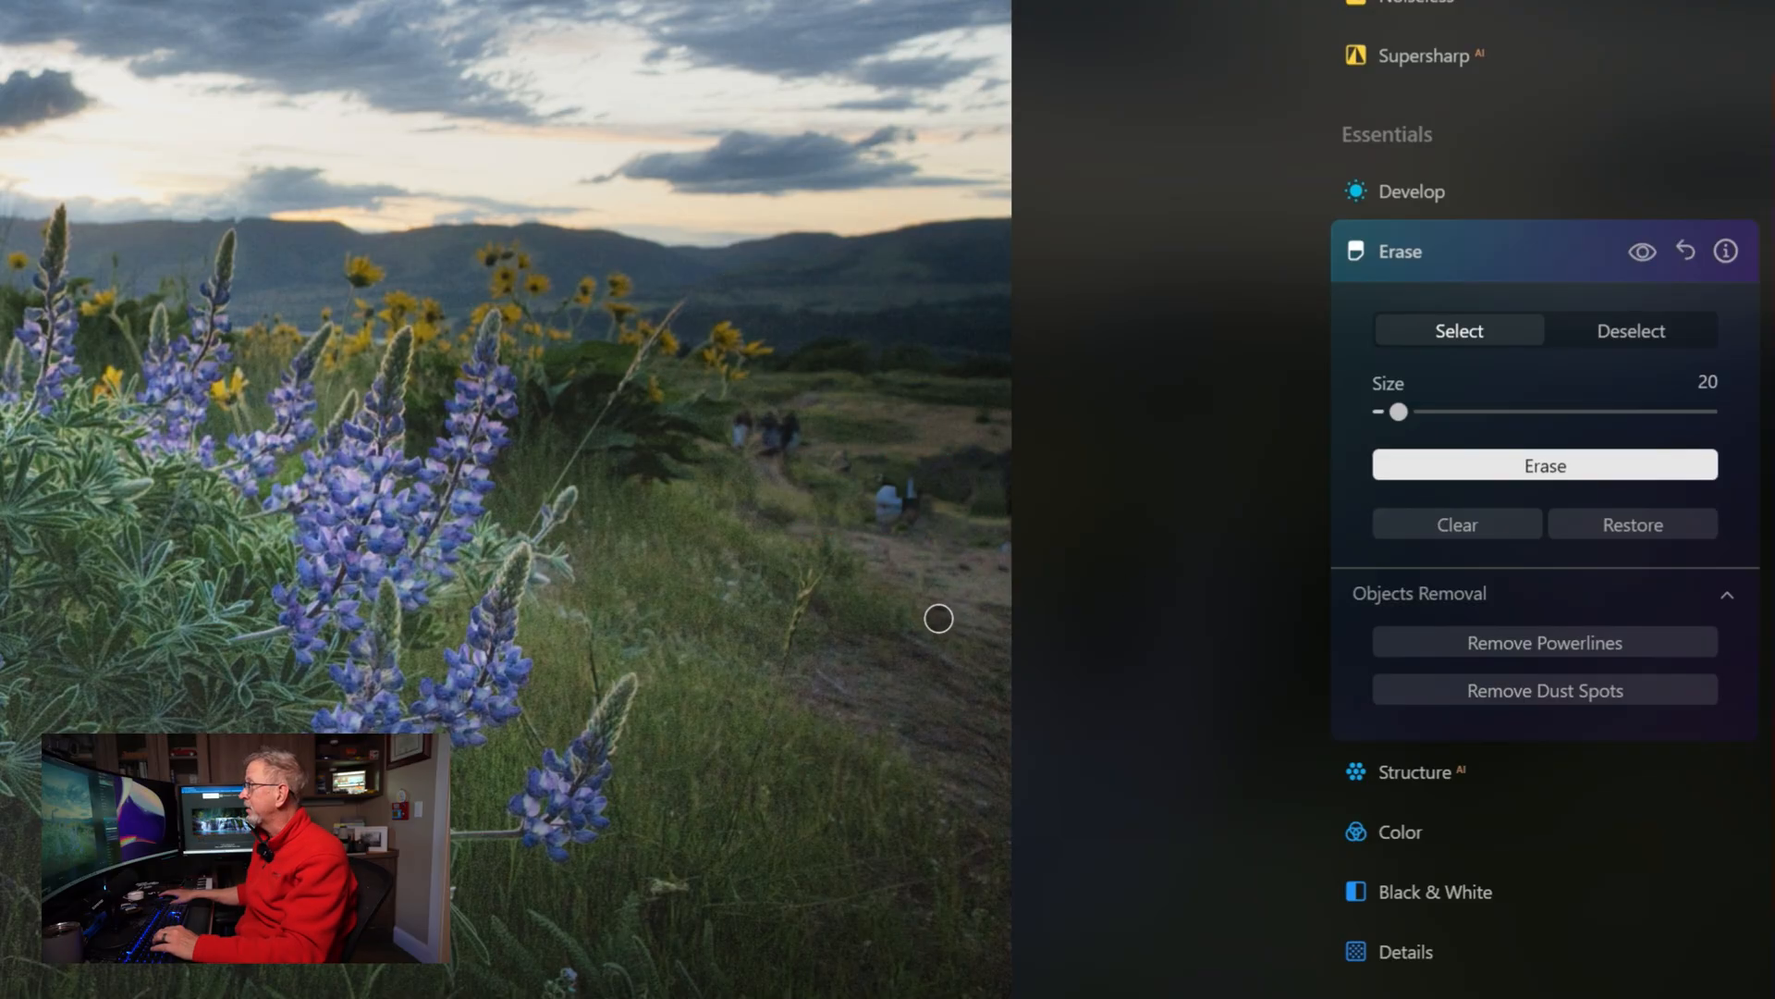
pyautogui.moveTo(873, 481)
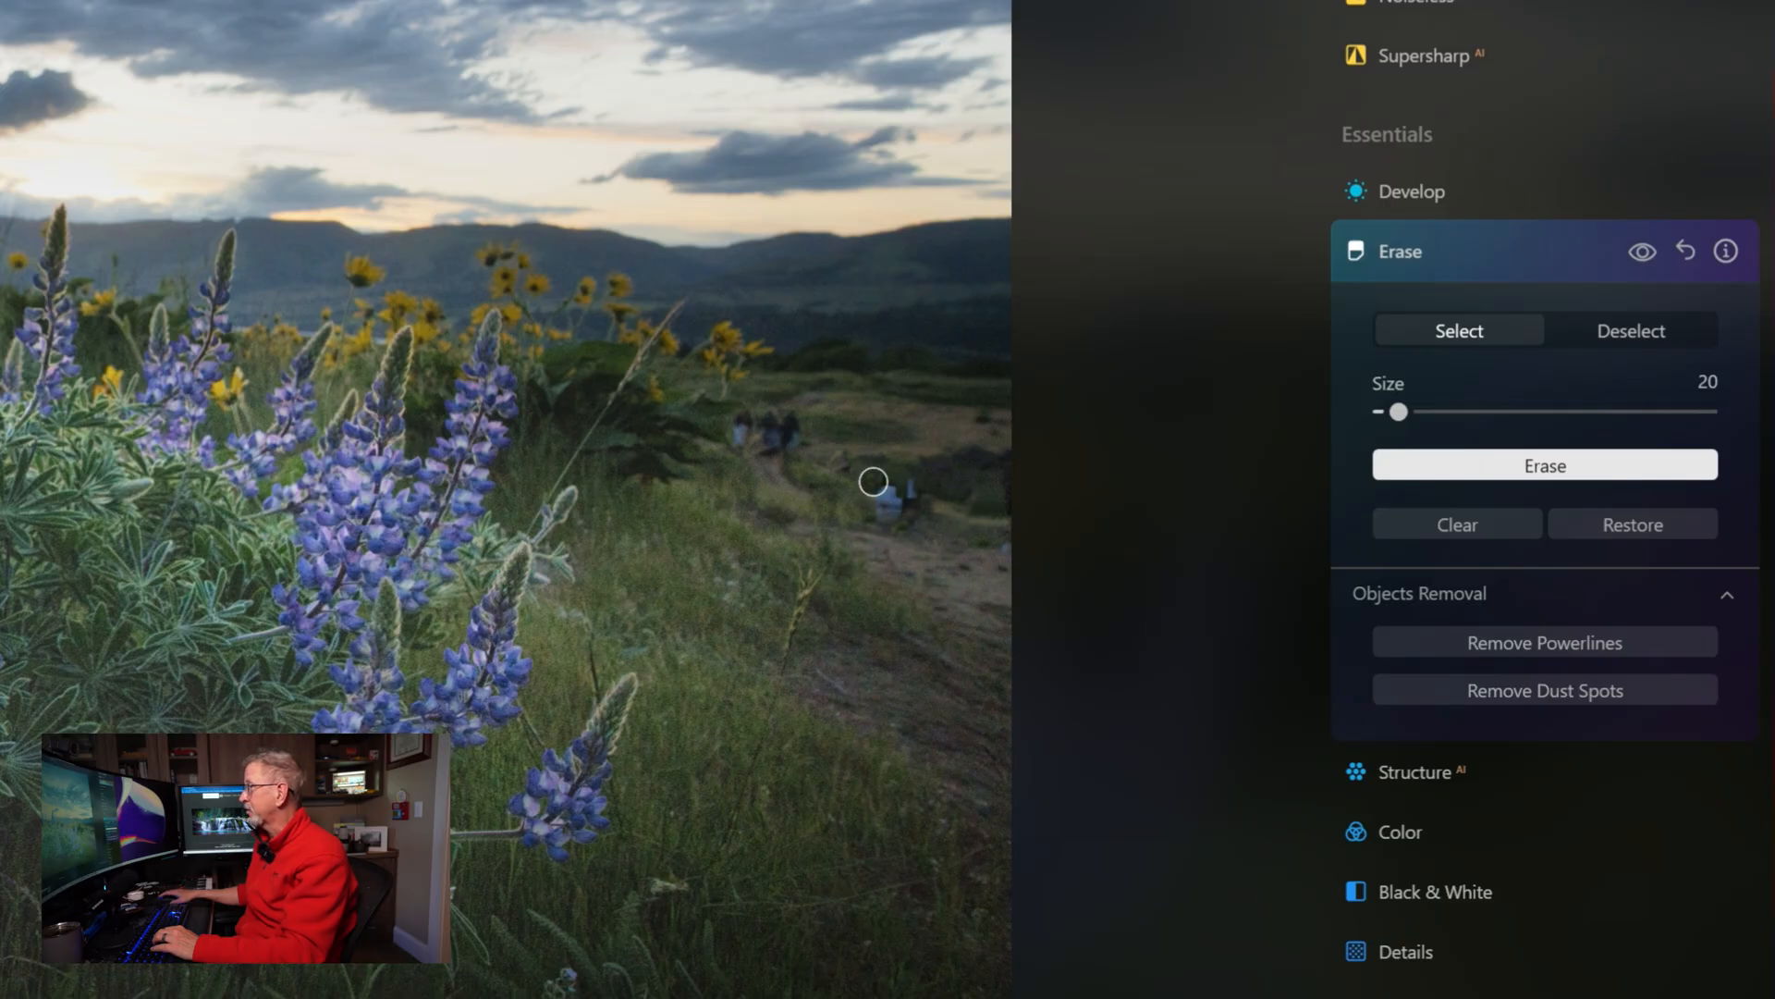
pyautogui.moveTo(891, 502)
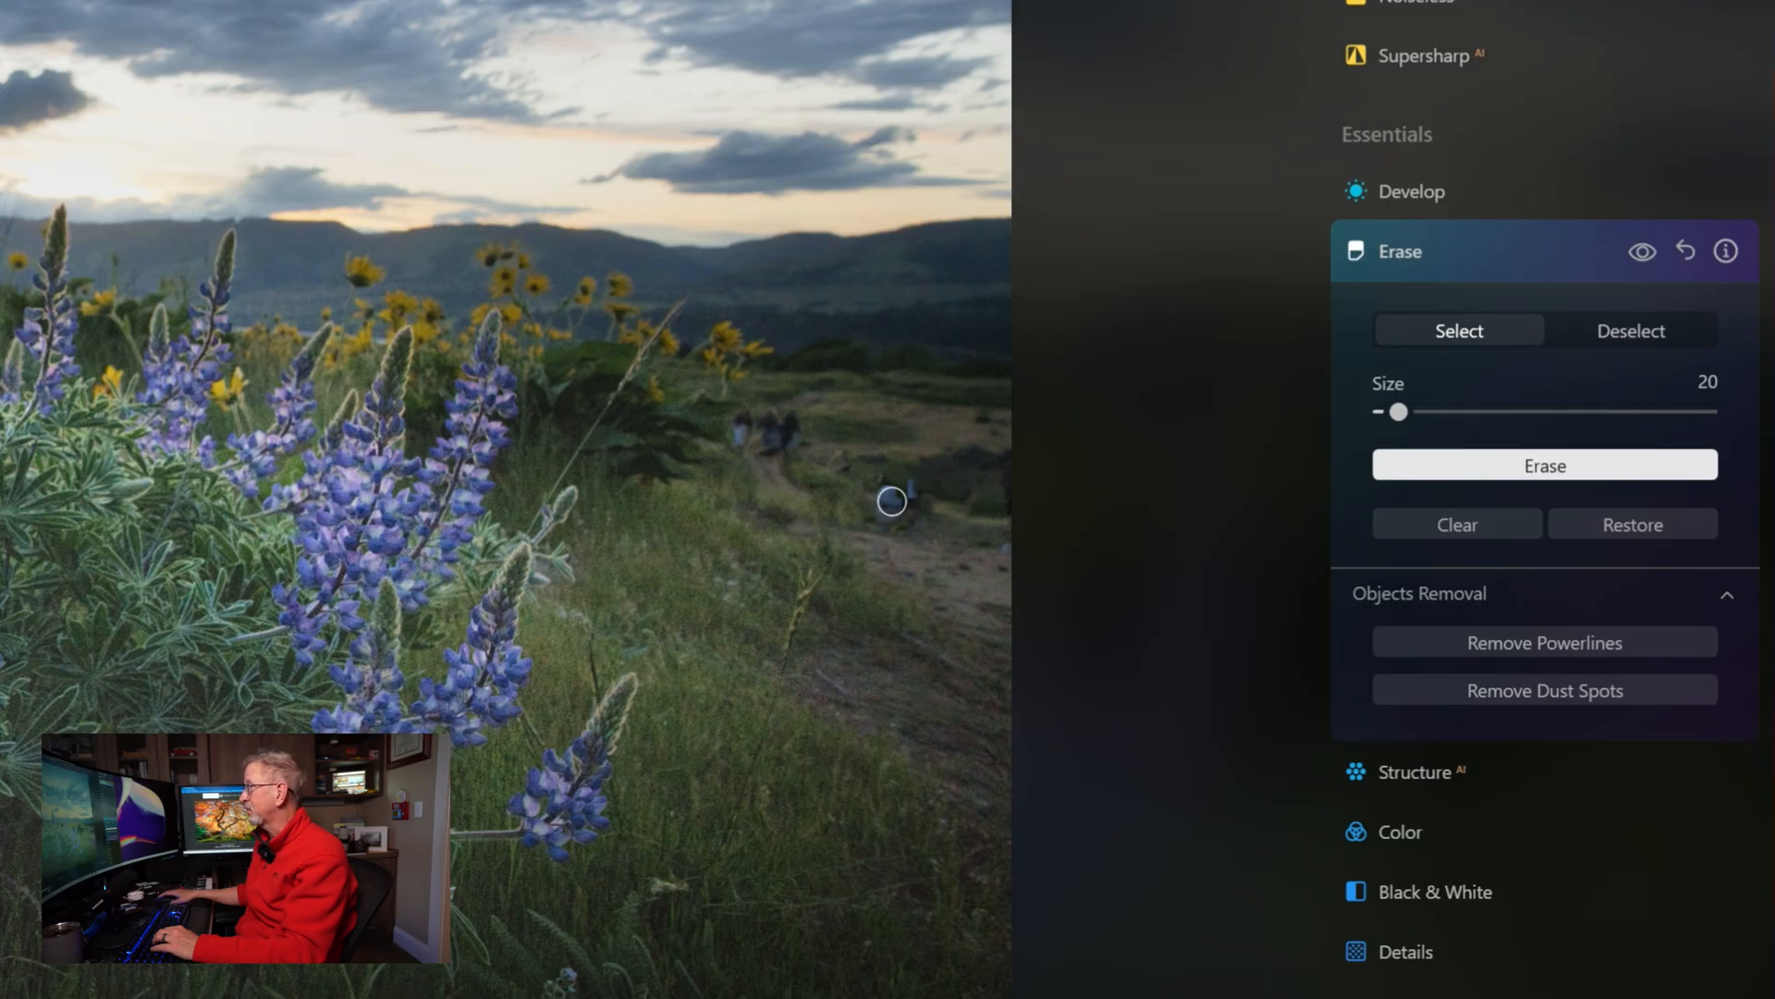
pyautogui.moveTo(912, 498)
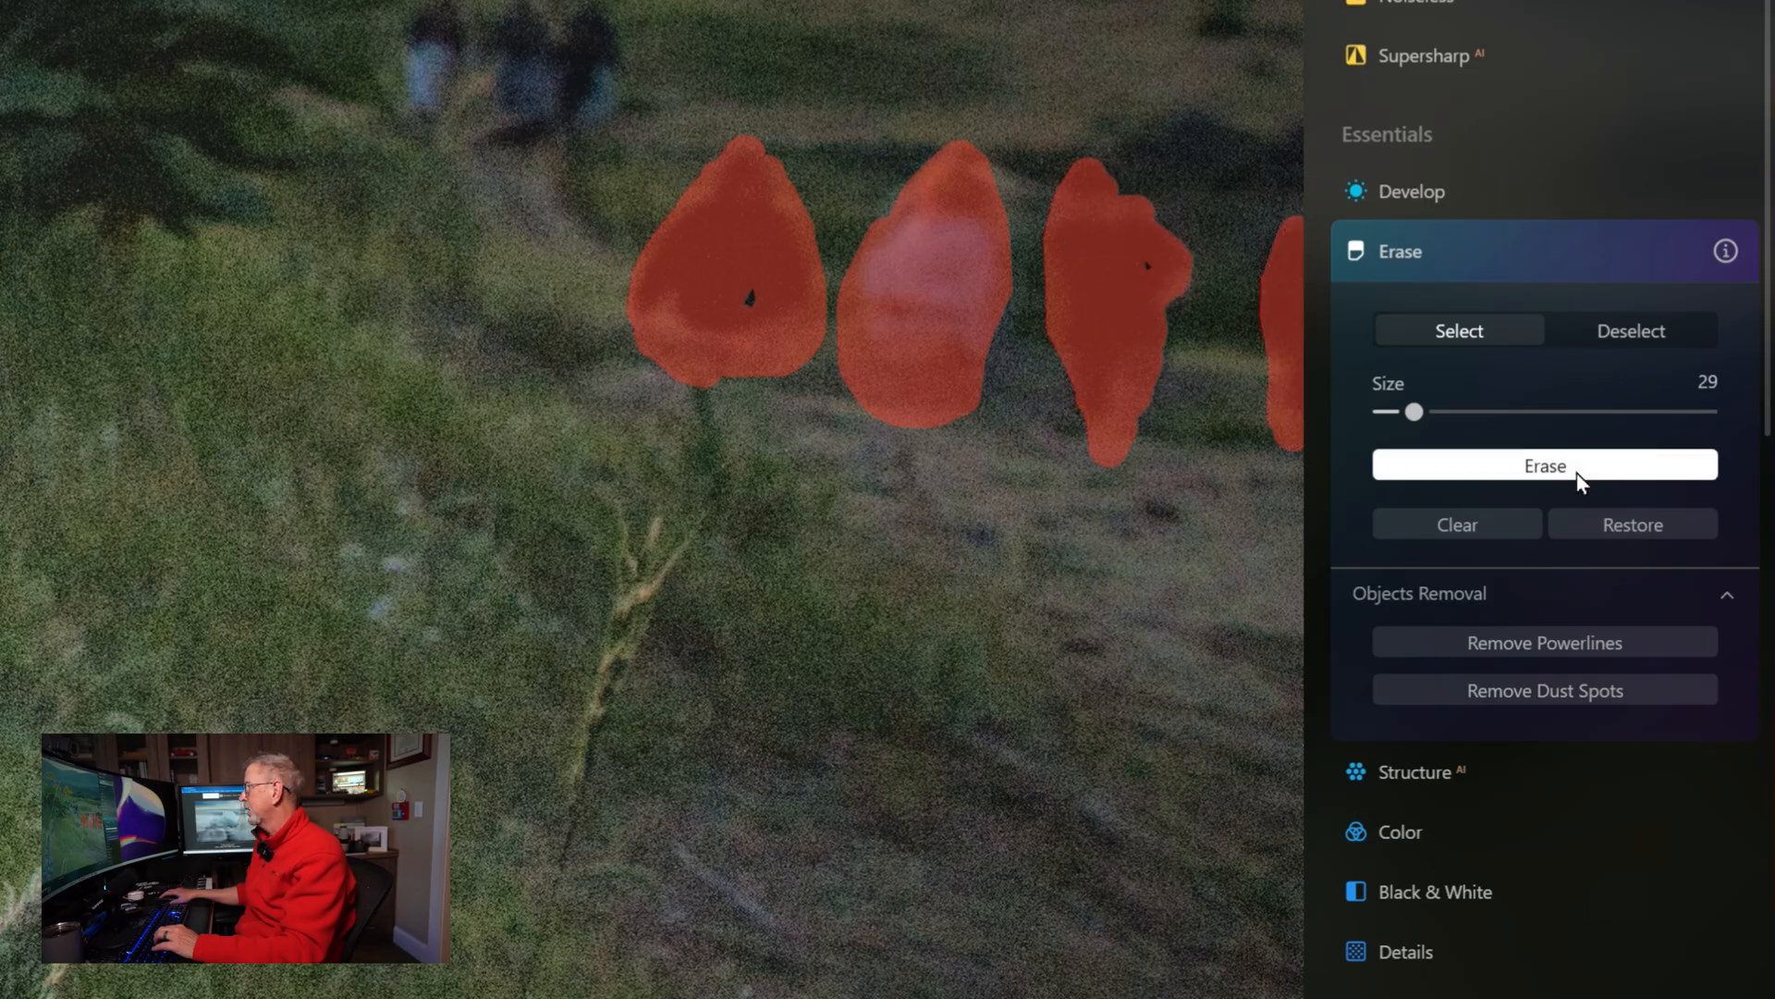
# Erase the hikers again with the larger size-29 brush strokes
pyautogui.click(1542, 464)
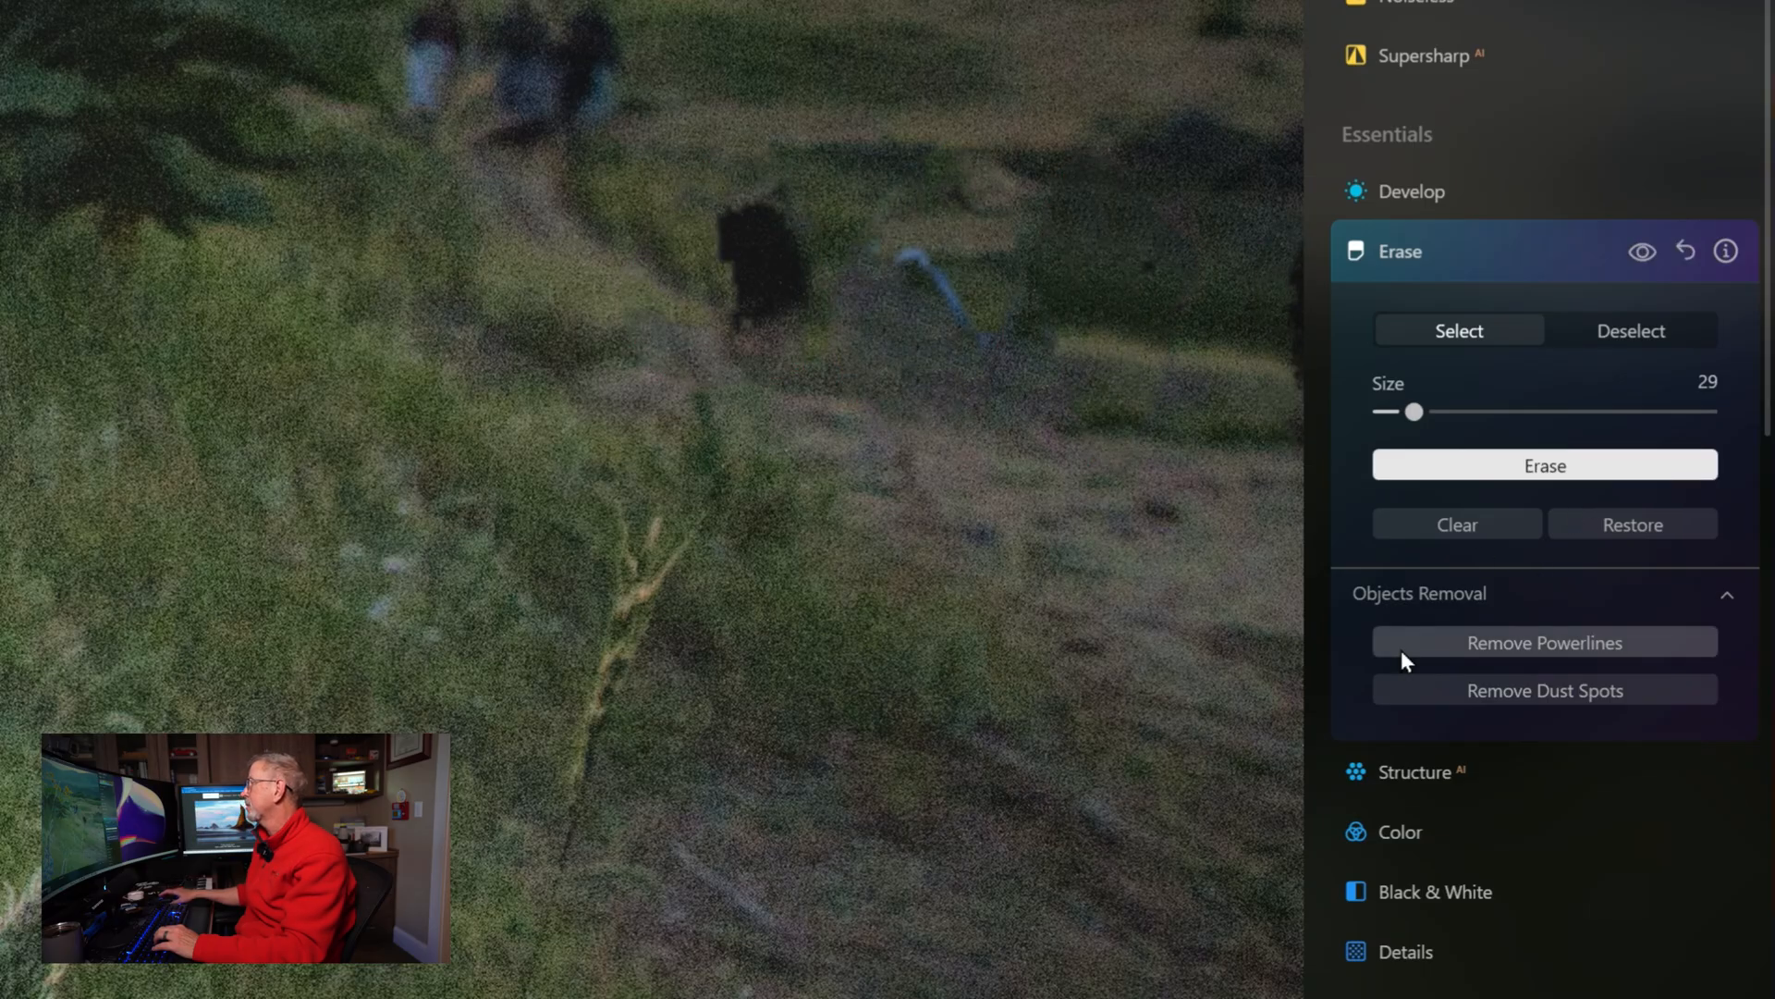
pyautogui.moveTo(775, 223)
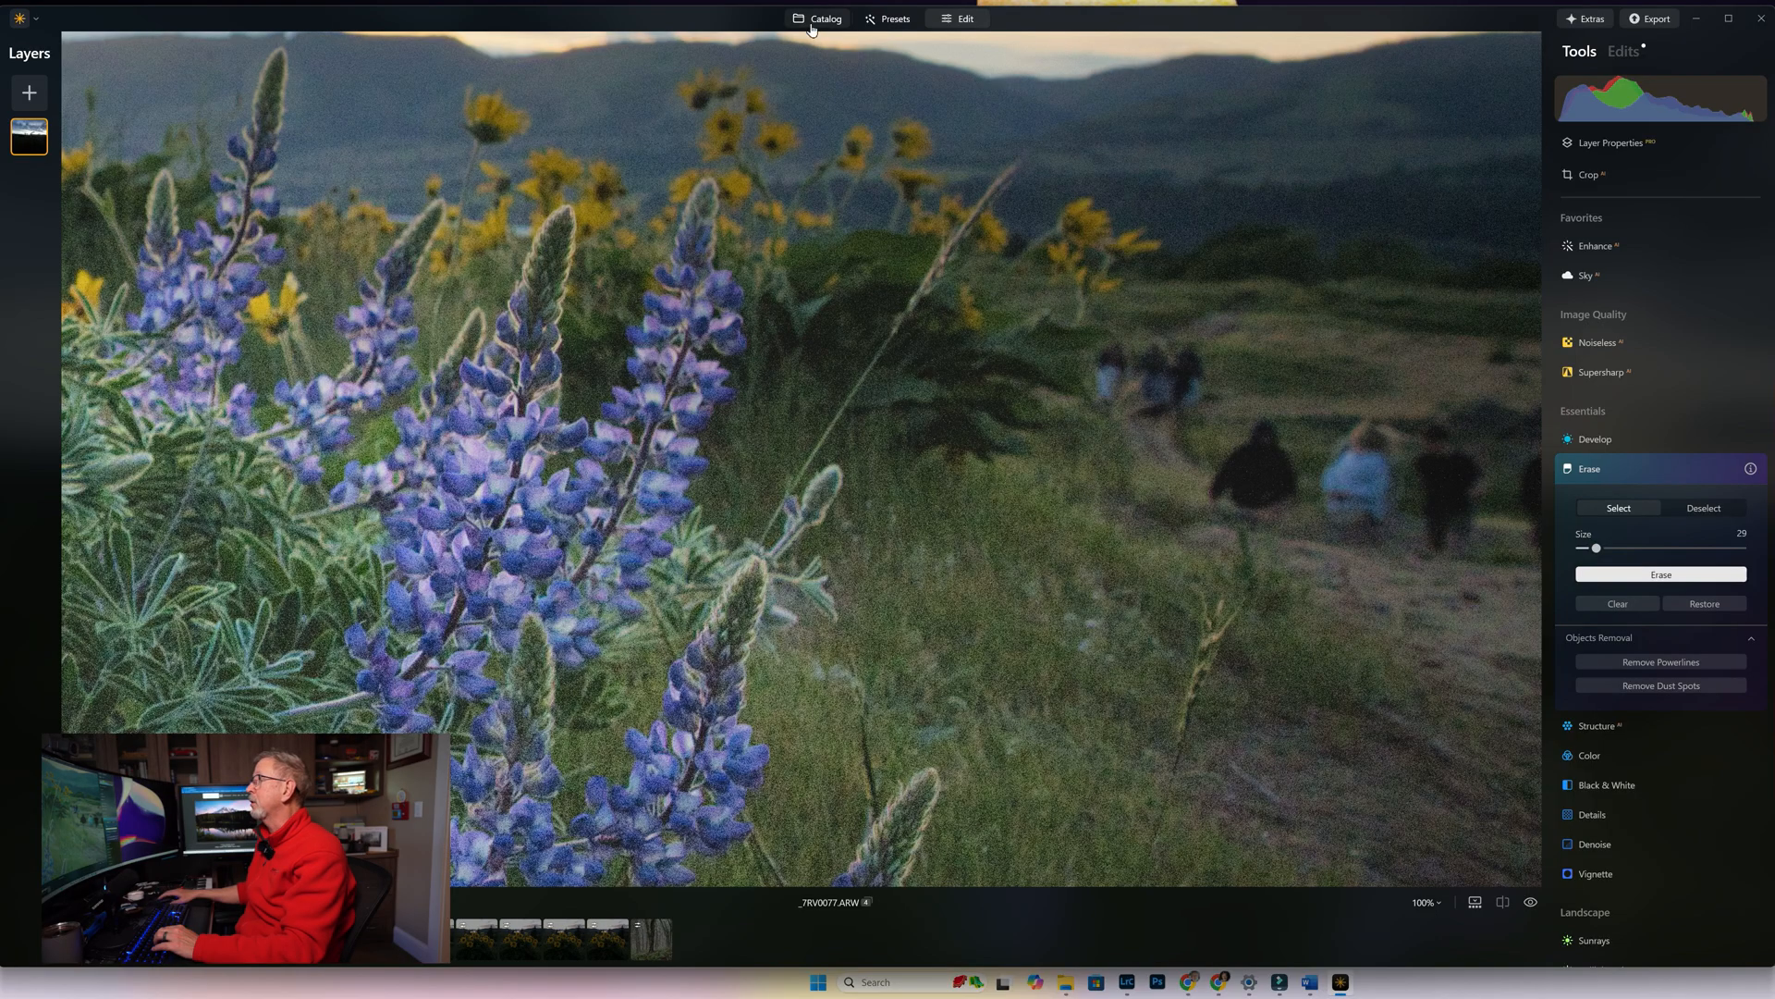
# Load the lupine photo from the catalog into the GenErase workspace
pyautogui.click(825, 18)
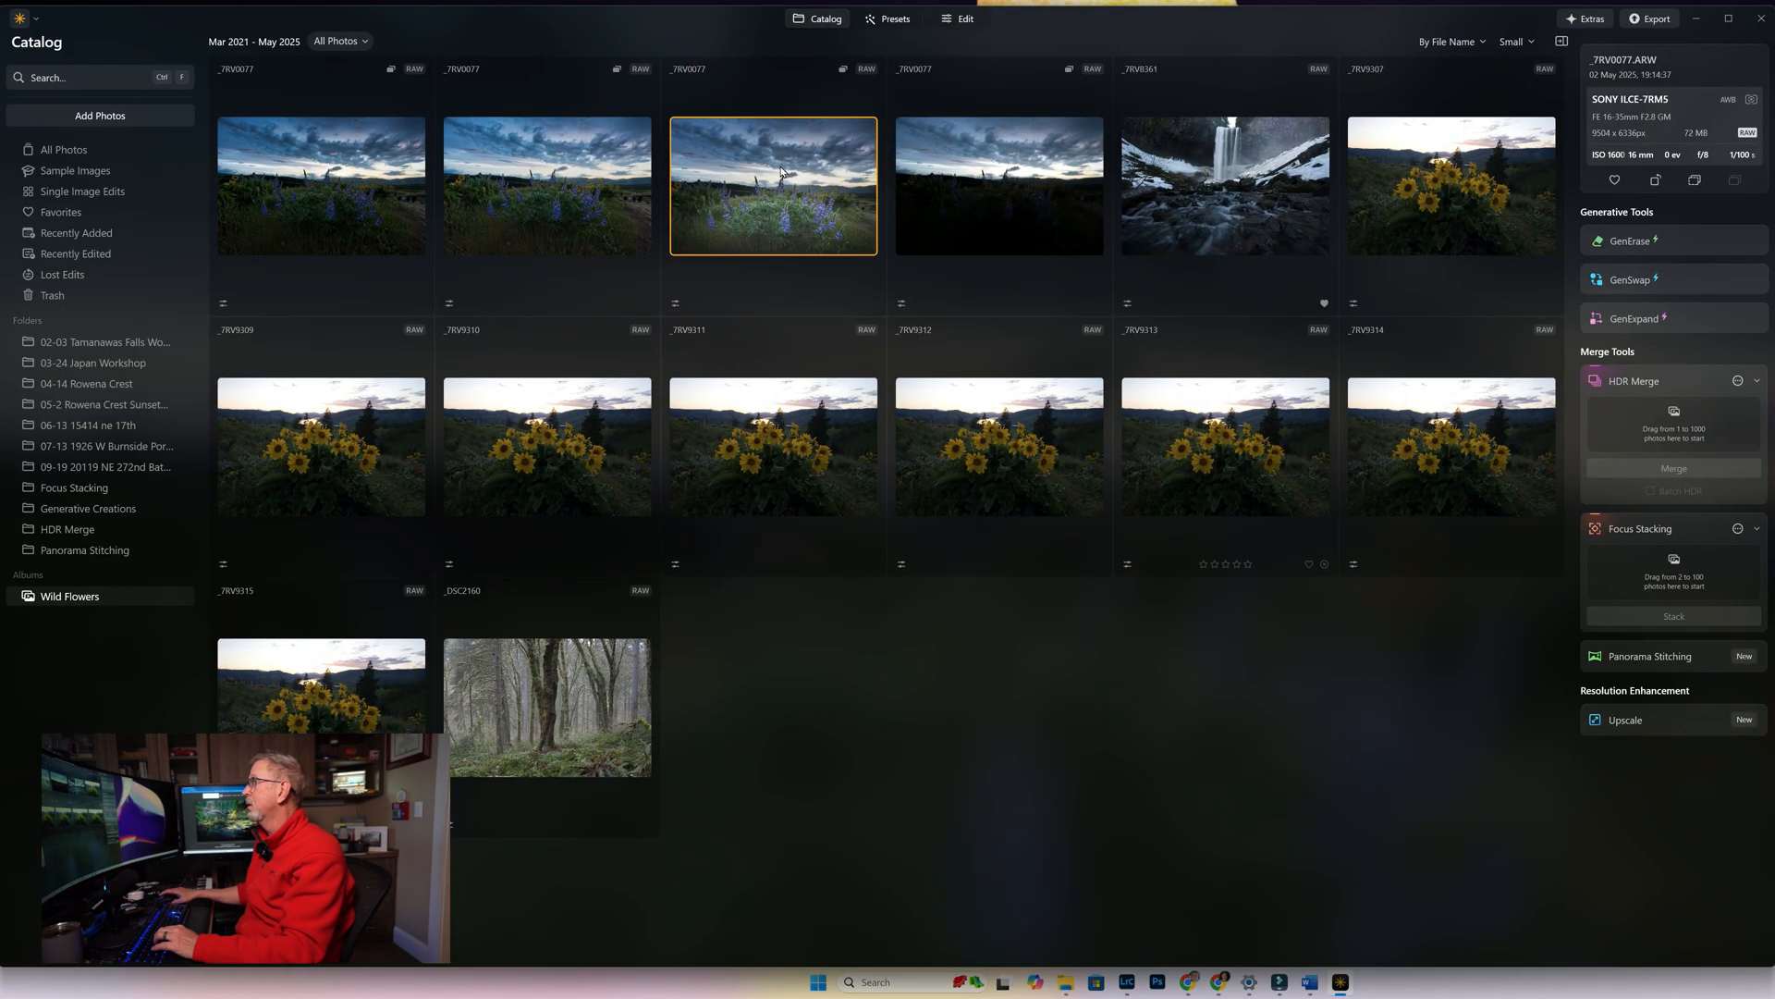
pyautogui.moveTo(1632, 241)
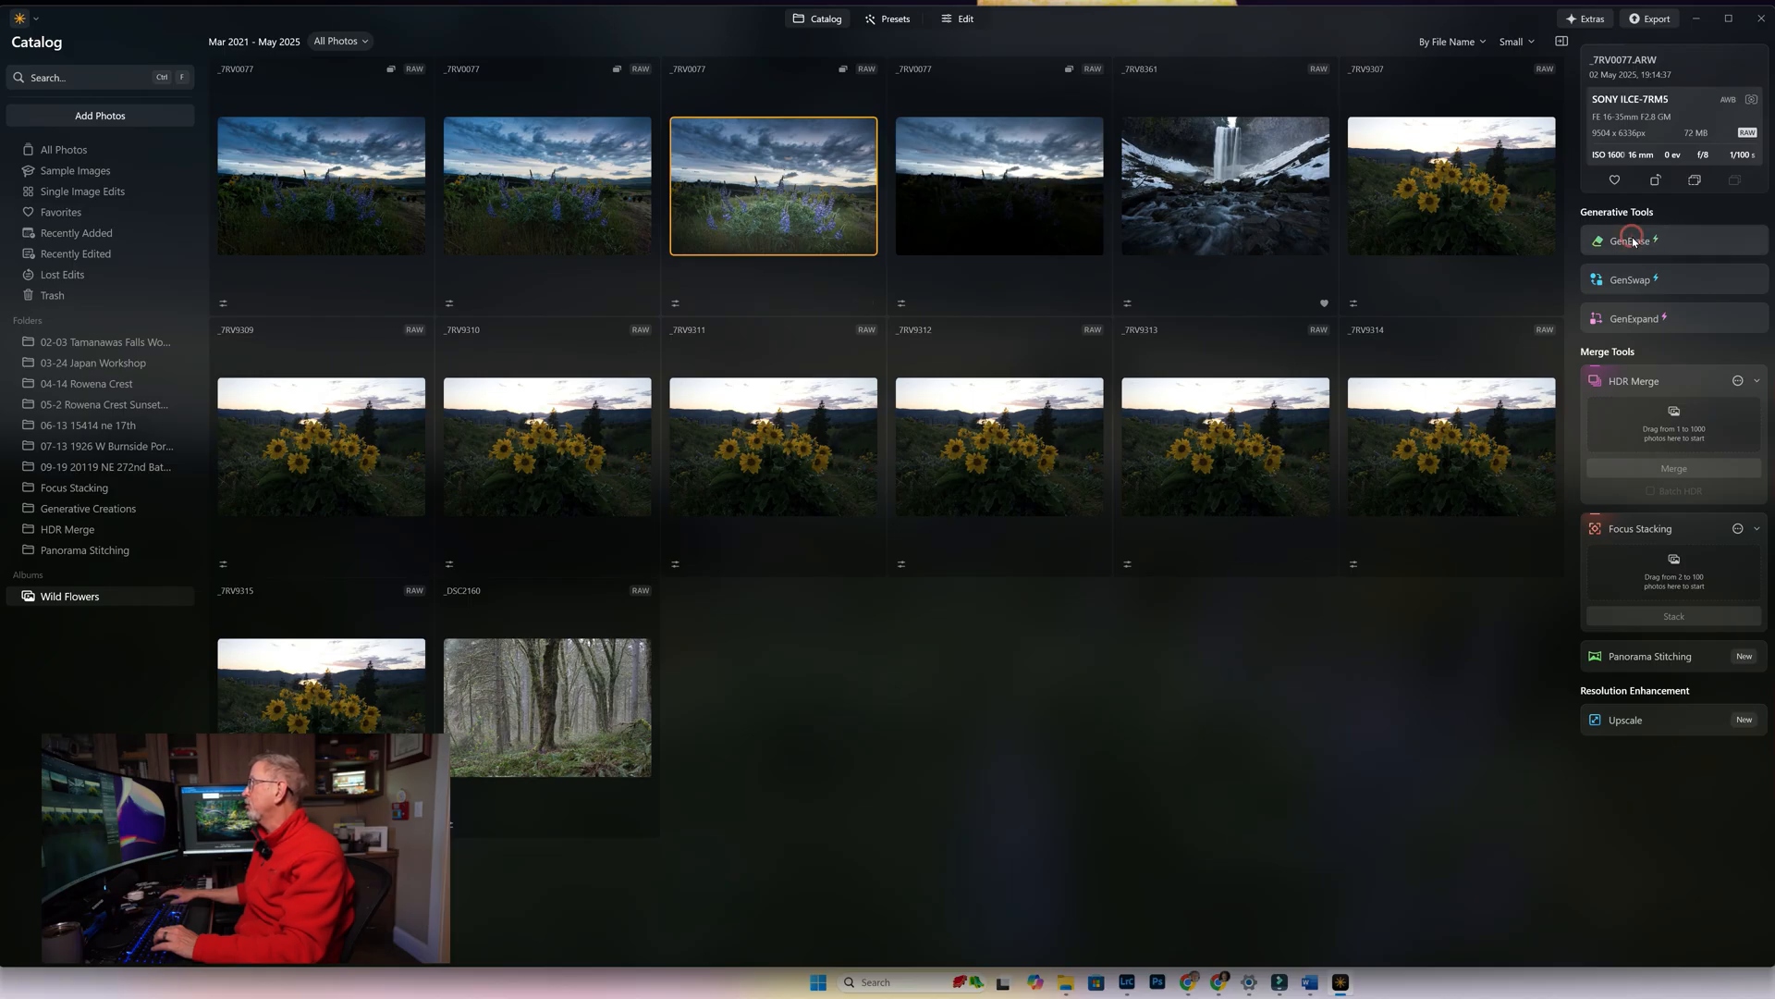
pyautogui.click(1629, 240)
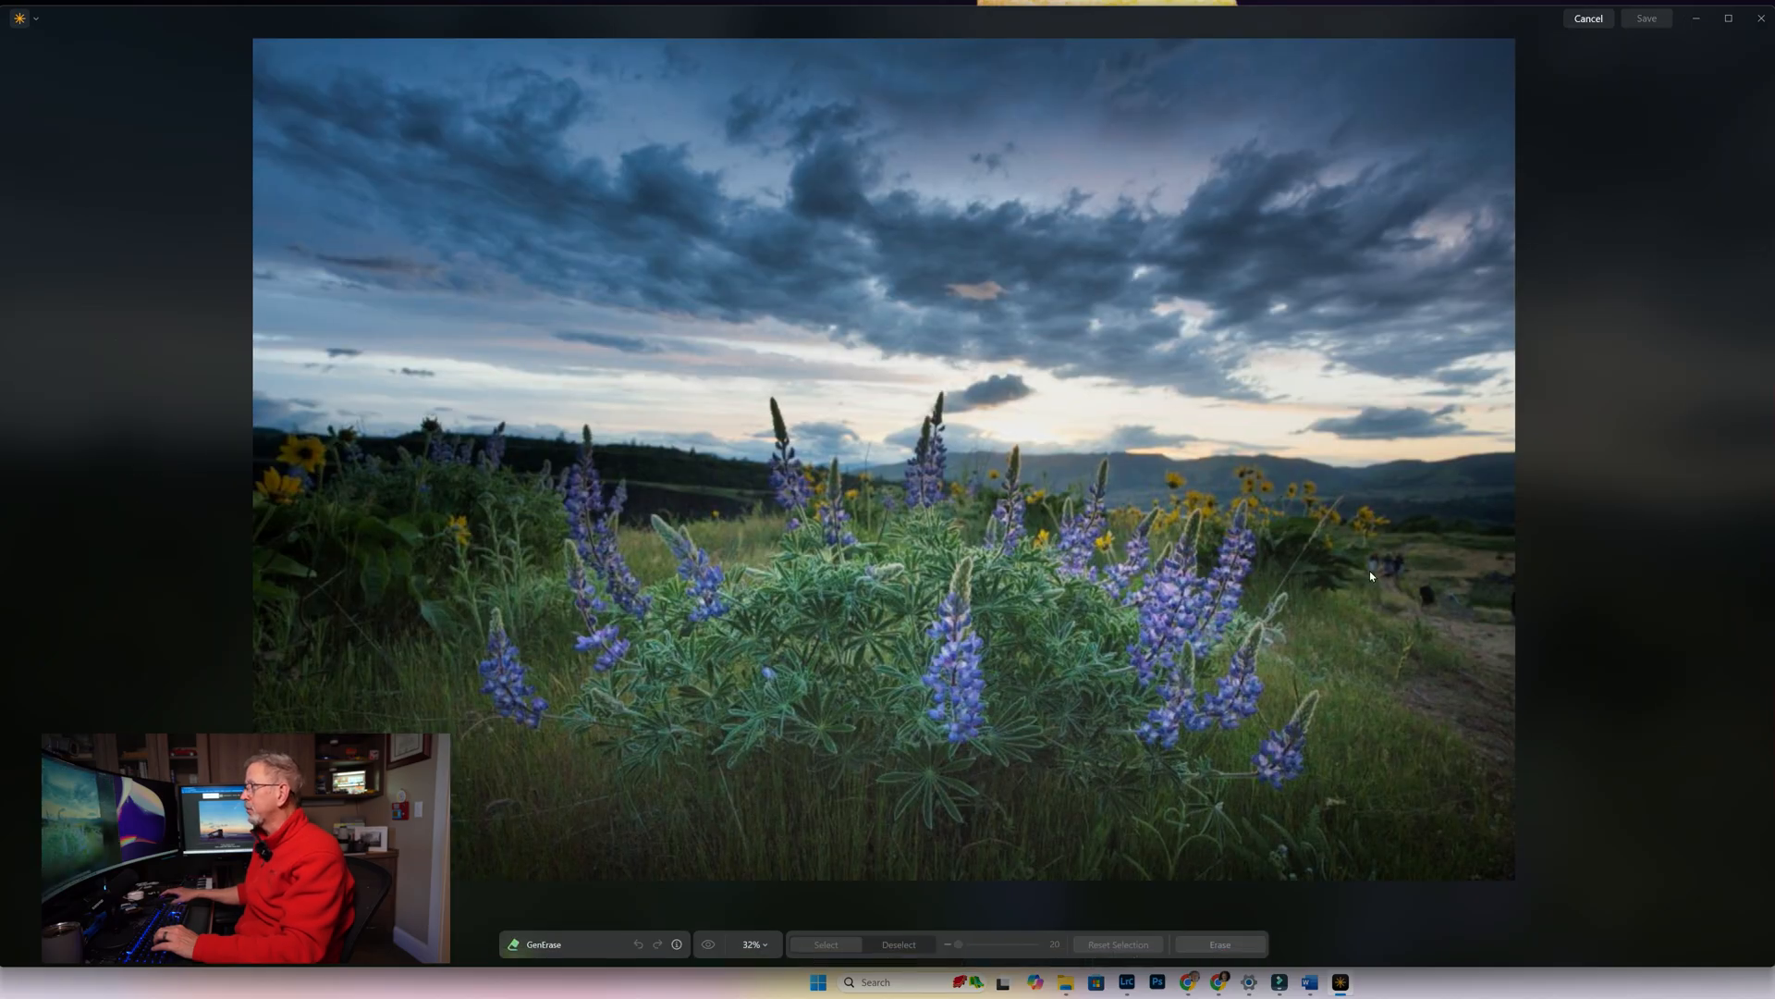
pyautogui.moveTo(1169, 890)
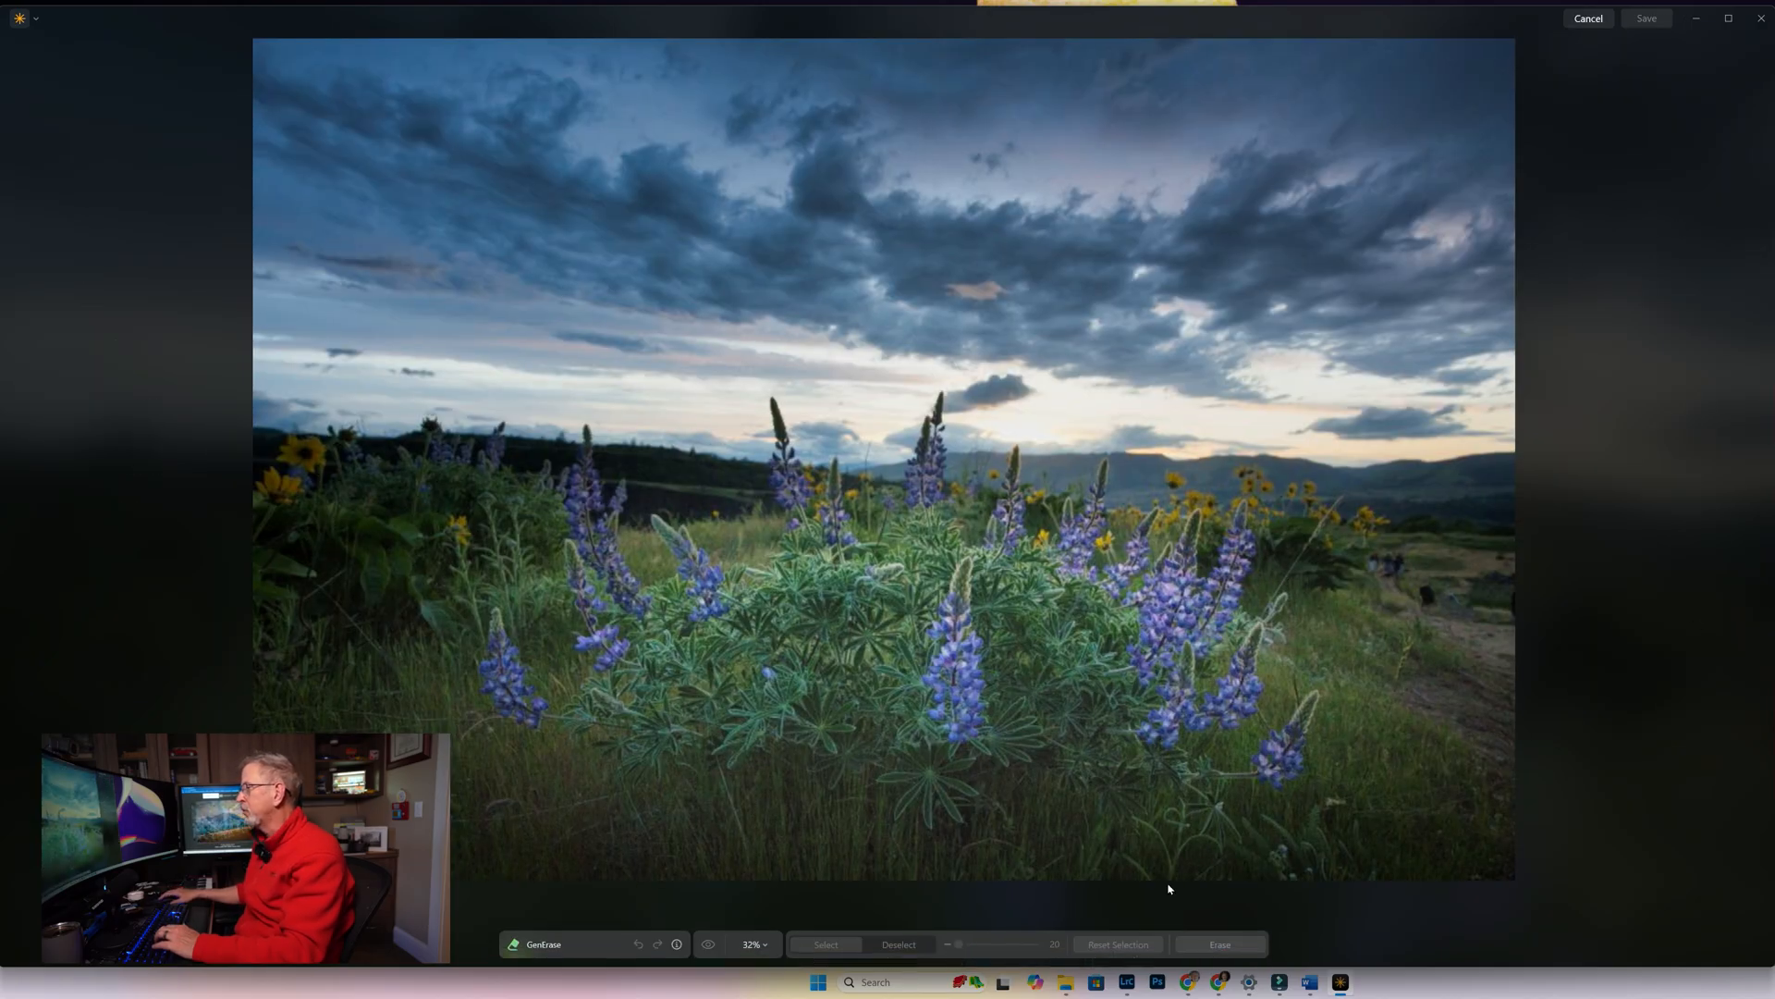
pyautogui.moveTo(923, 905)
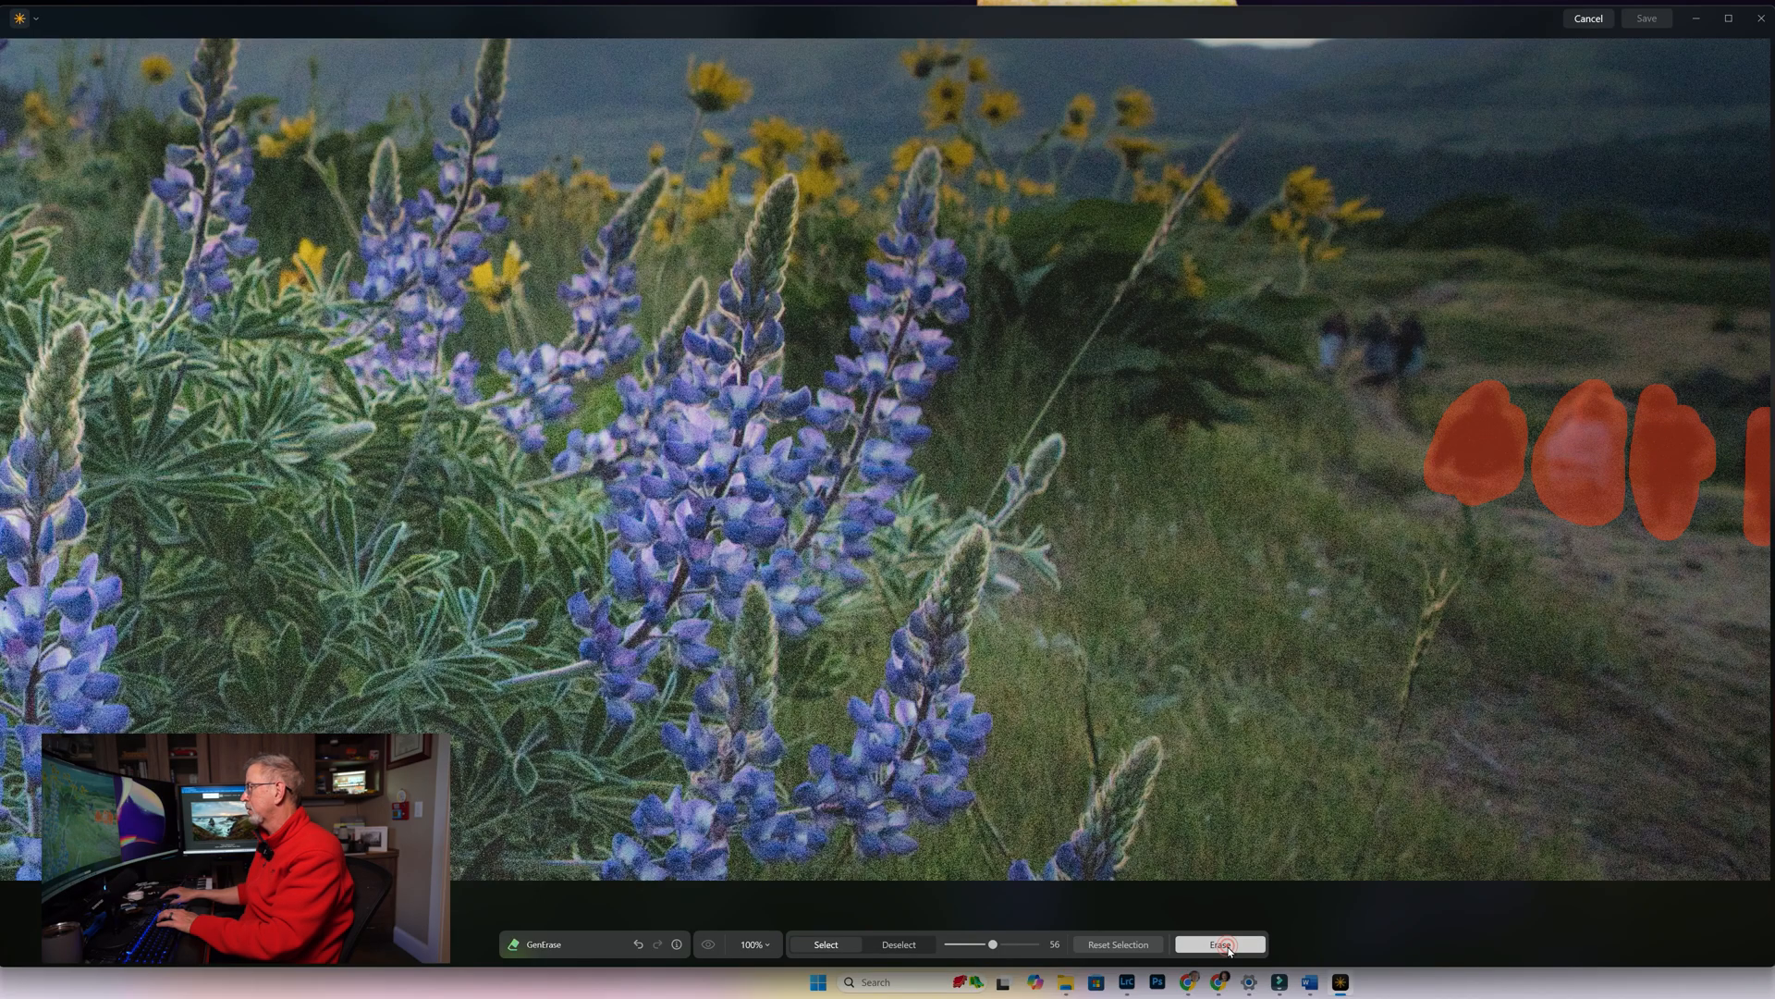
# Generatively erase the hikers marked in red along the trail
pyautogui.click(1220, 945)
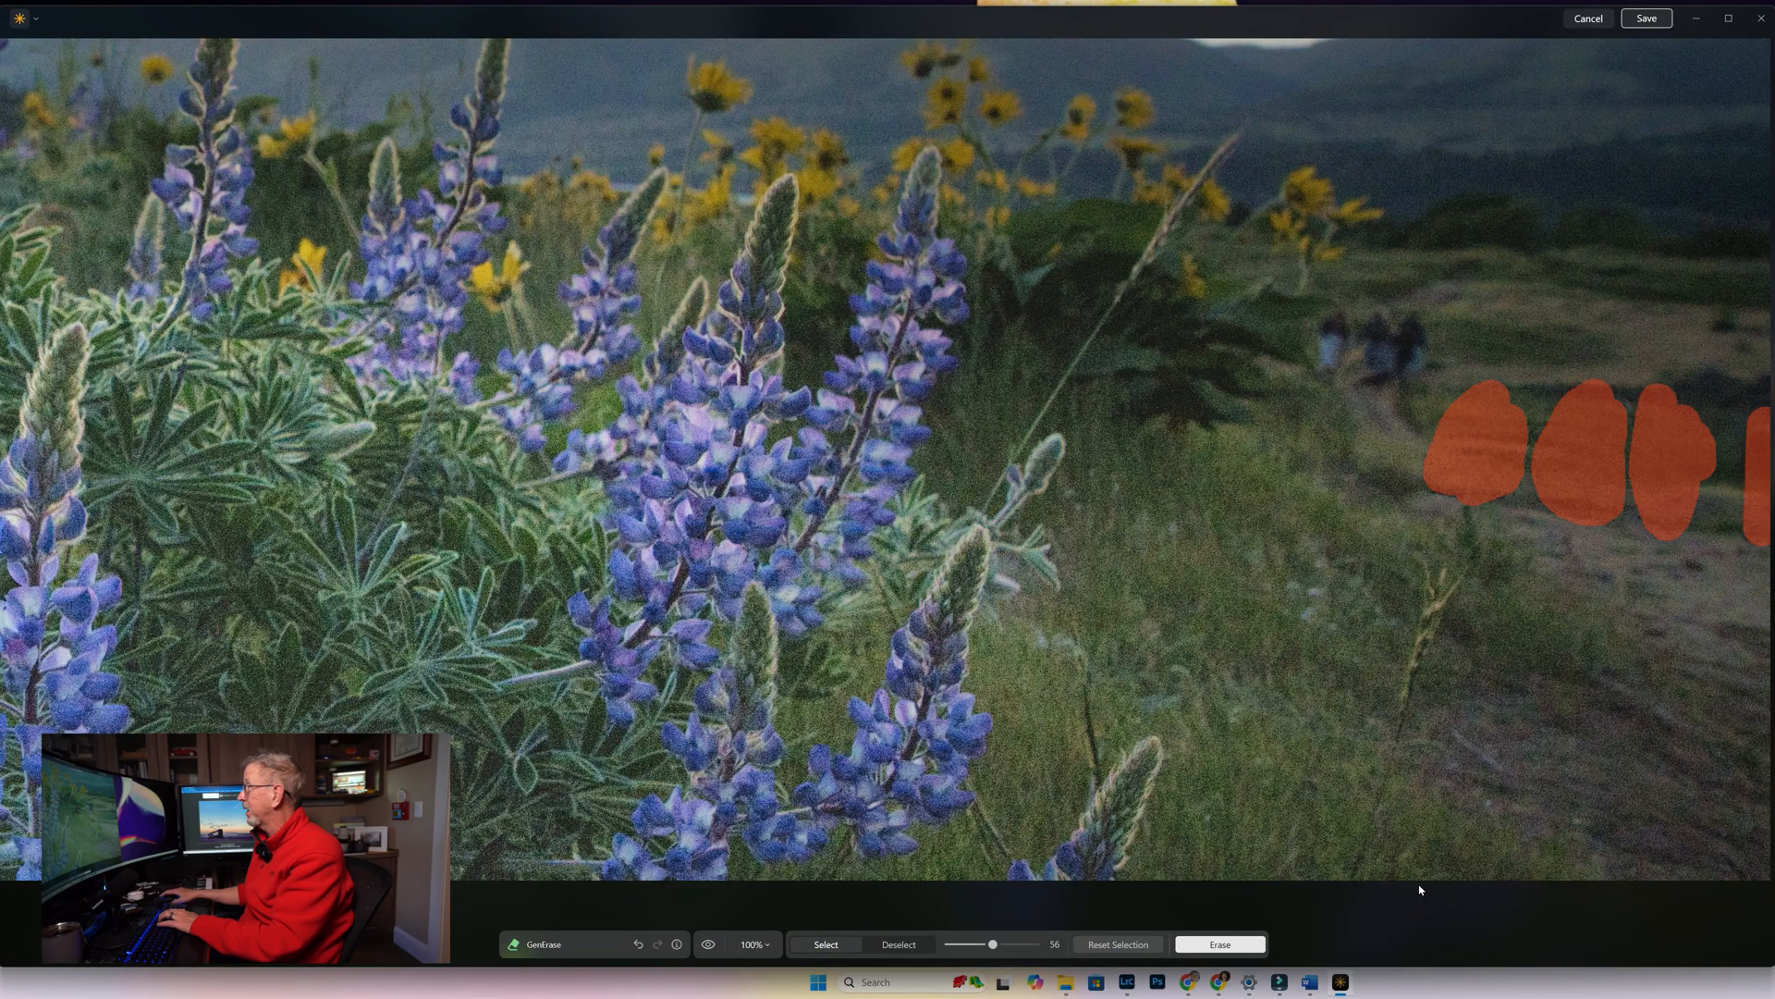
# Erase the remaining hikers farther up the trail and save _TRV0077_GENERASE.TIF to the catalog
pyautogui.click(1219, 943)
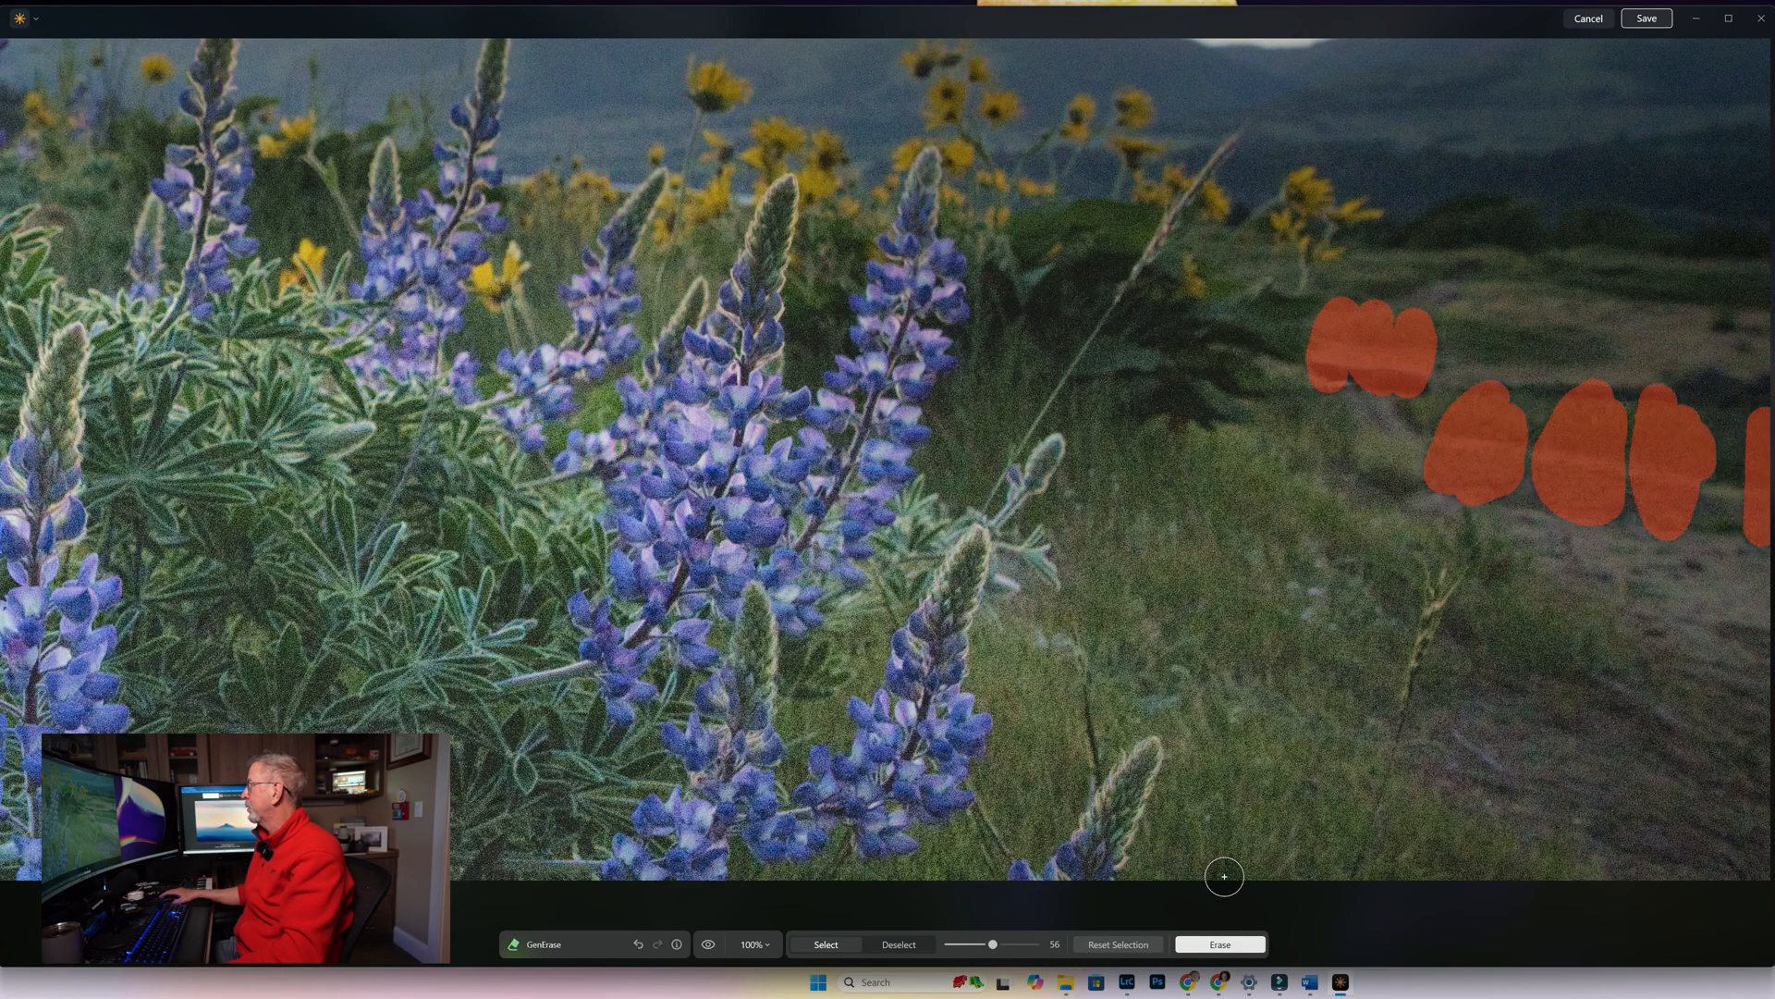
pyautogui.click(1218, 943)
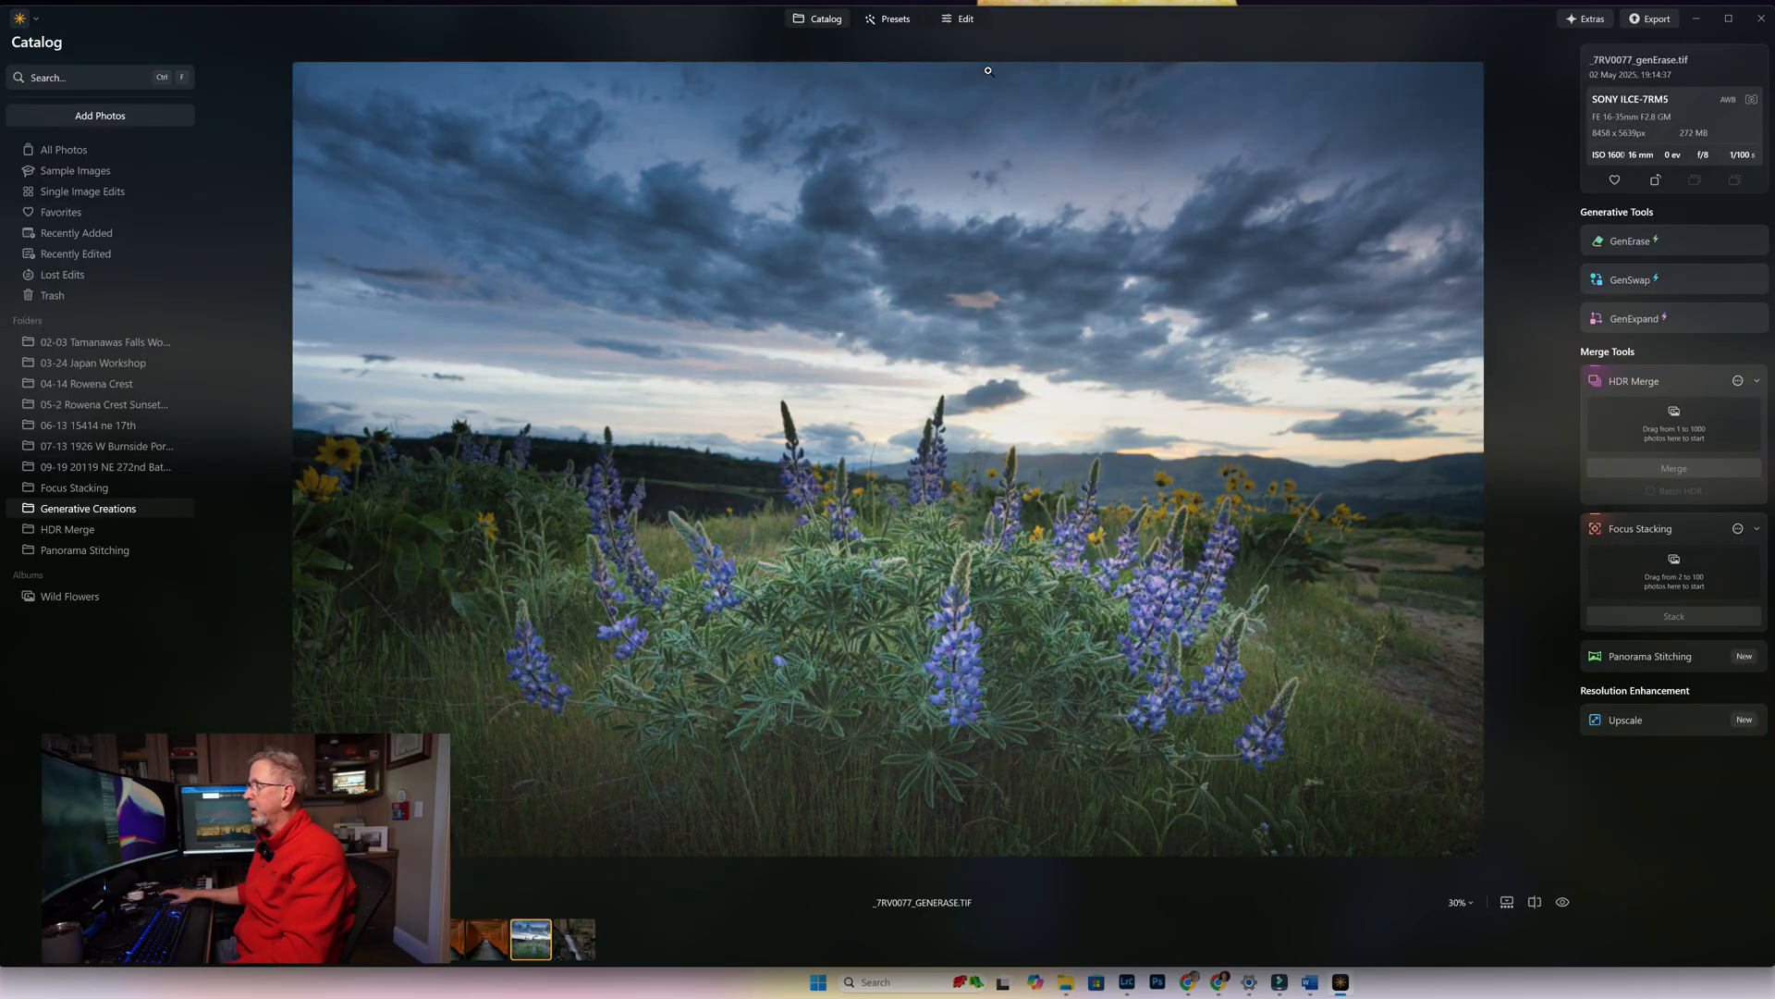
pyautogui.moveTo(1529, 681)
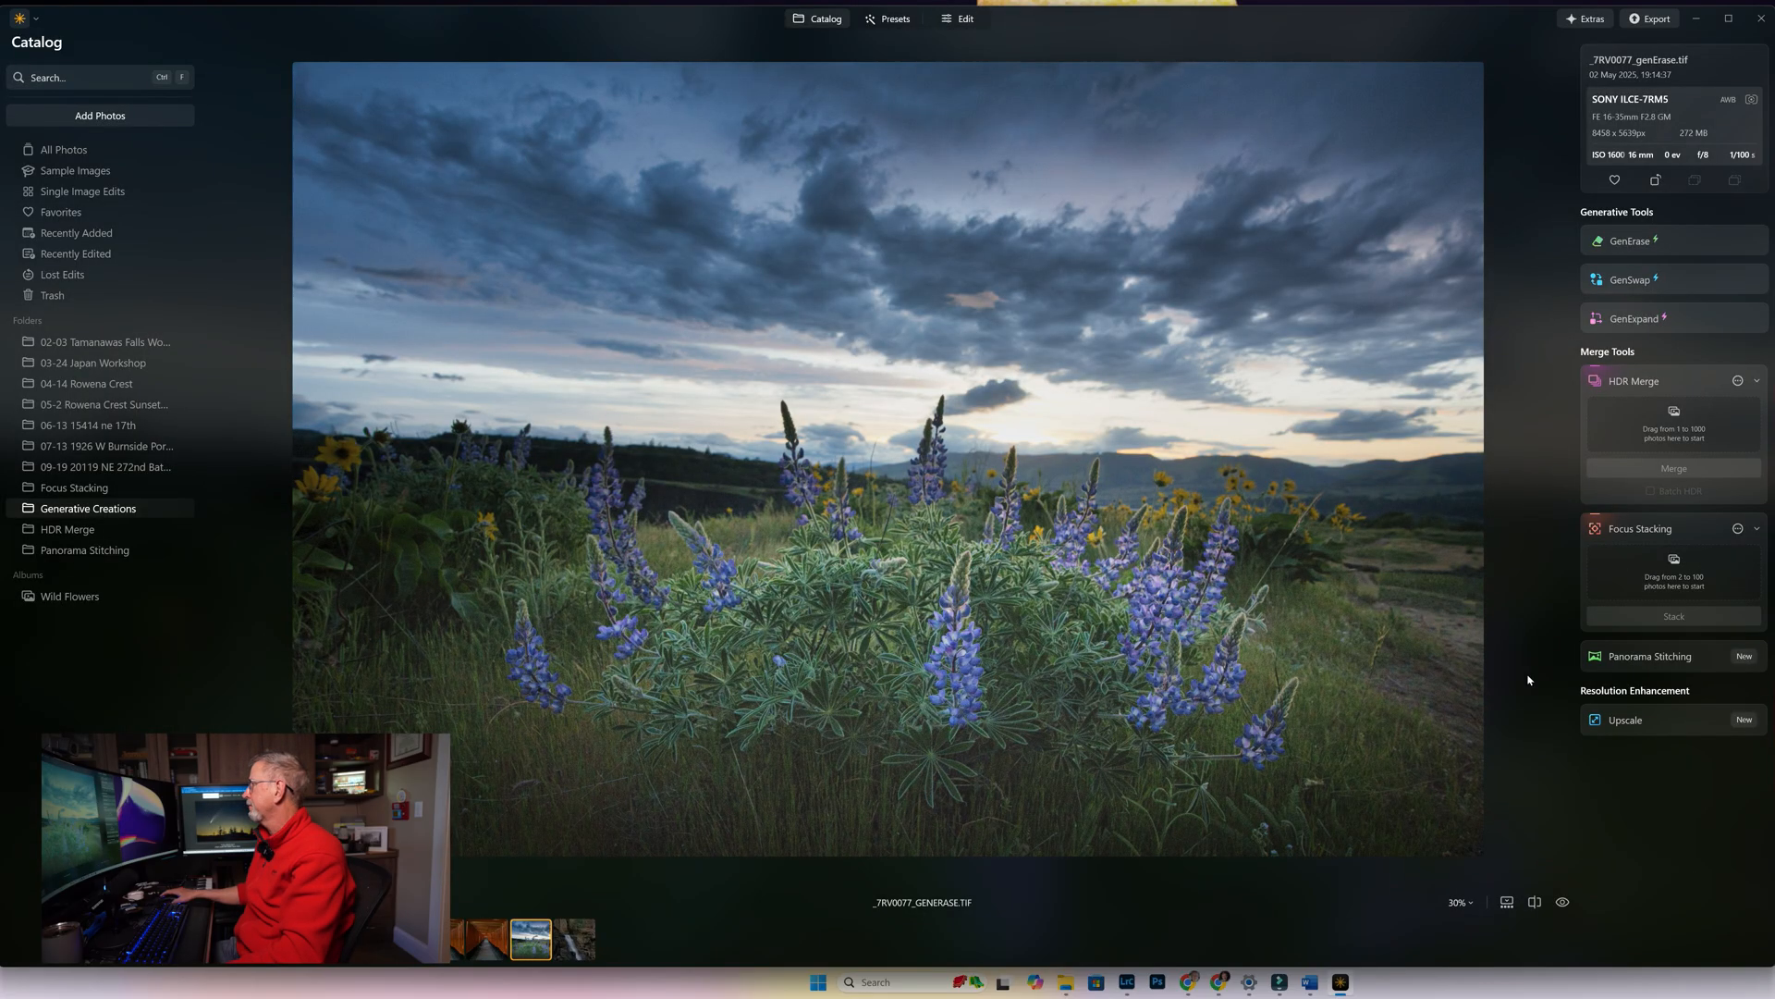